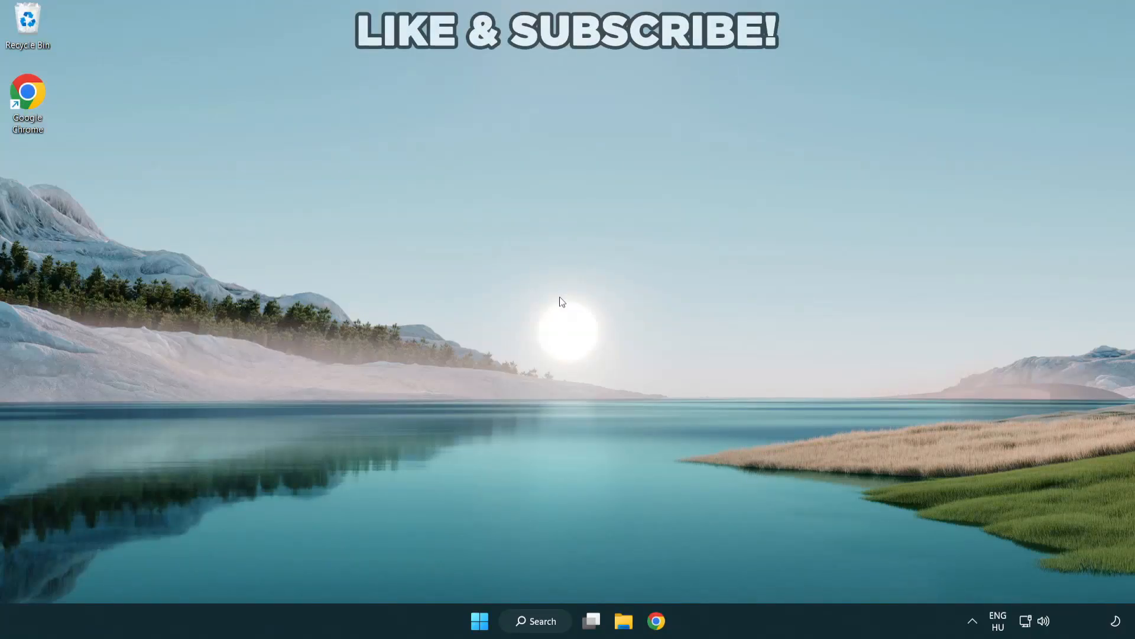
mouse_move(542, 620)
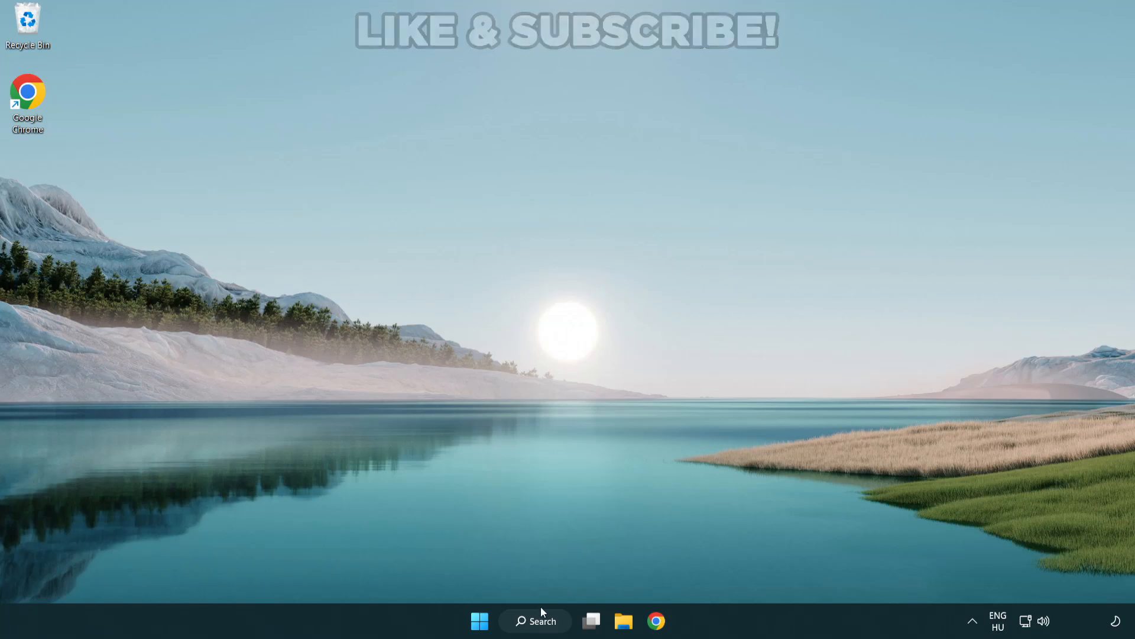
Search Windows for 'device manager' to bring up the Device Manager result
click(535, 620)
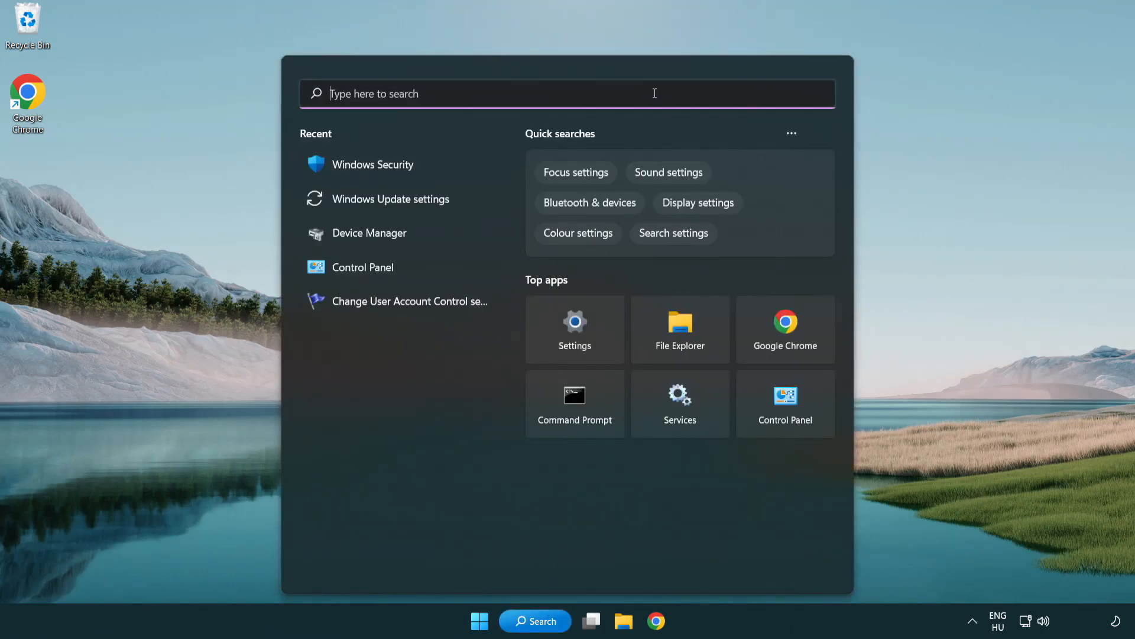
text(device manager)
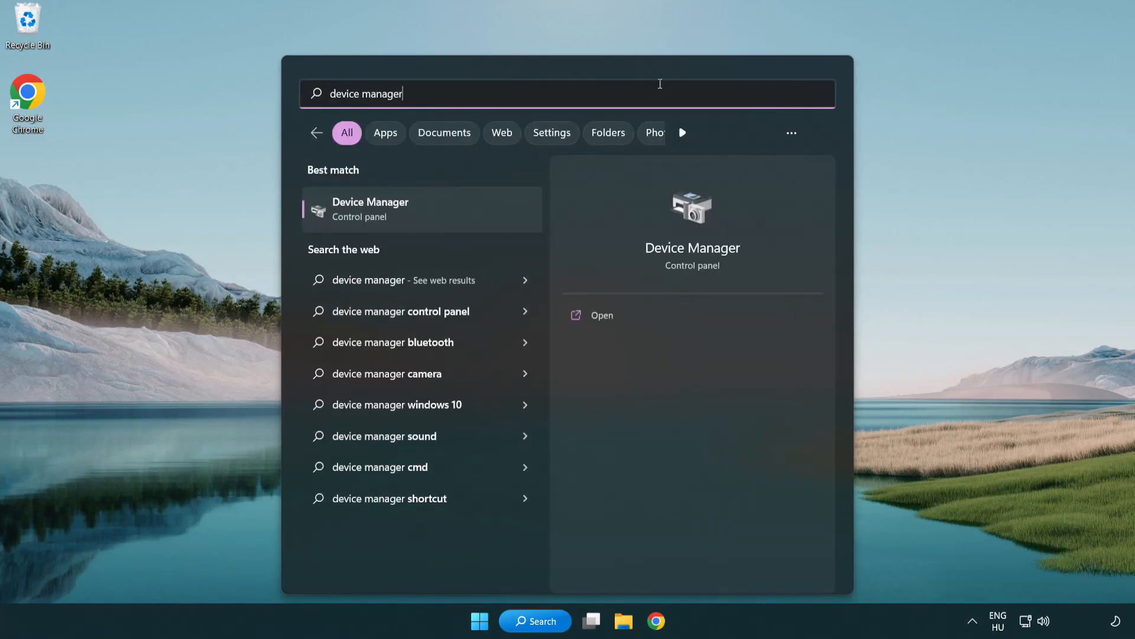
mouse_move(455, 217)
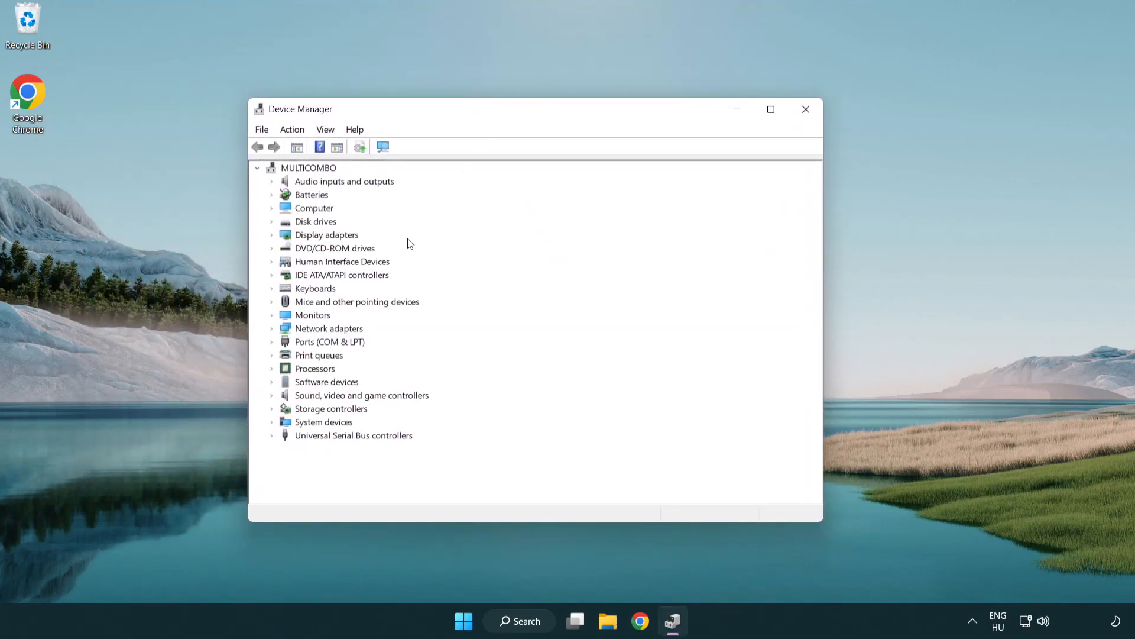
Expand Display adapters and start Update driver for the VMware SVGA 3D adapter
click(325, 234)
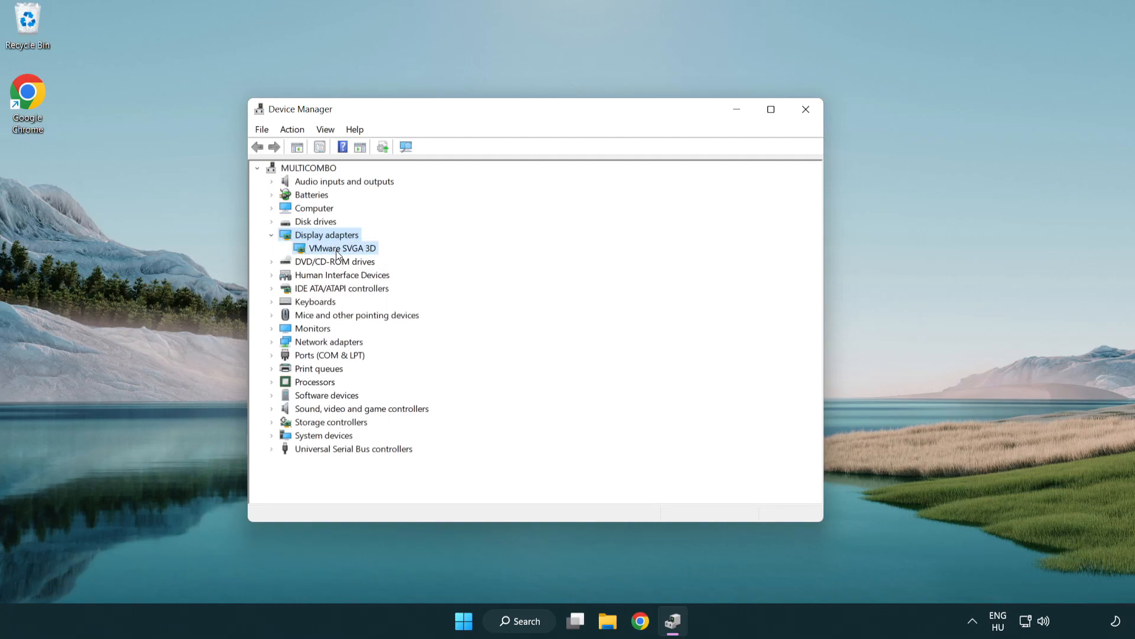
click(341, 247)
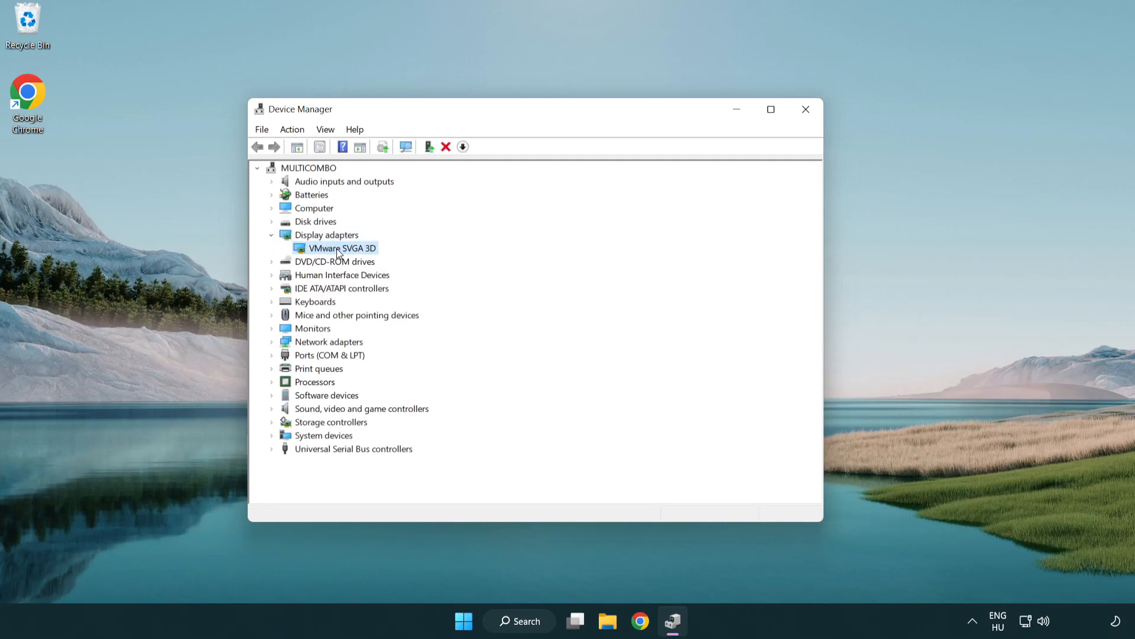
right_click(339, 248)
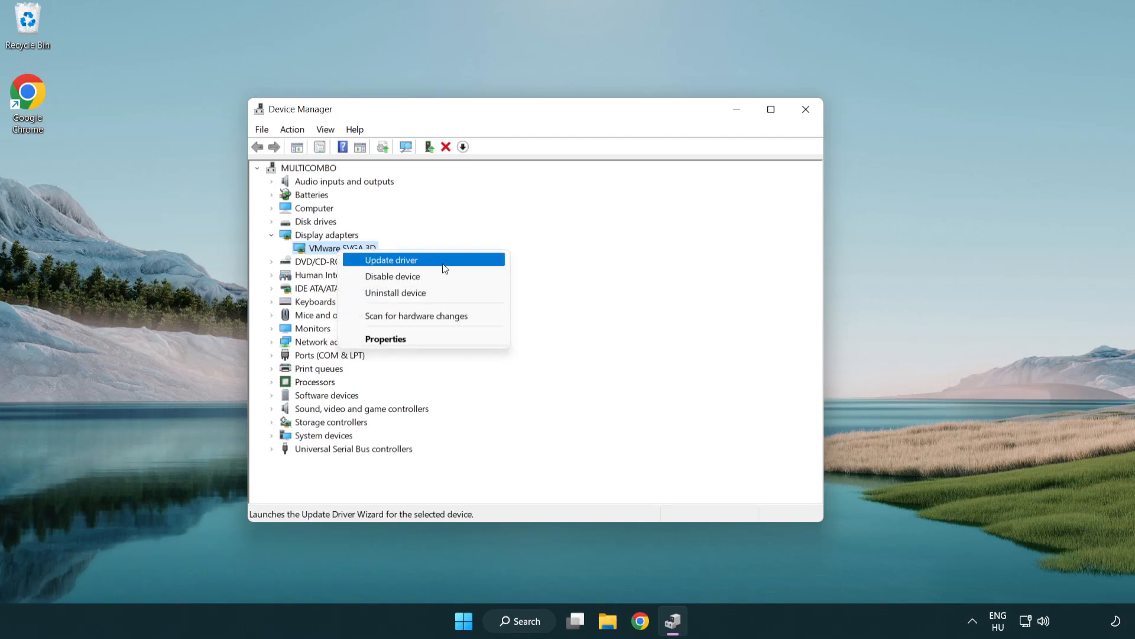
click(390, 260)
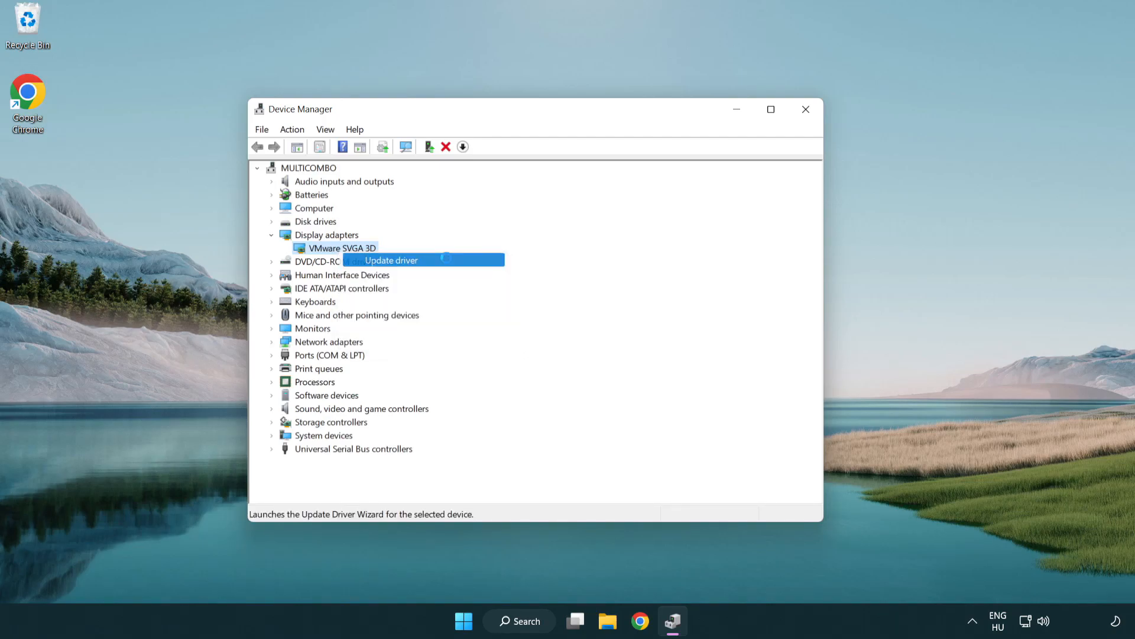
Run automatic driver search (best driver already installed), dismiss the result and close Device Manager
click(391, 260)
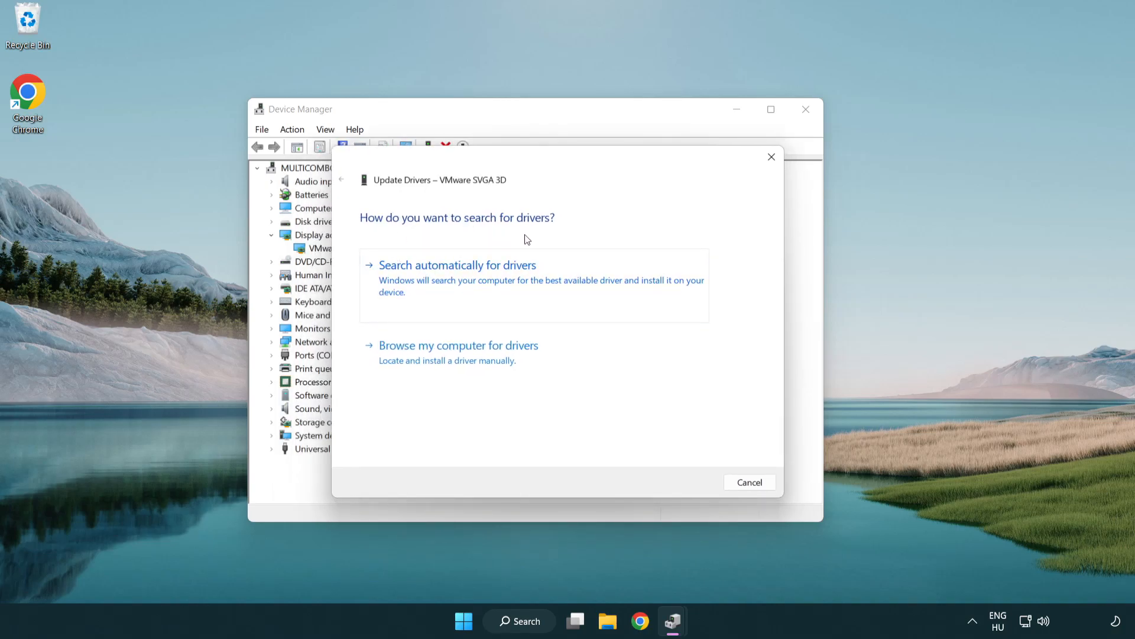
mouse_move(507, 283)
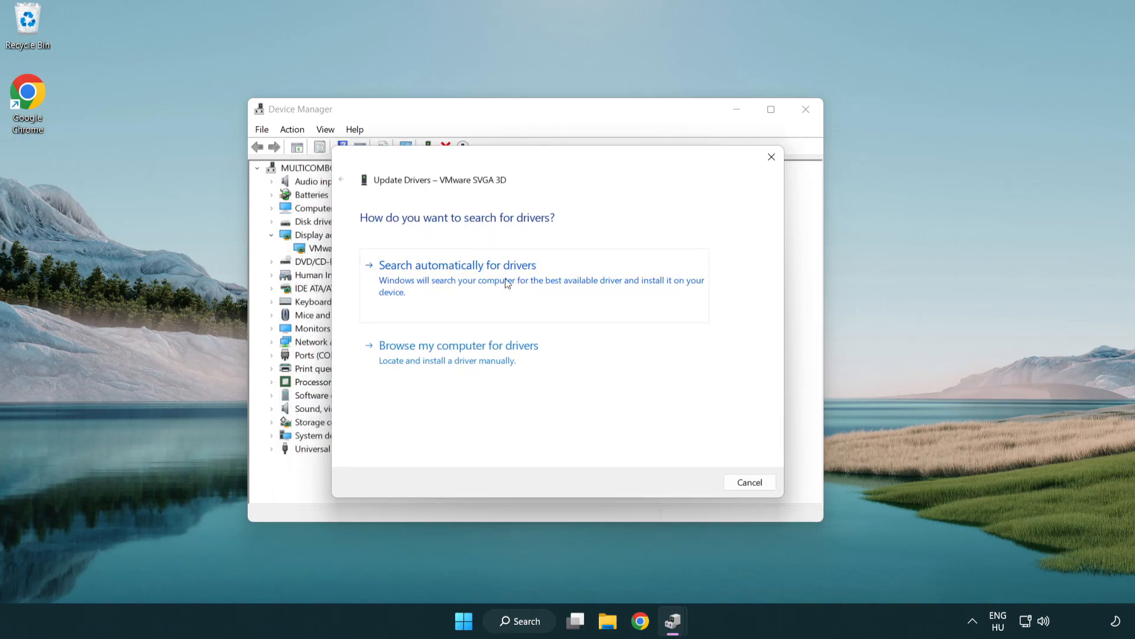
click(457, 264)
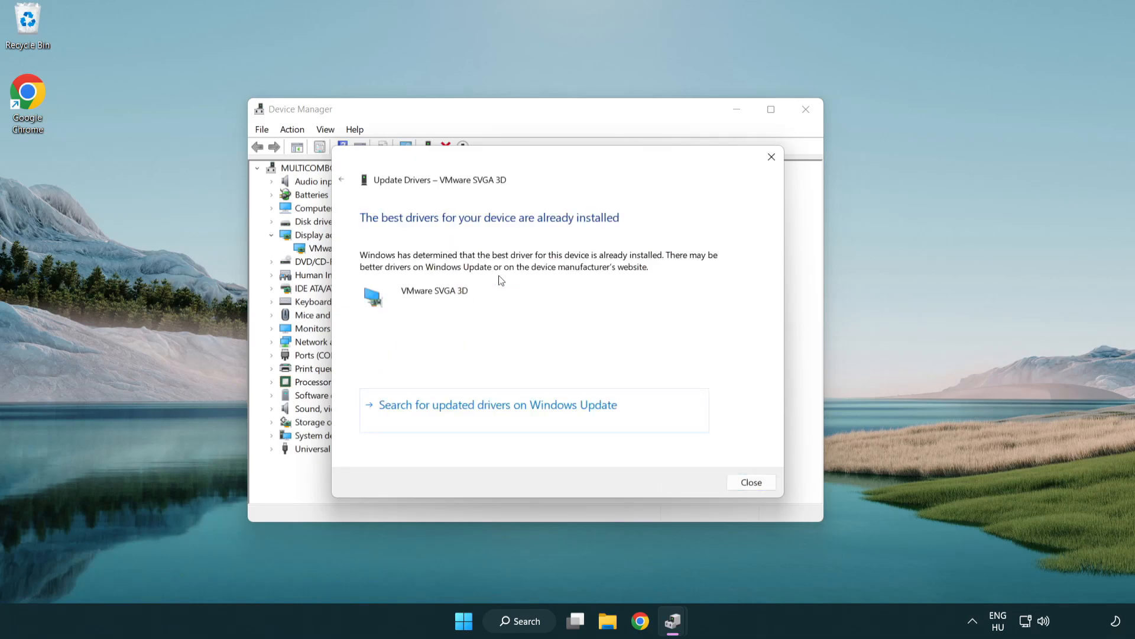
mouse_move(391, 229)
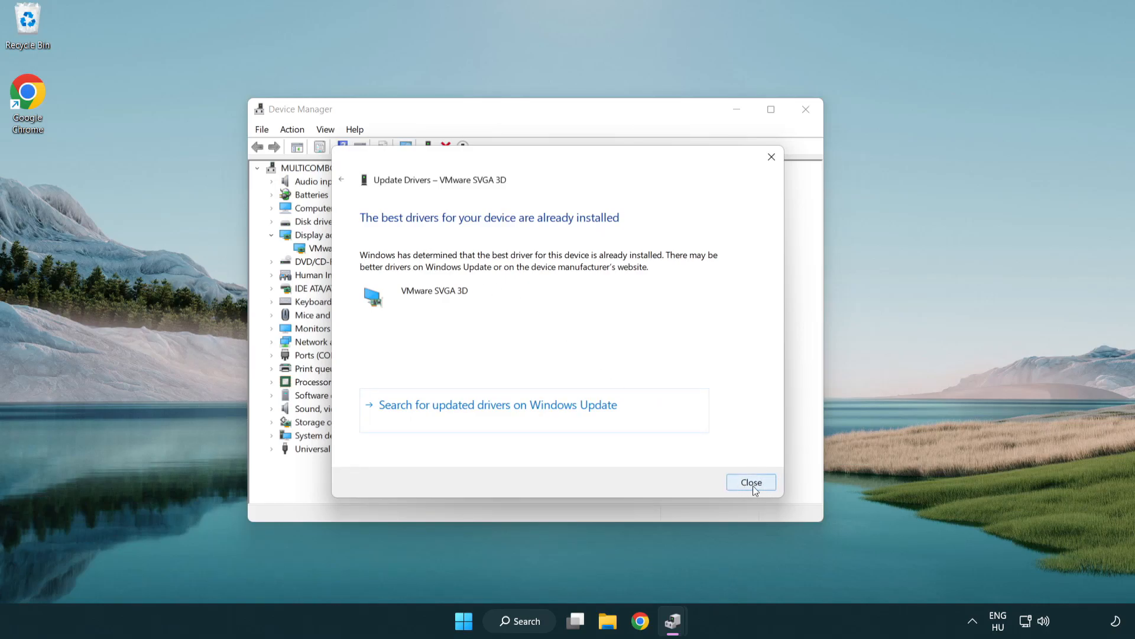
click(751, 482)
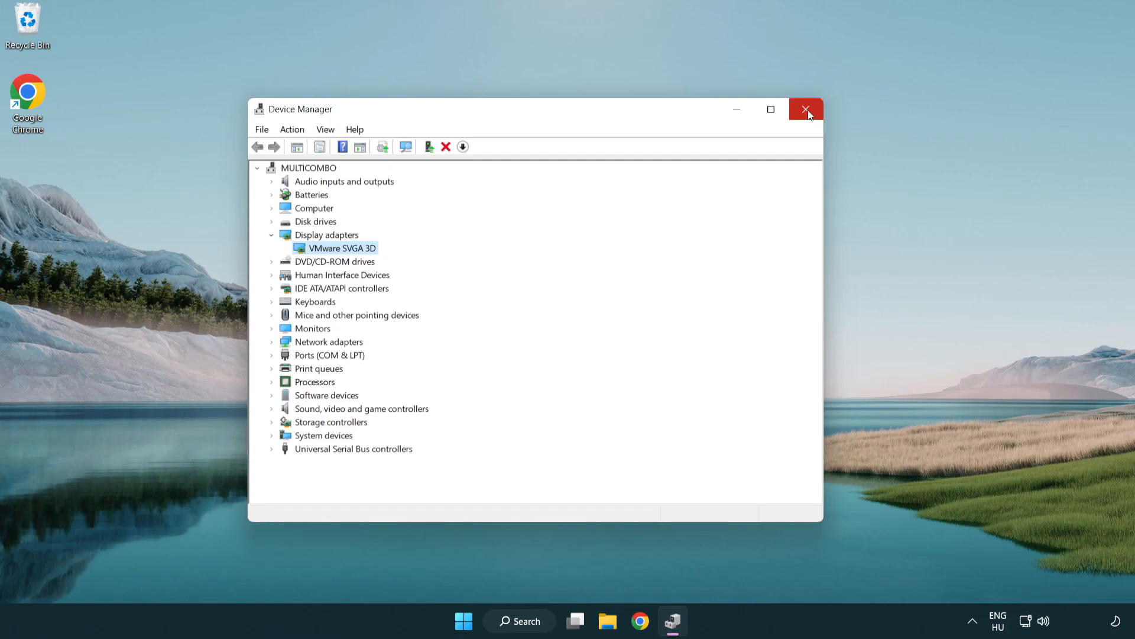
click(807, 109)
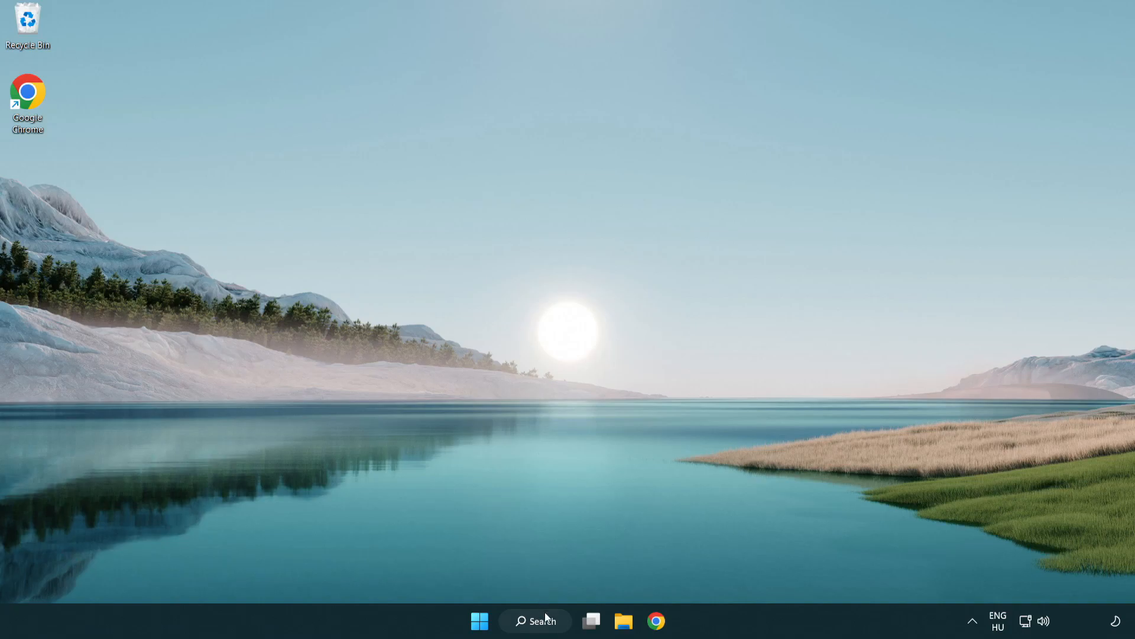
Search Windows for 'update' and open Windows Update settings
click(535, 621)
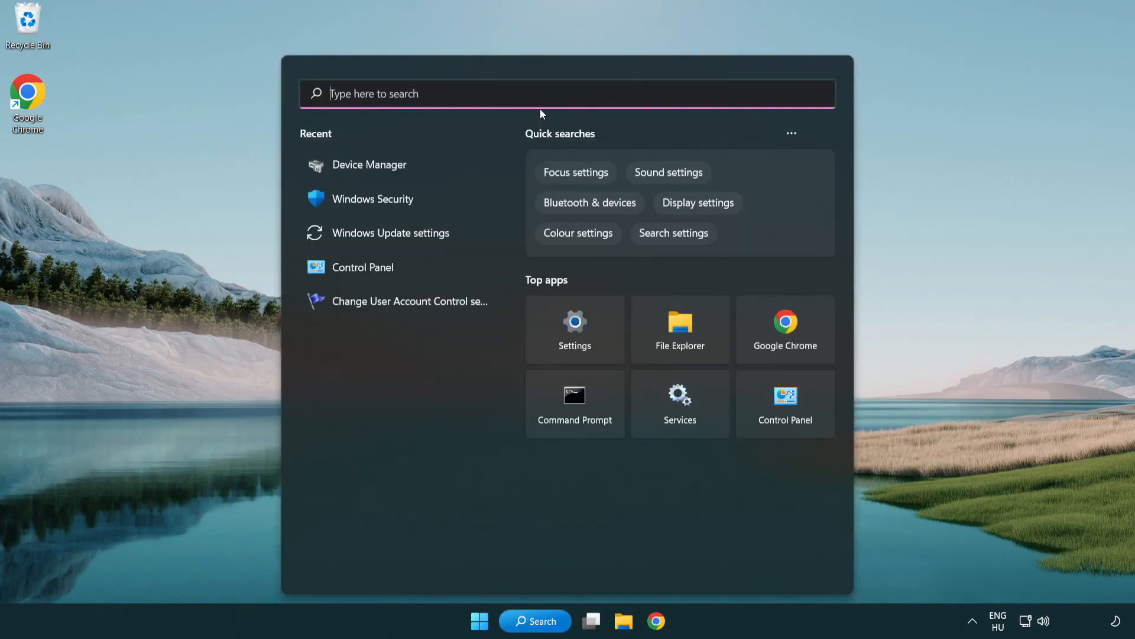
text(u)
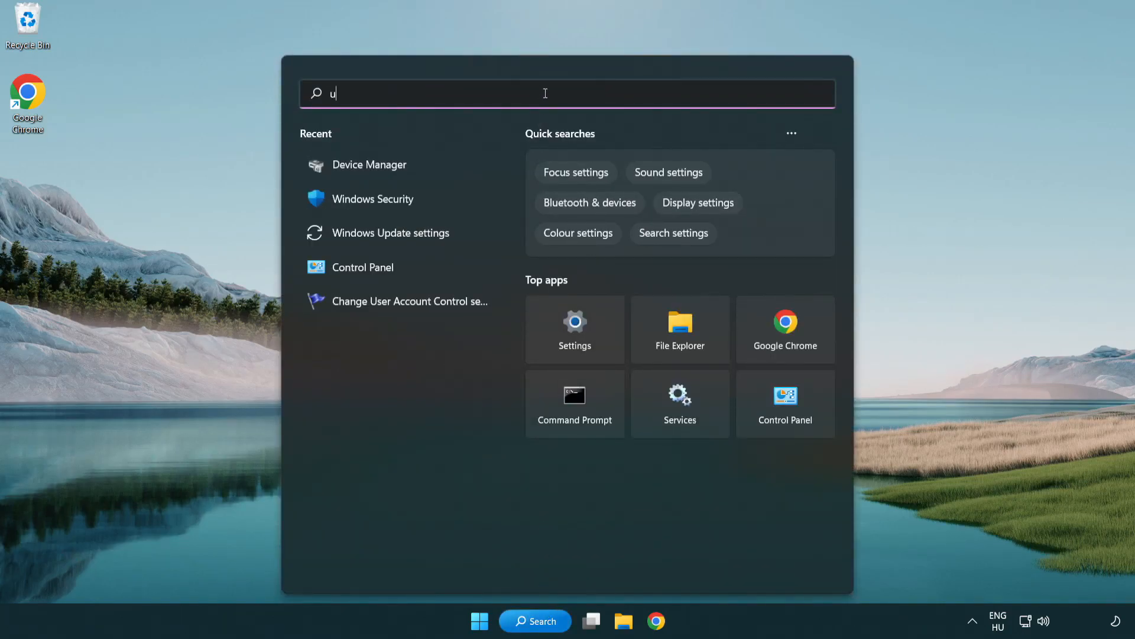
text(pdate)
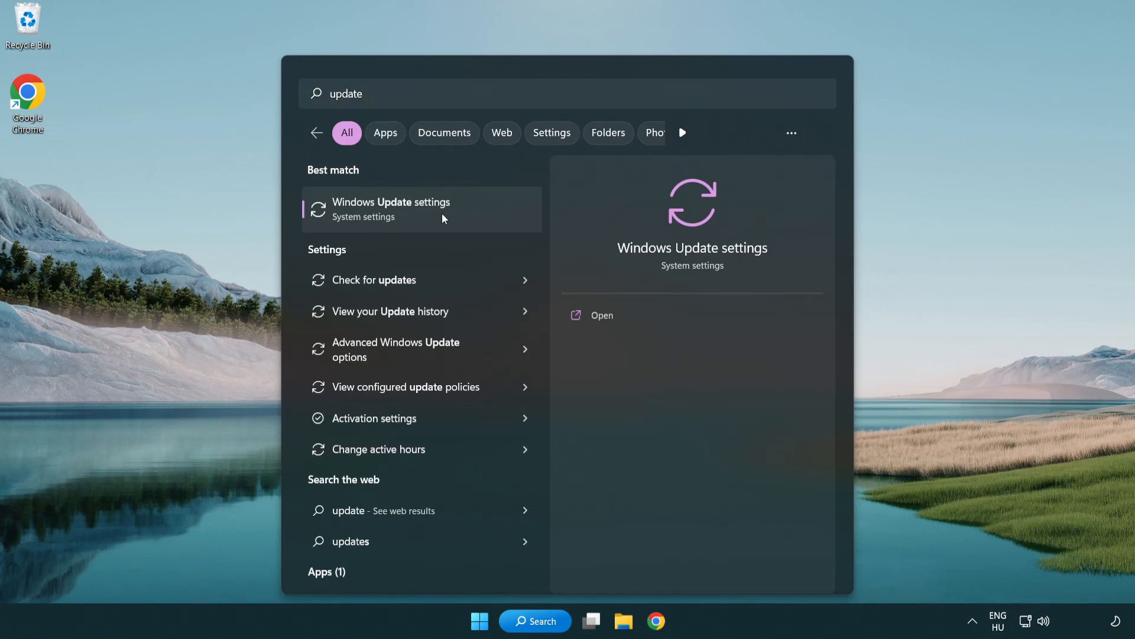
click(391, 210)
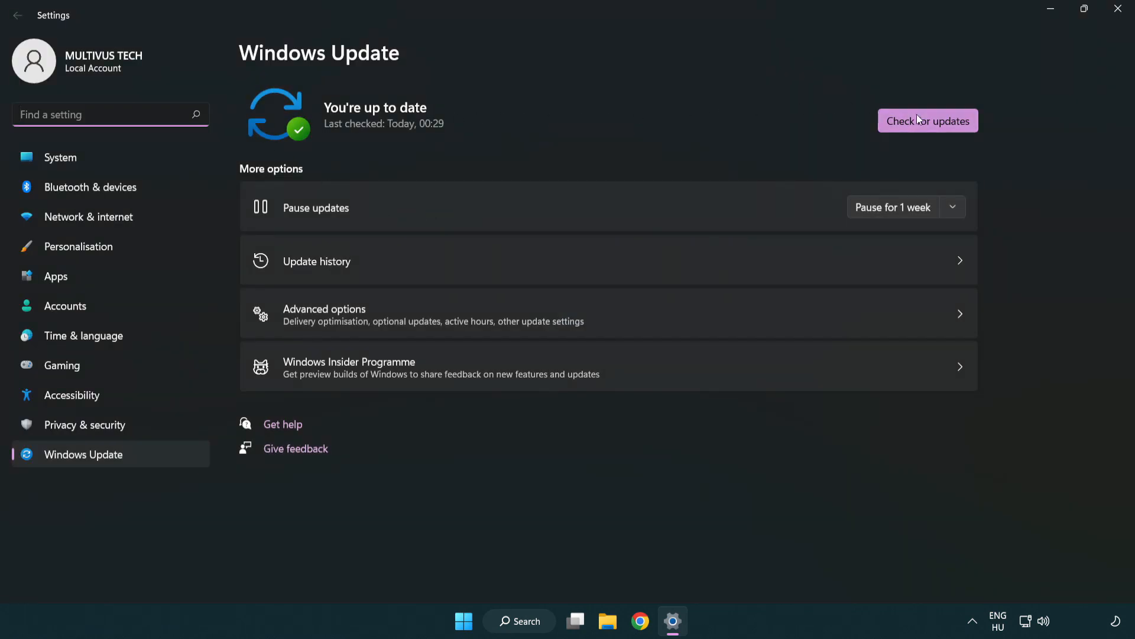
Check for updates; Windows reports it is up to date
click(928, 120)
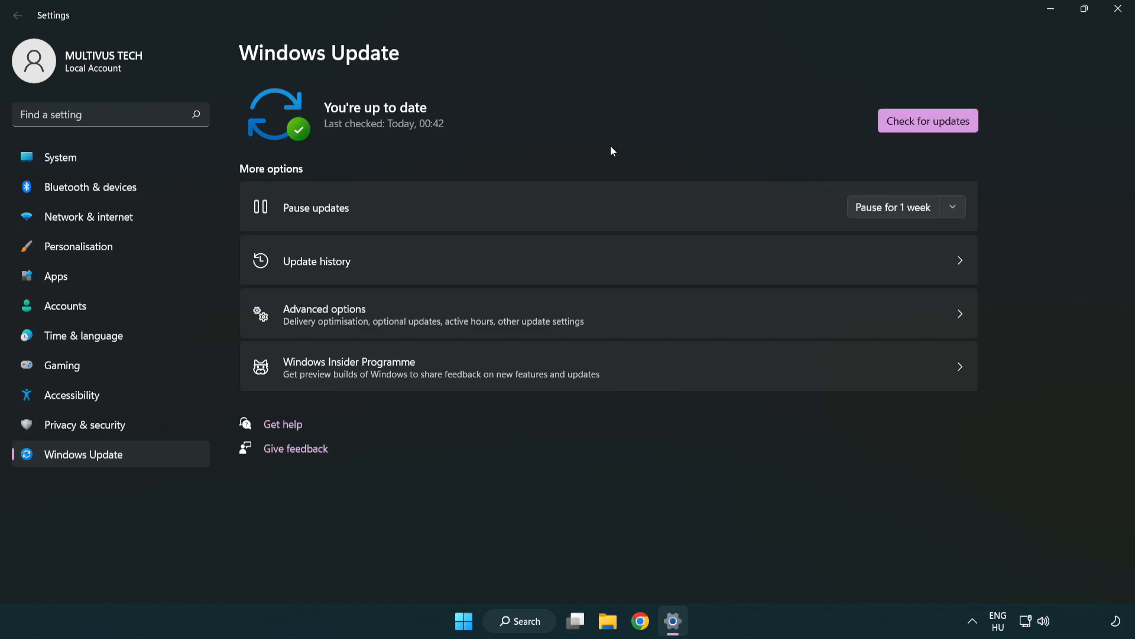
mouse_move(975, 73)
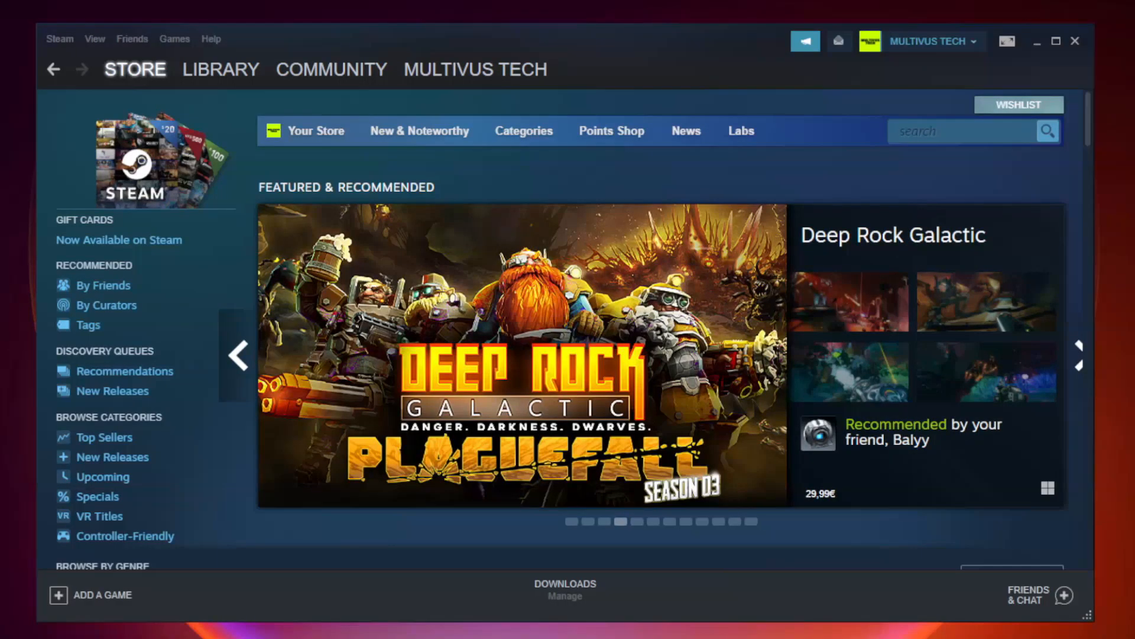
Go to the Steam Library and bring up the context menu for YOUR NOT WORKING GAME
click(220, 70)
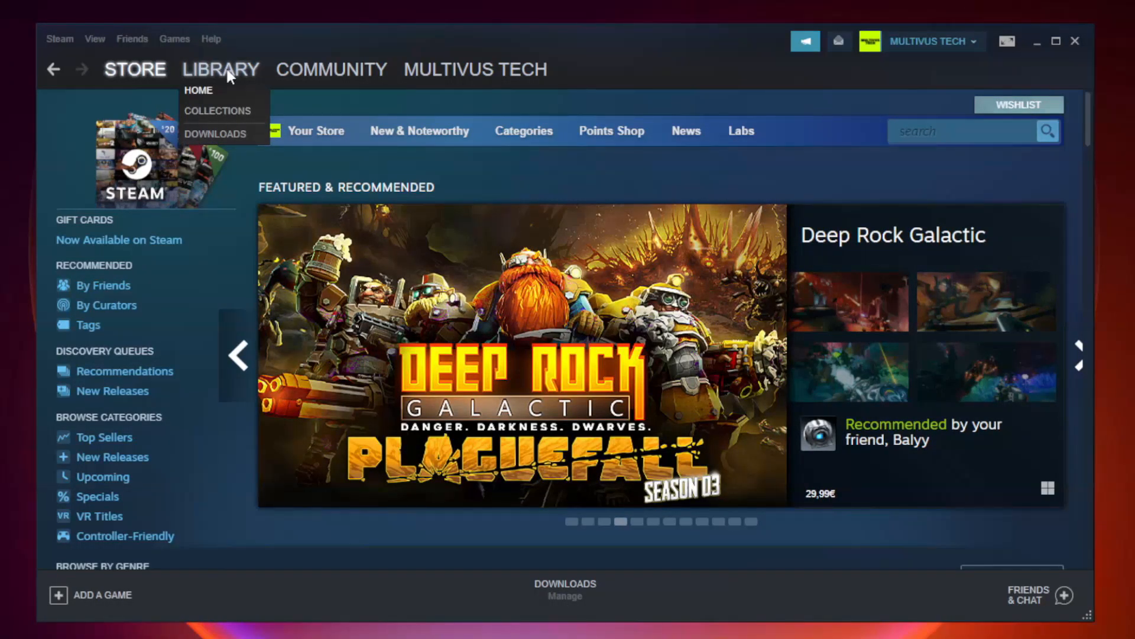
click(199, 89)
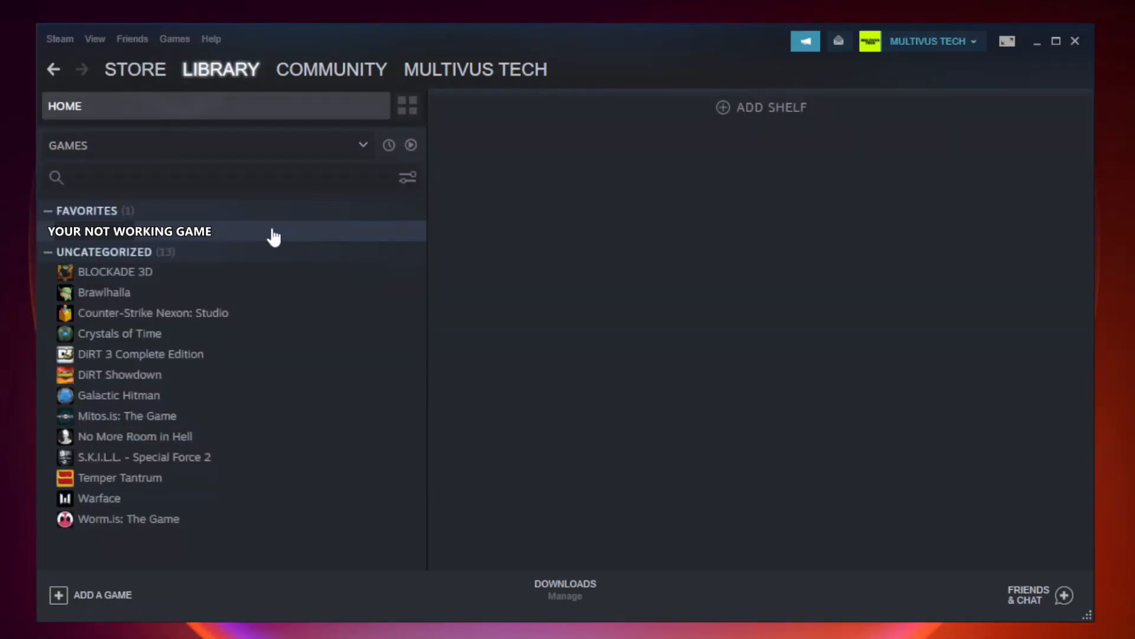
right_click(129, 231)
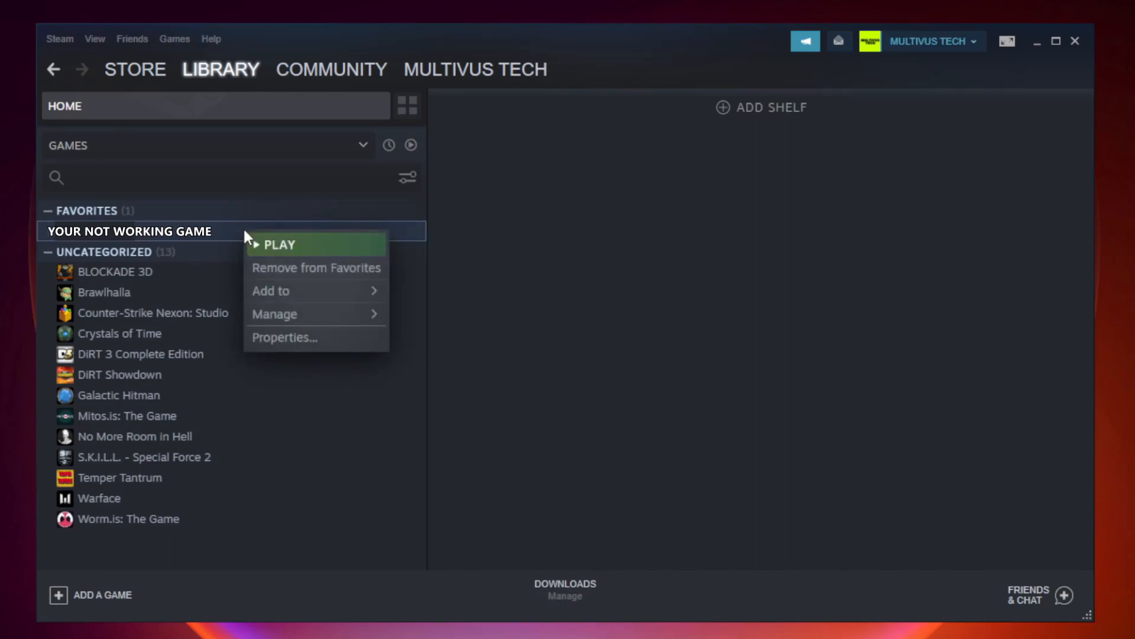
mouse_move(316, 337)
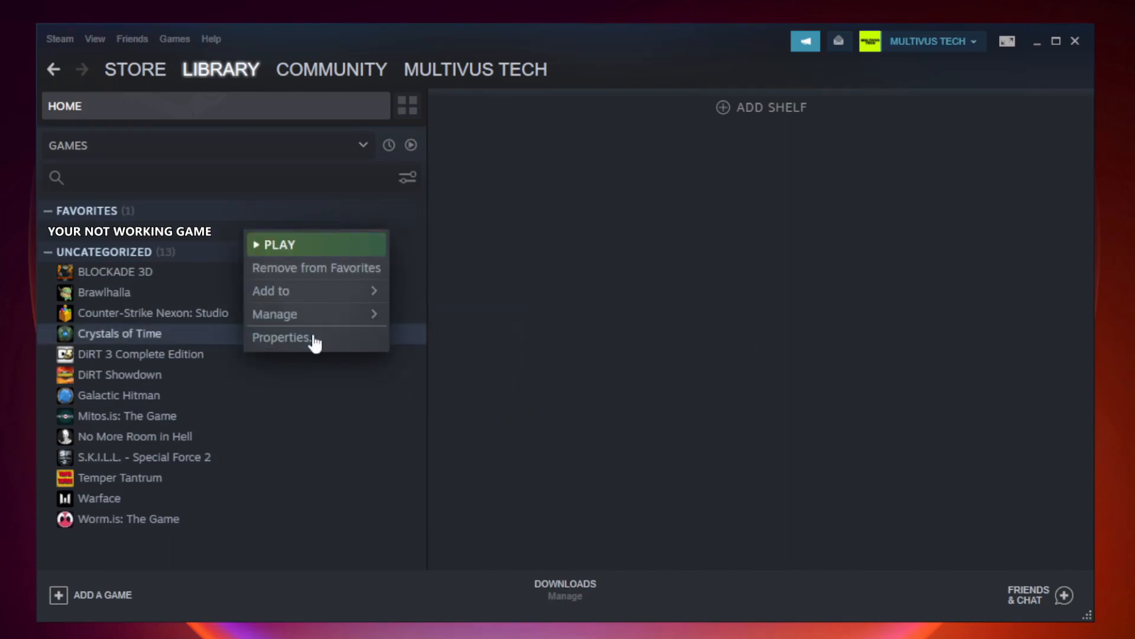
In the game's Properties under Local Files, verify integrity of all 9192 files and browse to the install folder
click(282, 337)
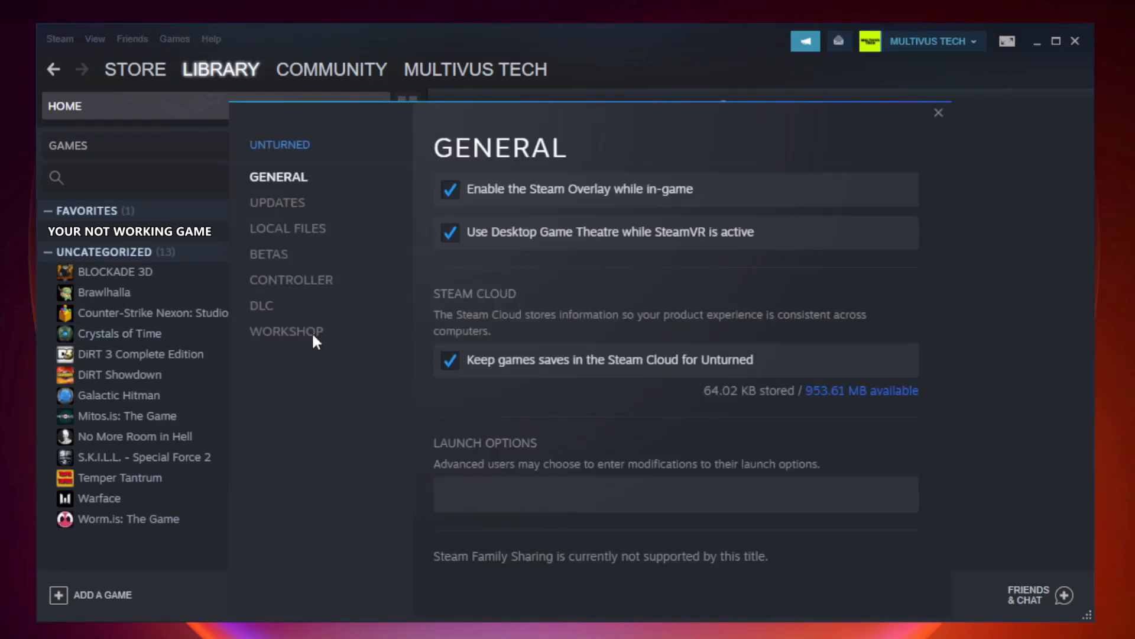
mouse_move(300, 244)
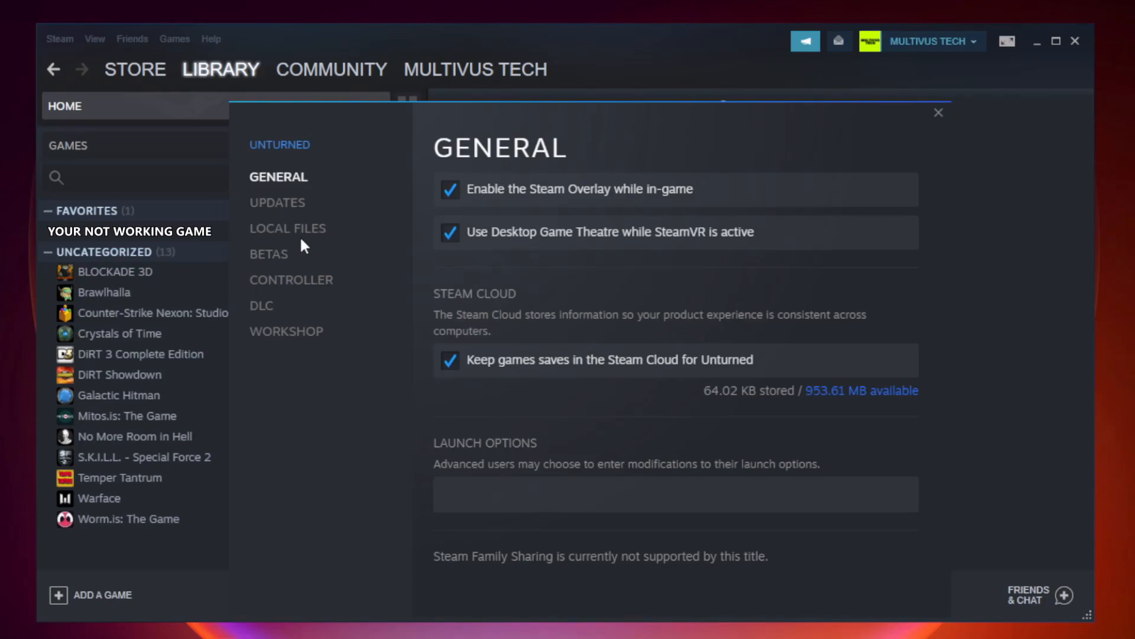
click(288, 228)
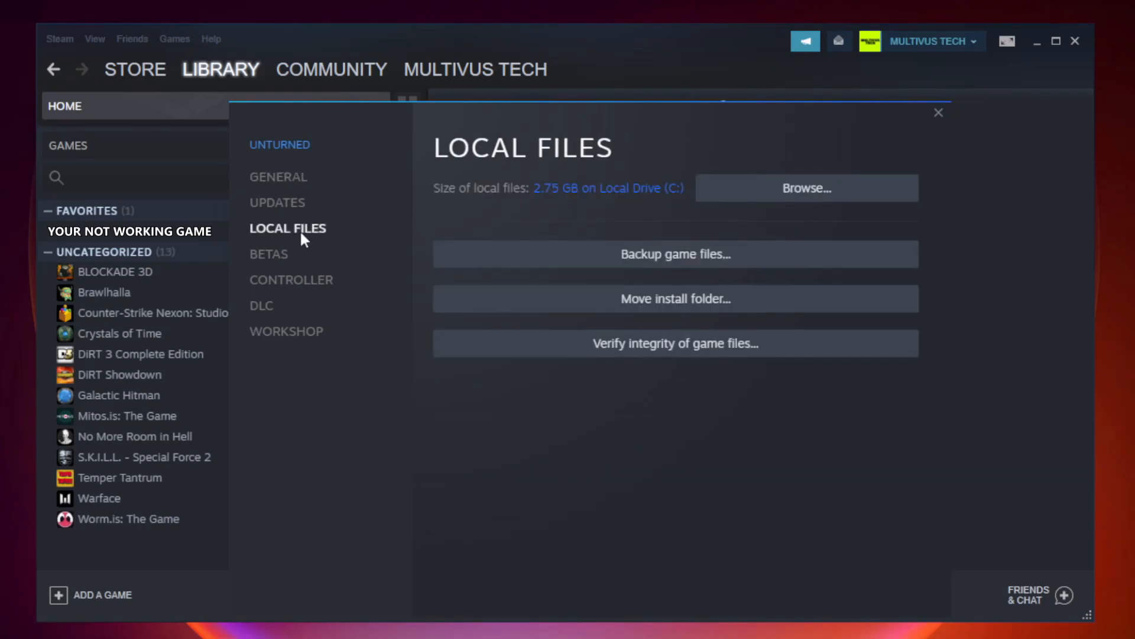
mouse_move(667, 343)
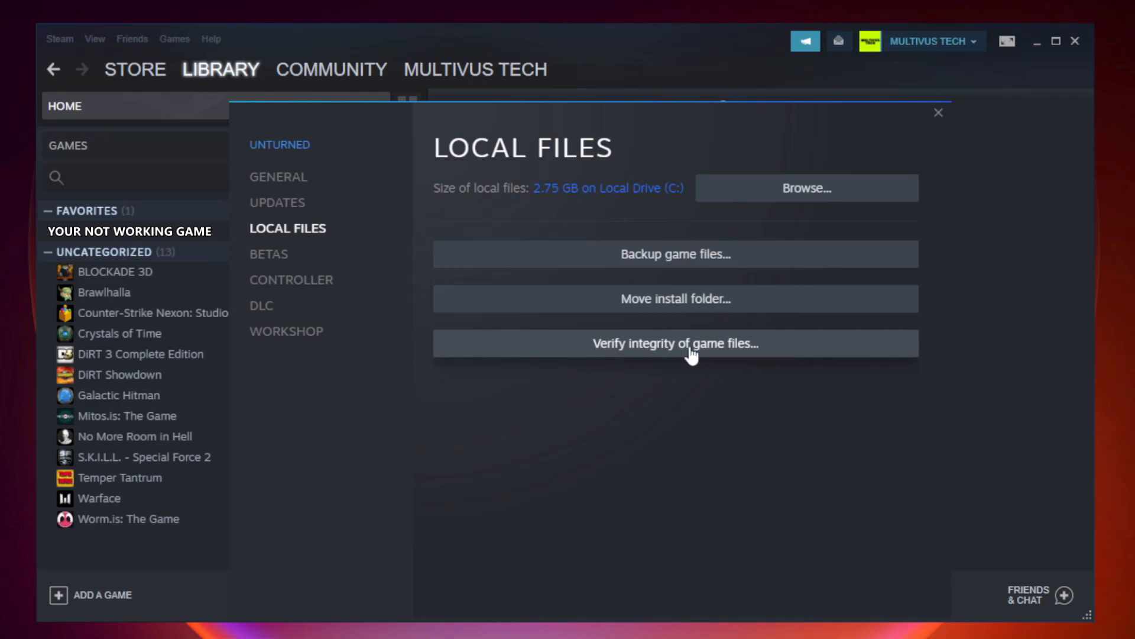
click(674, 343)
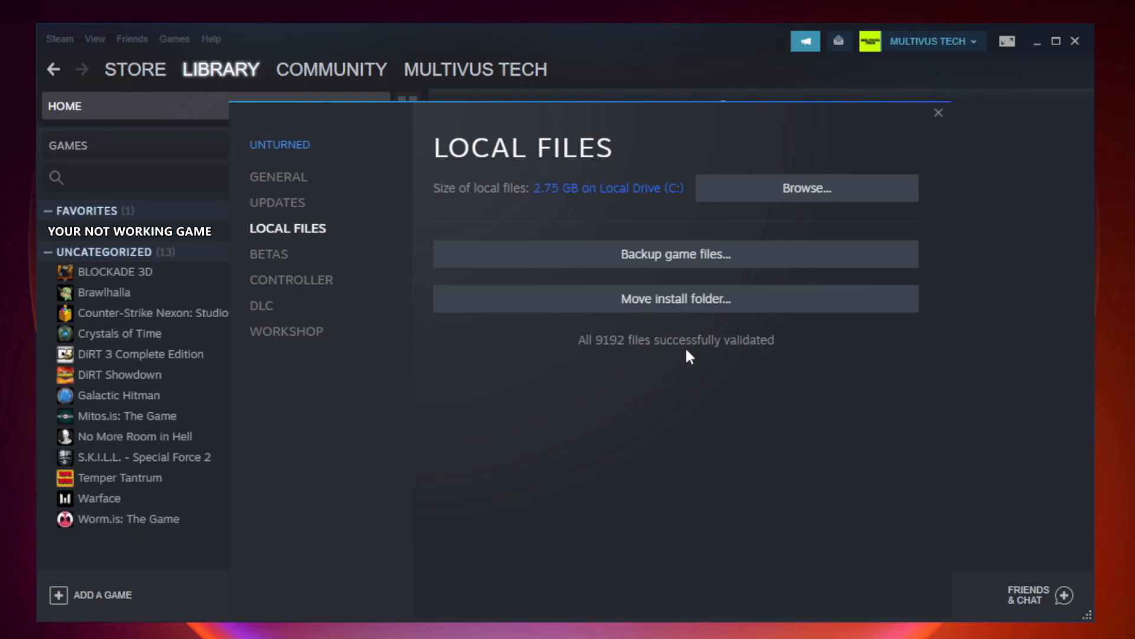
mouse_move(755, 364)
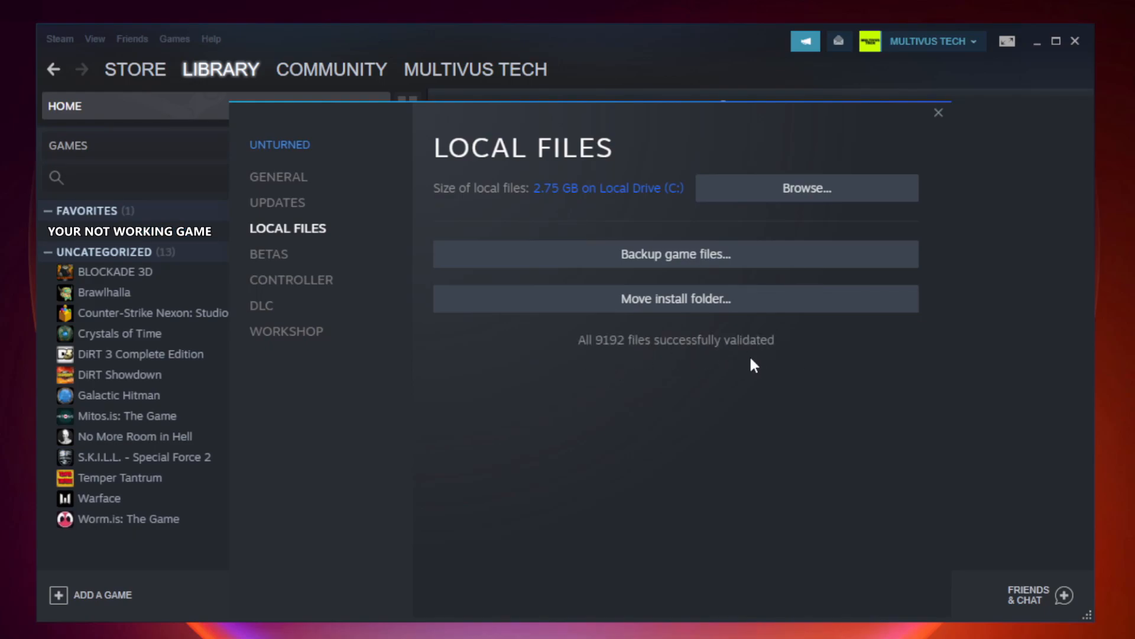
mouse_move(788, 203)
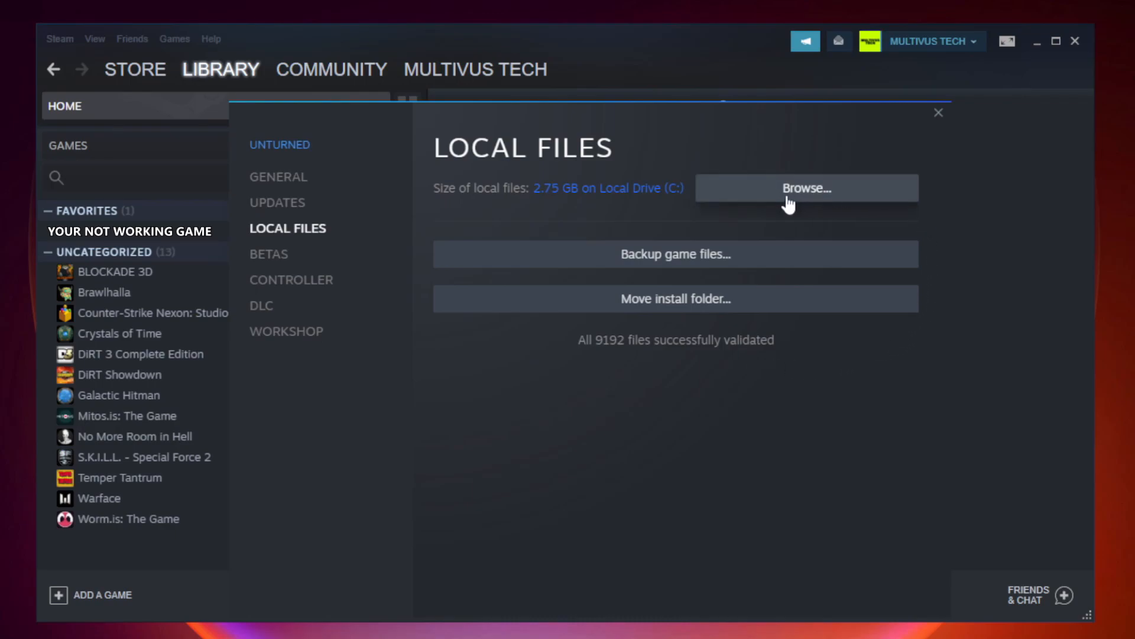
click(804, 188)
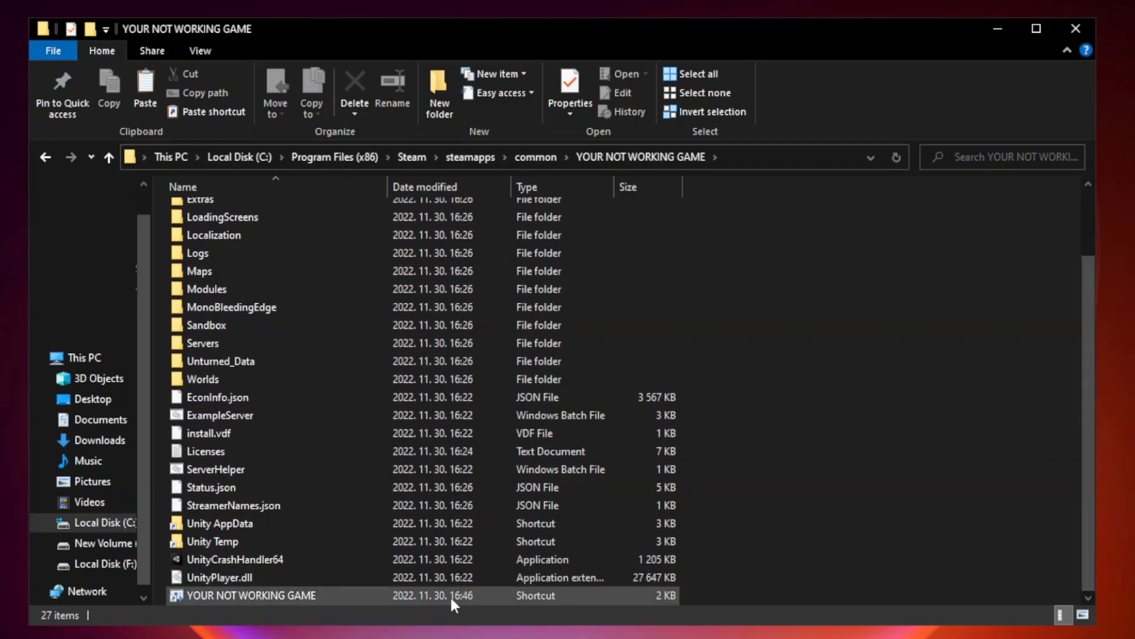
Open Properties of the YOUR NOT WORKING GAME shortcut in the install folder
click(262, 594)
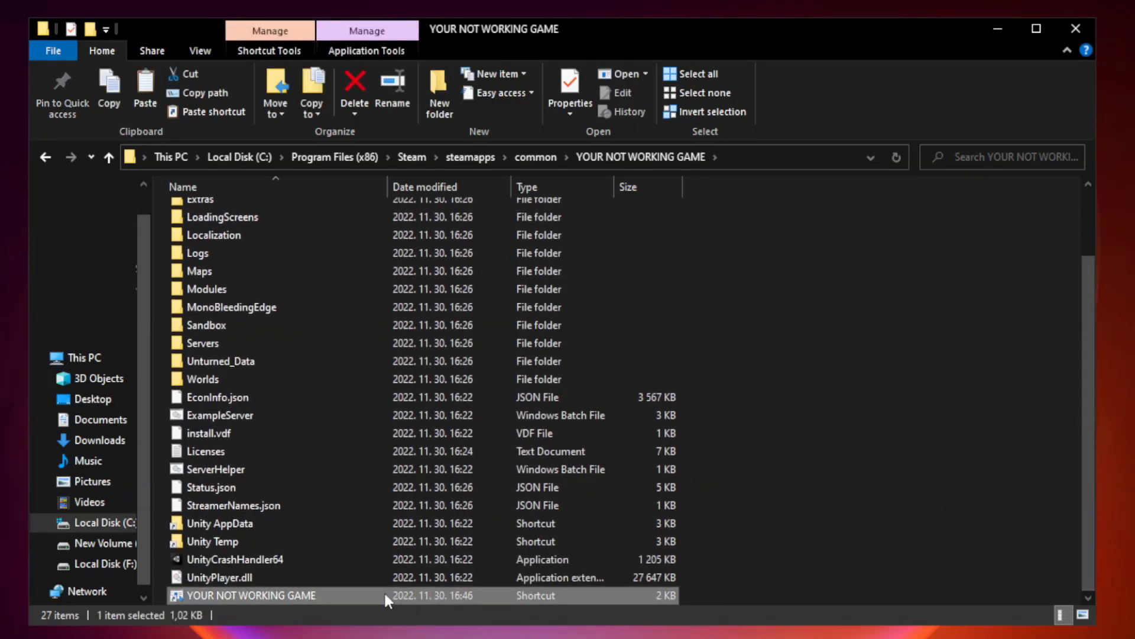
right_click(268, 594)
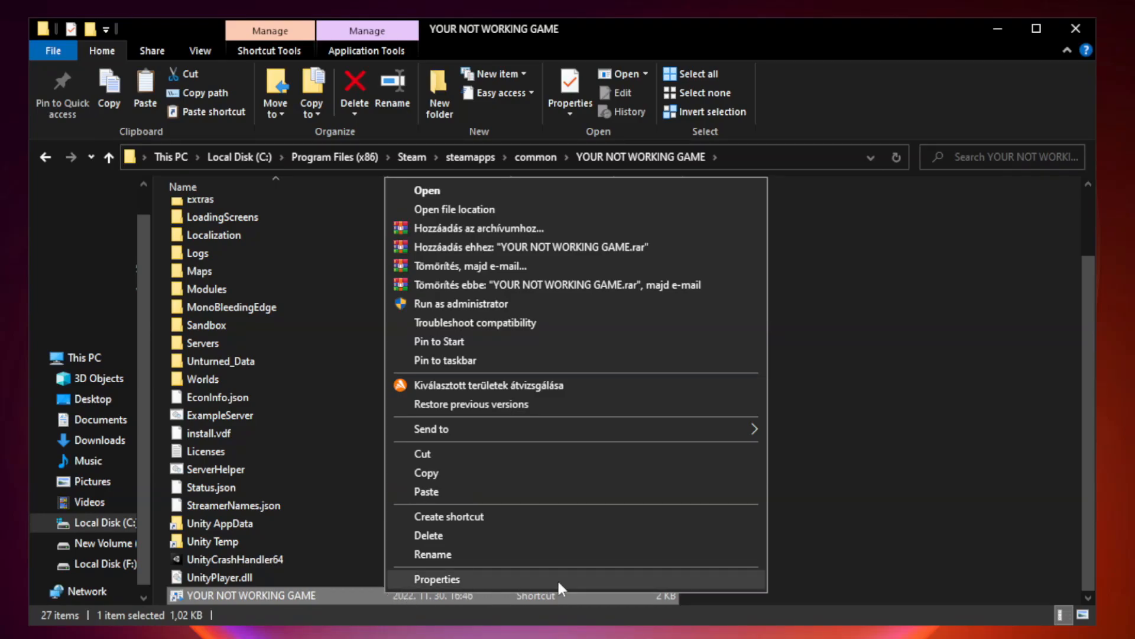
mouse_move(574, 583)
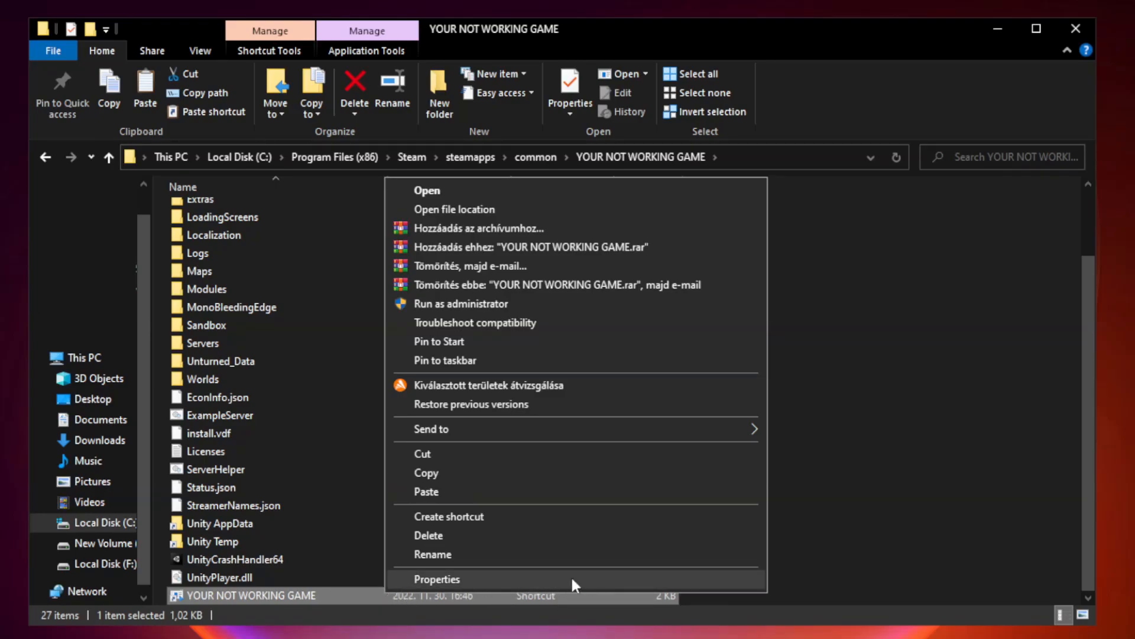
click(435, 579)
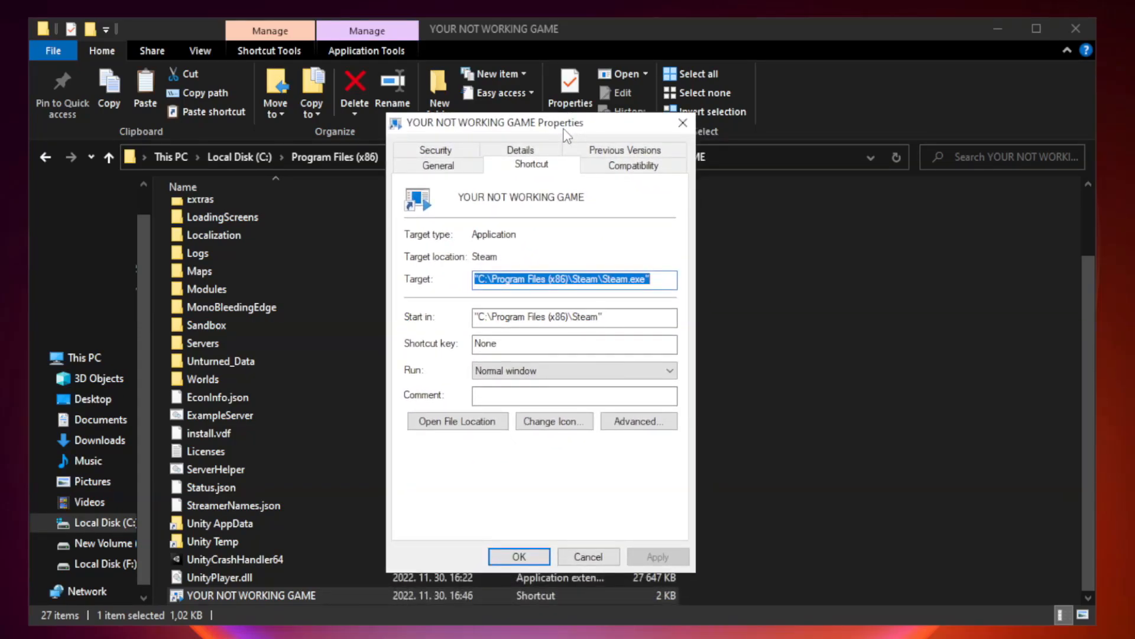
mouse_move(625, 181)
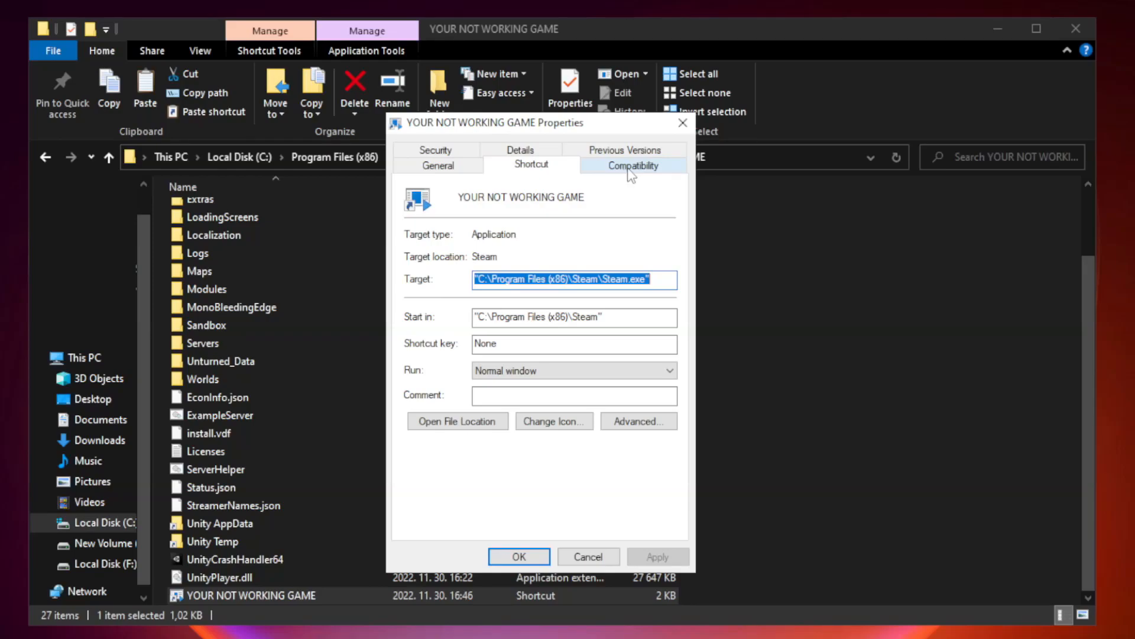
On Compatibility, set Windows 8 mode, disable fullscreen optimizations, run as administrator, and apply with OK
click(632, 165)
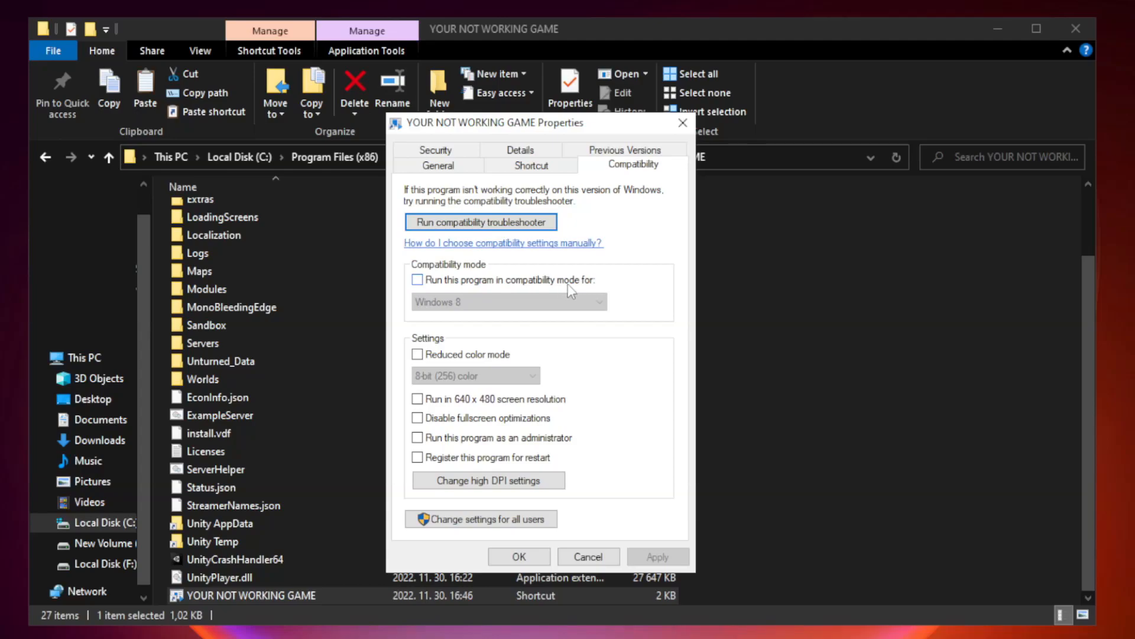
click(417, 280)
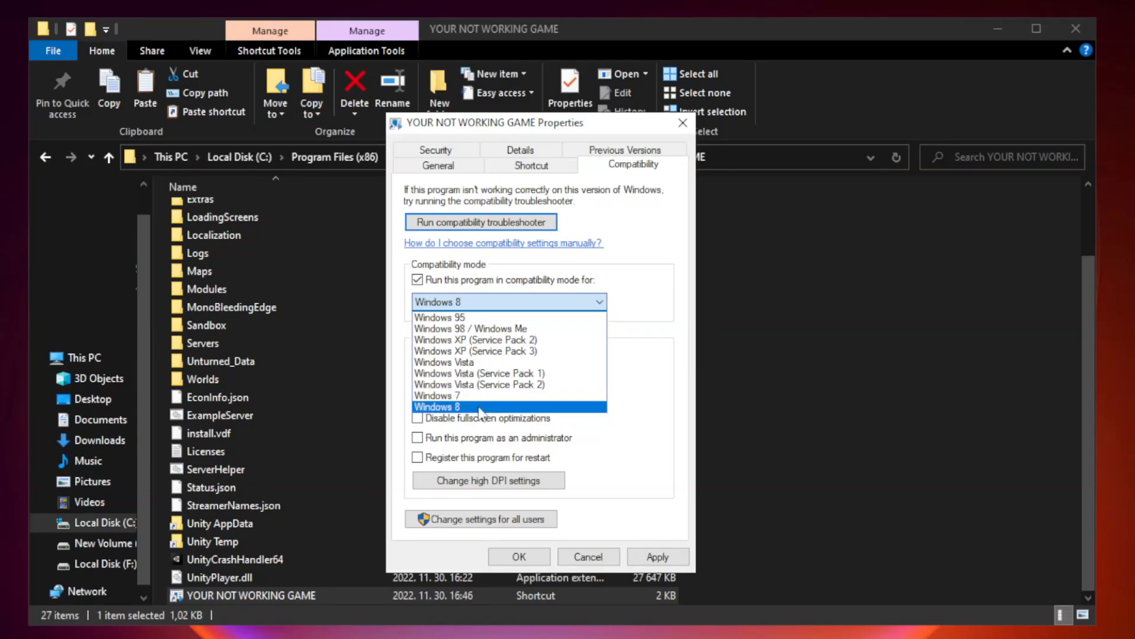
click(436, 406)
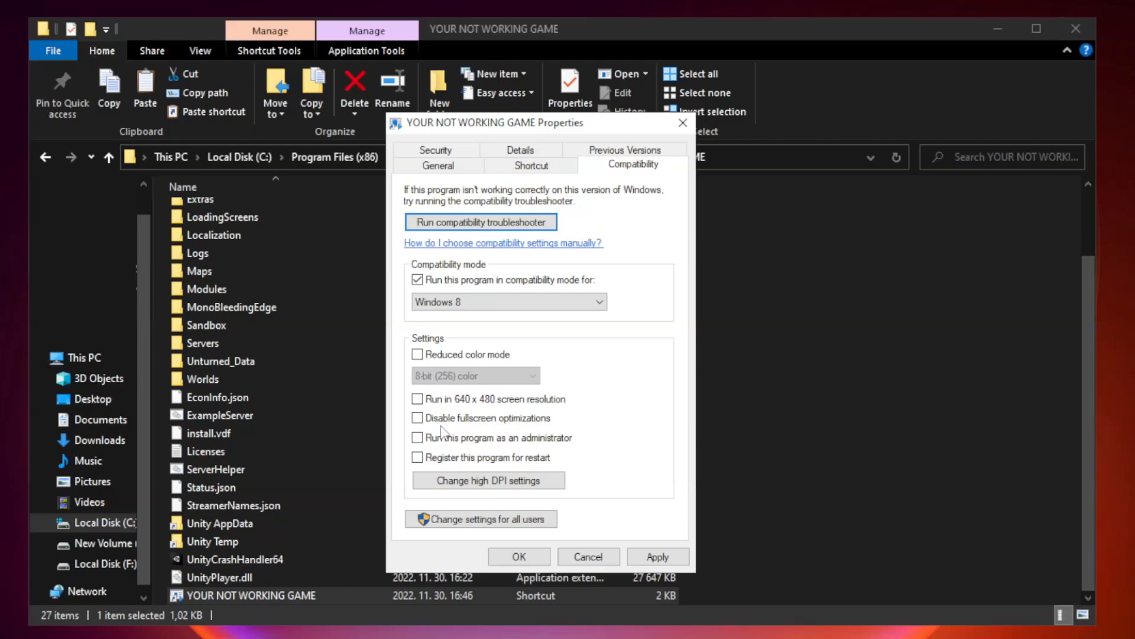
click(417, 418)
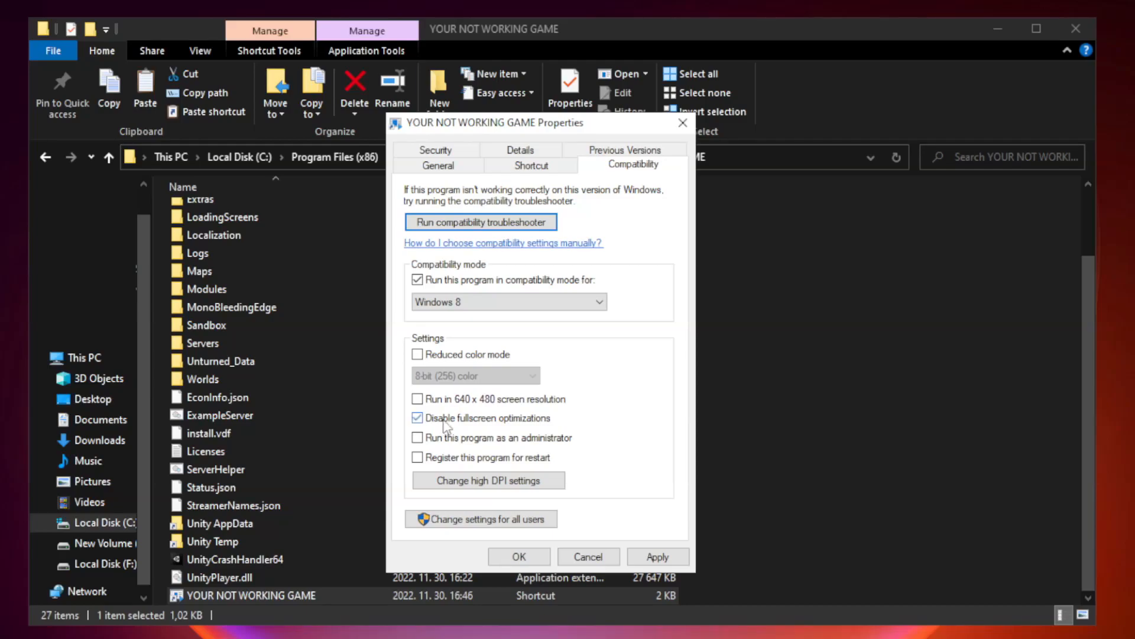
click(418, 419)
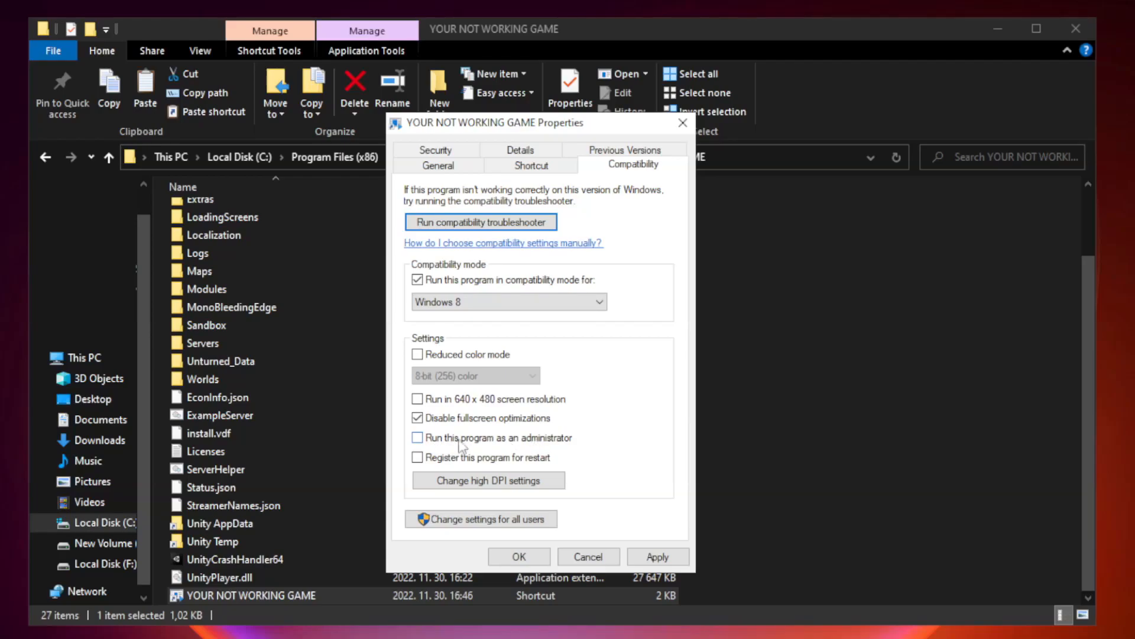
click(417, 436)
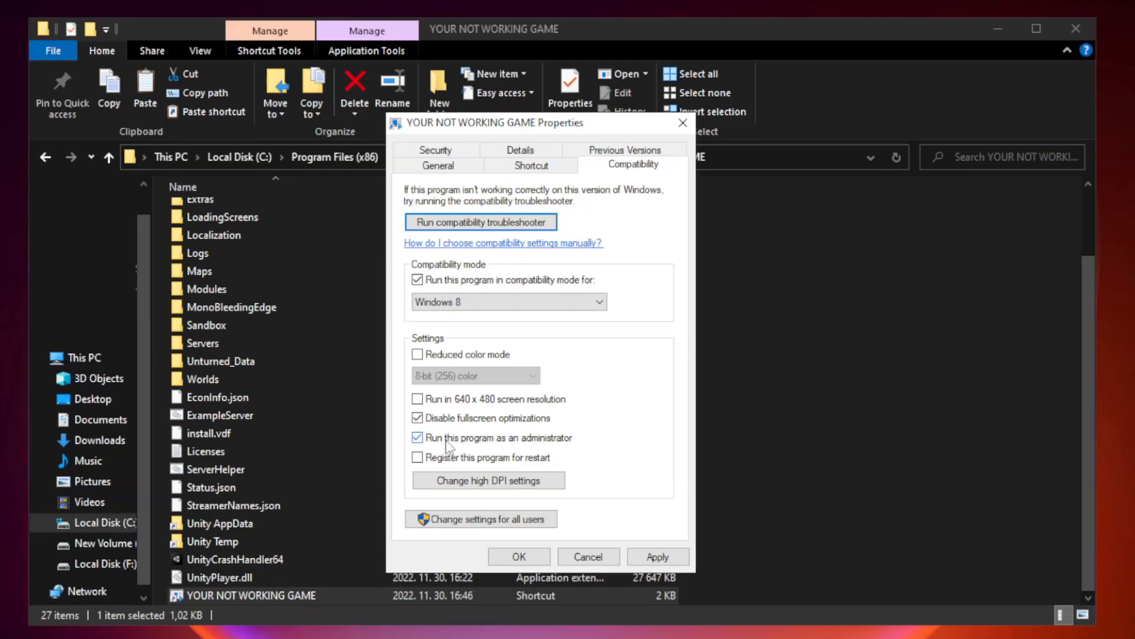
click(417, 437)
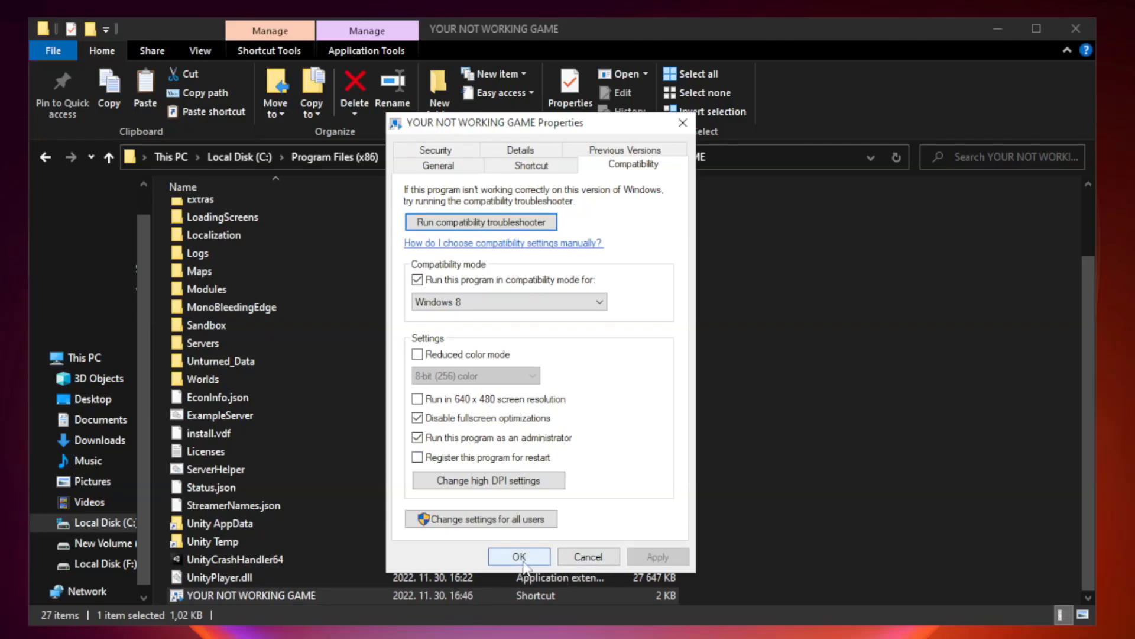
click(519, 556)
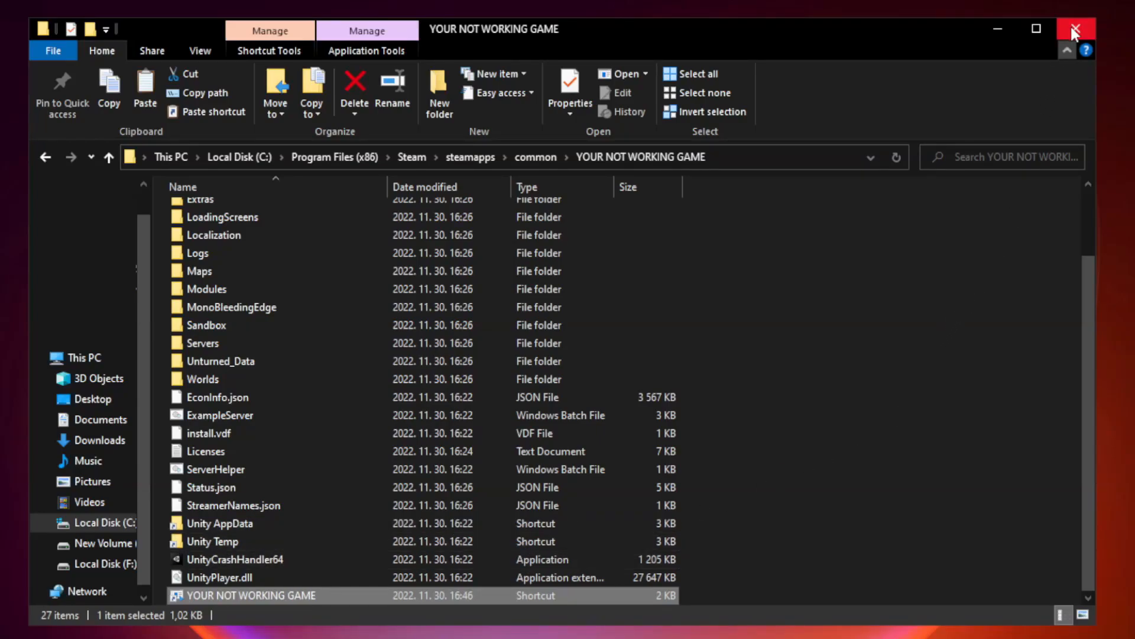
mouse_move(1066, 51)
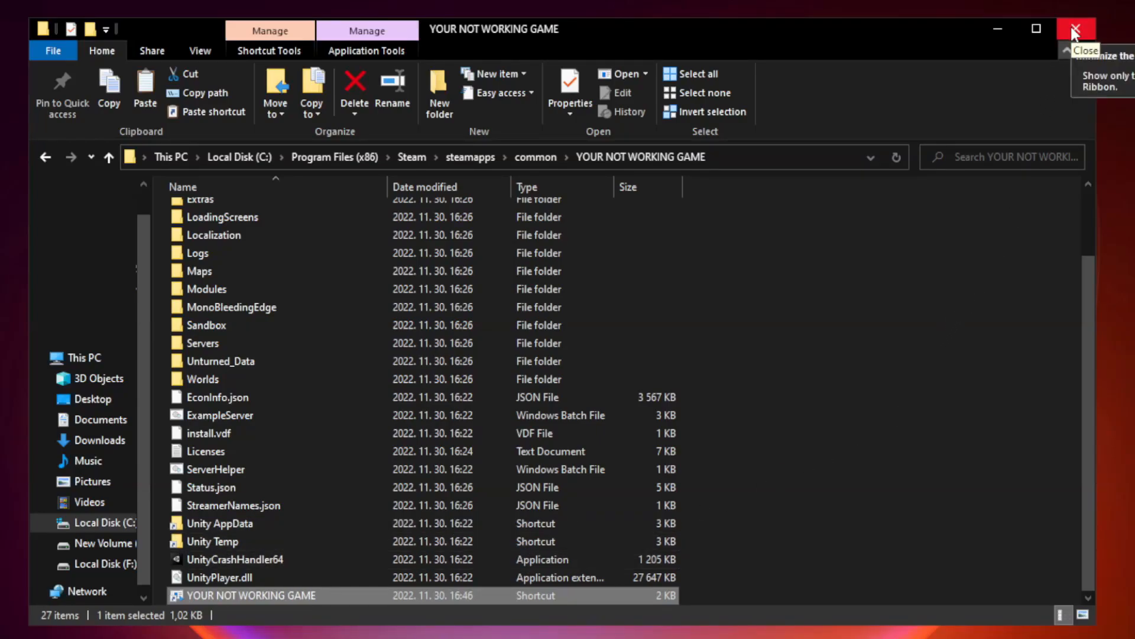
Close the game folder and open Task Manager from the taskbar's quick tools menu
click(1076, 29)
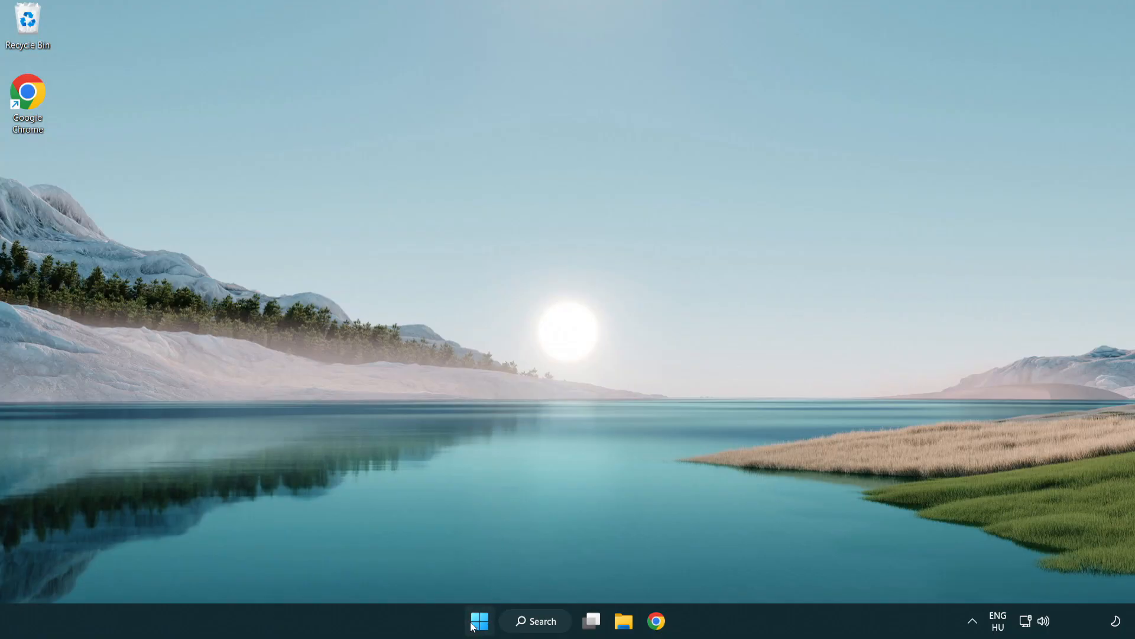
right_click(479, 620)
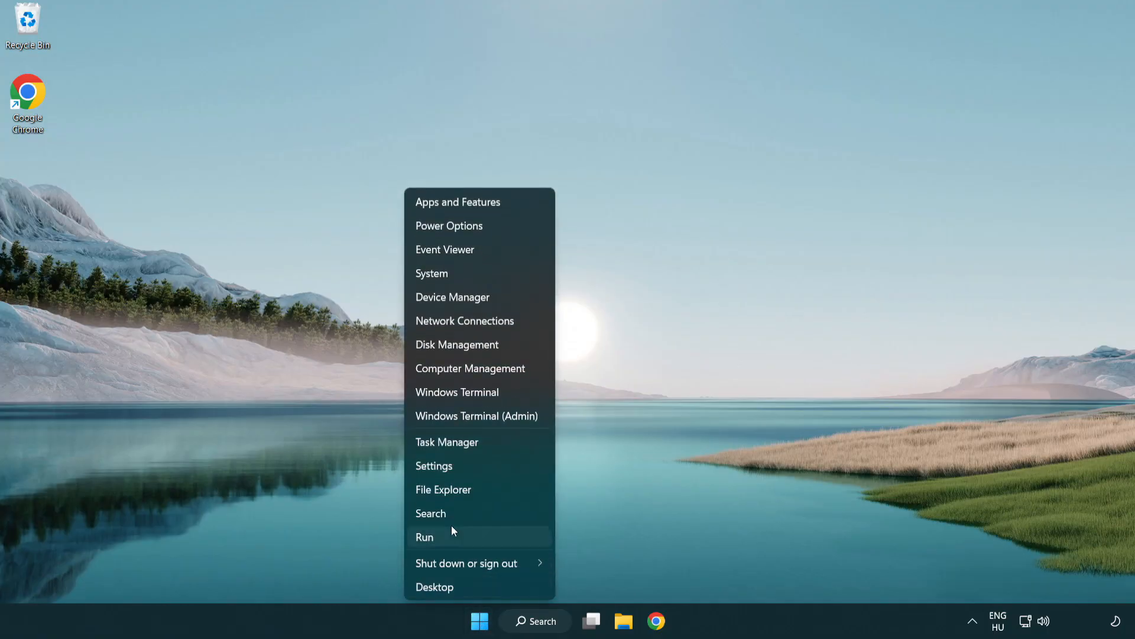
mouse_move(491, 446)
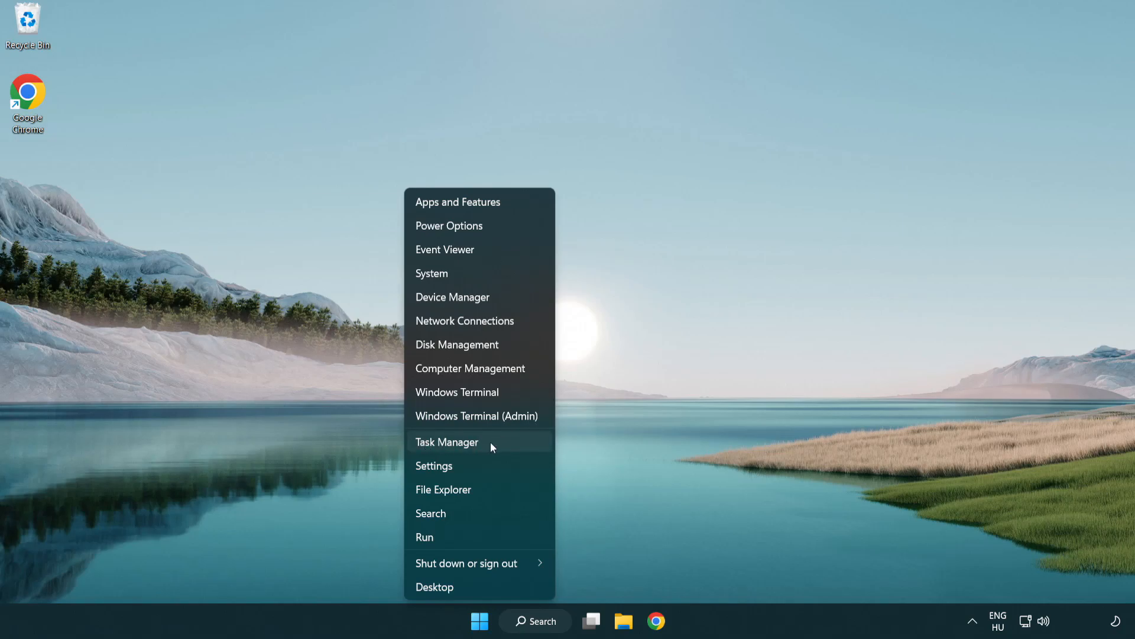
click(447, 442)
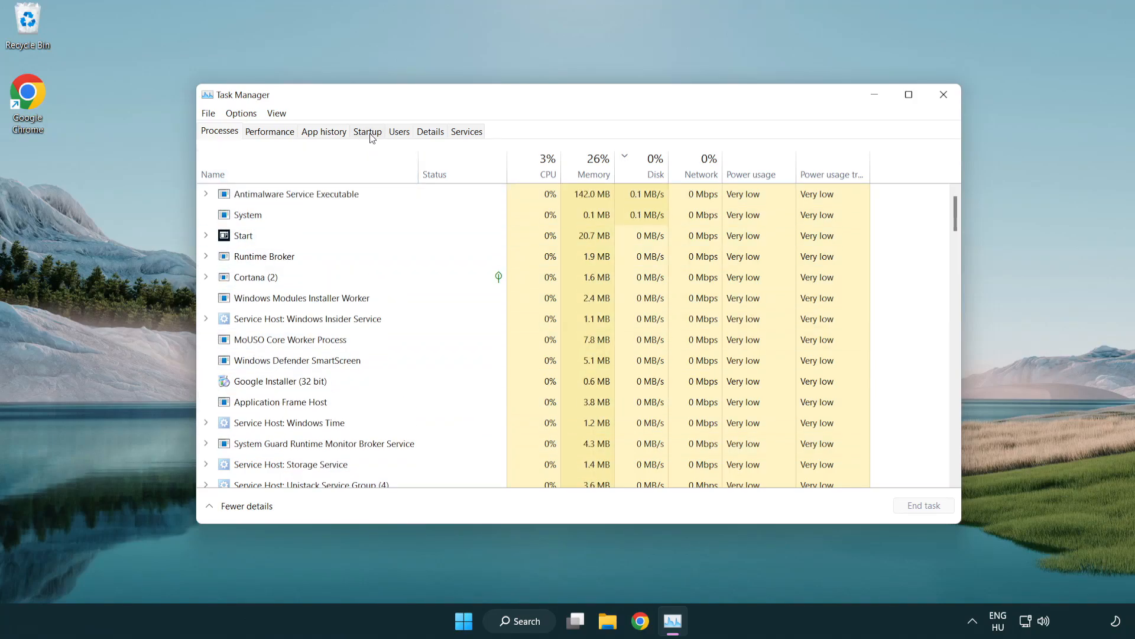
On the Startup tab, disable Terminal and Phone Link from launching at startup
click(368, 131)
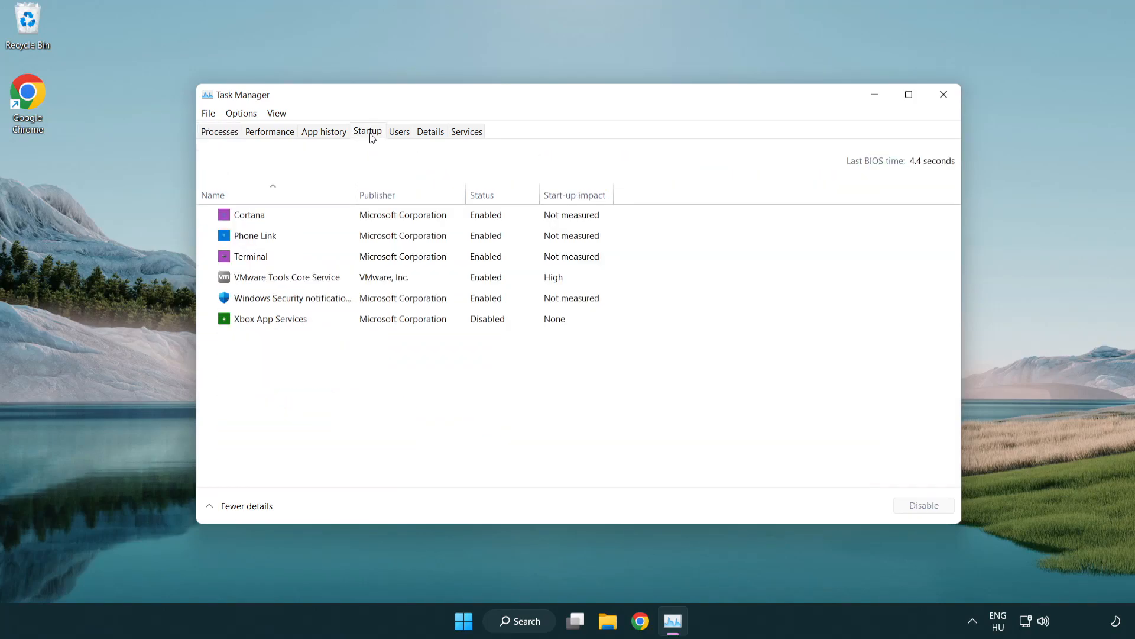
click(250, 255)
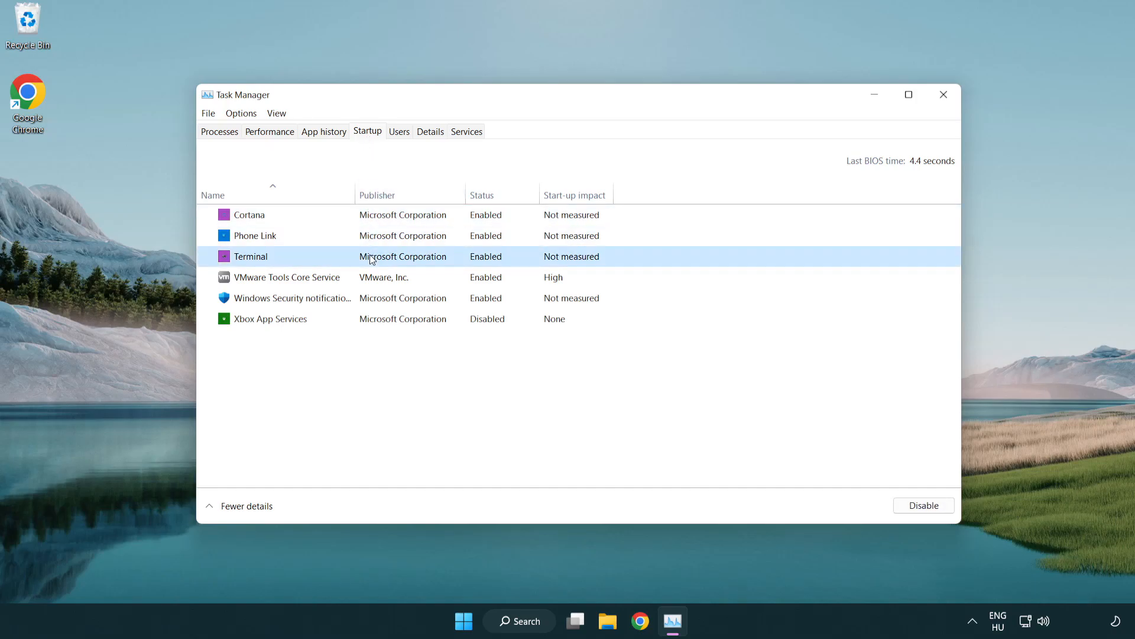
click(923, 505)
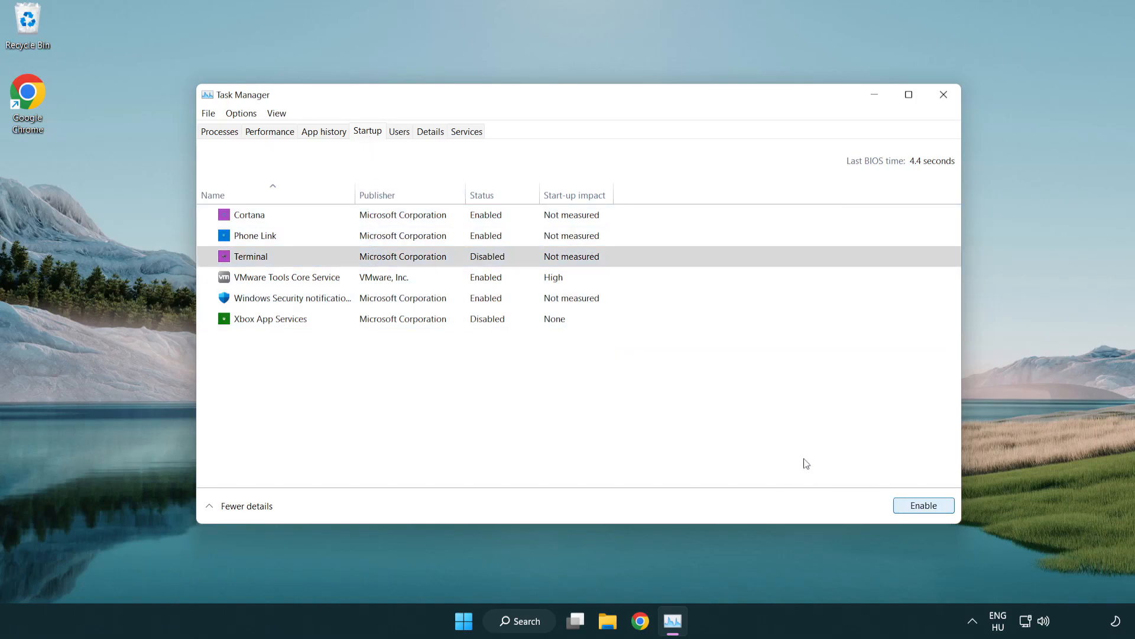
click(254, 235)
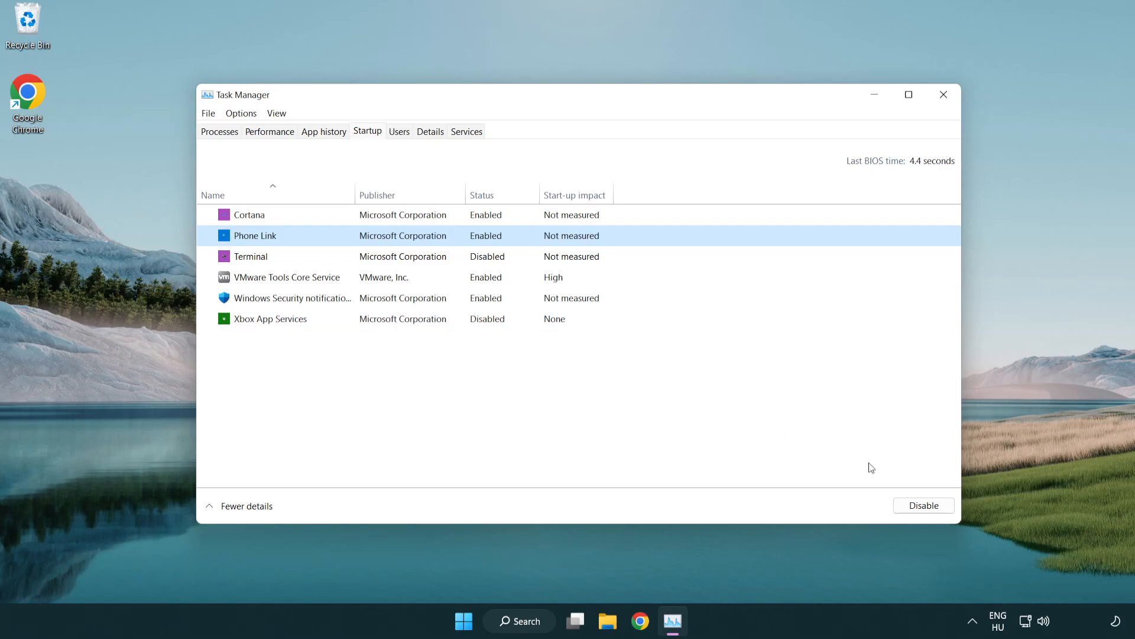
click(923, 505)
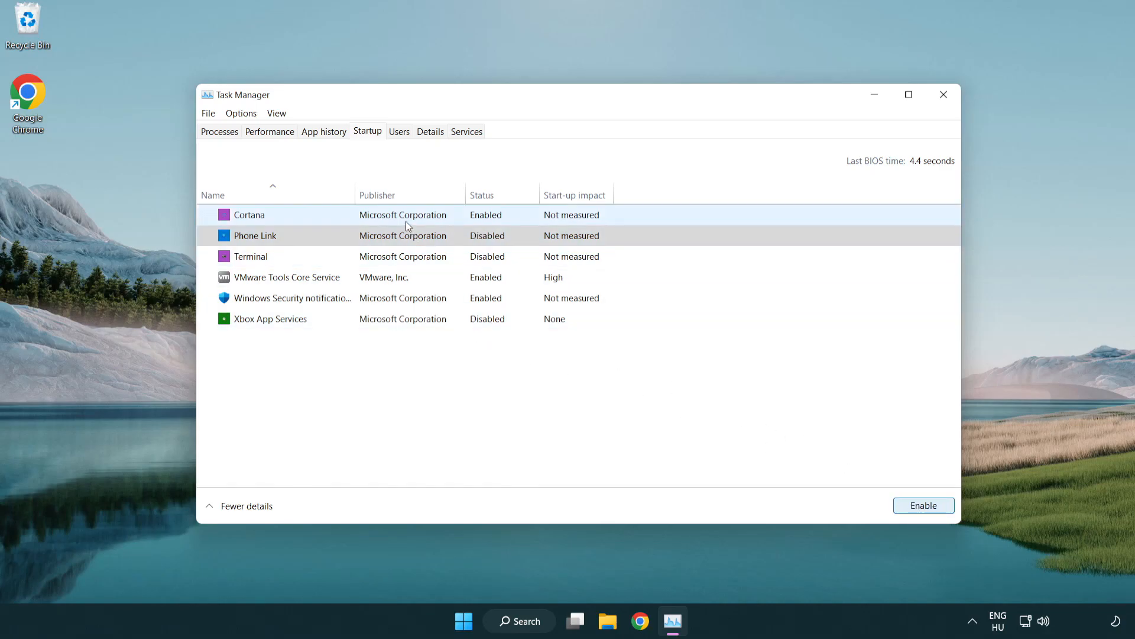
Disable Cortana at startup as well, then close Task Manager
click(249, 214)
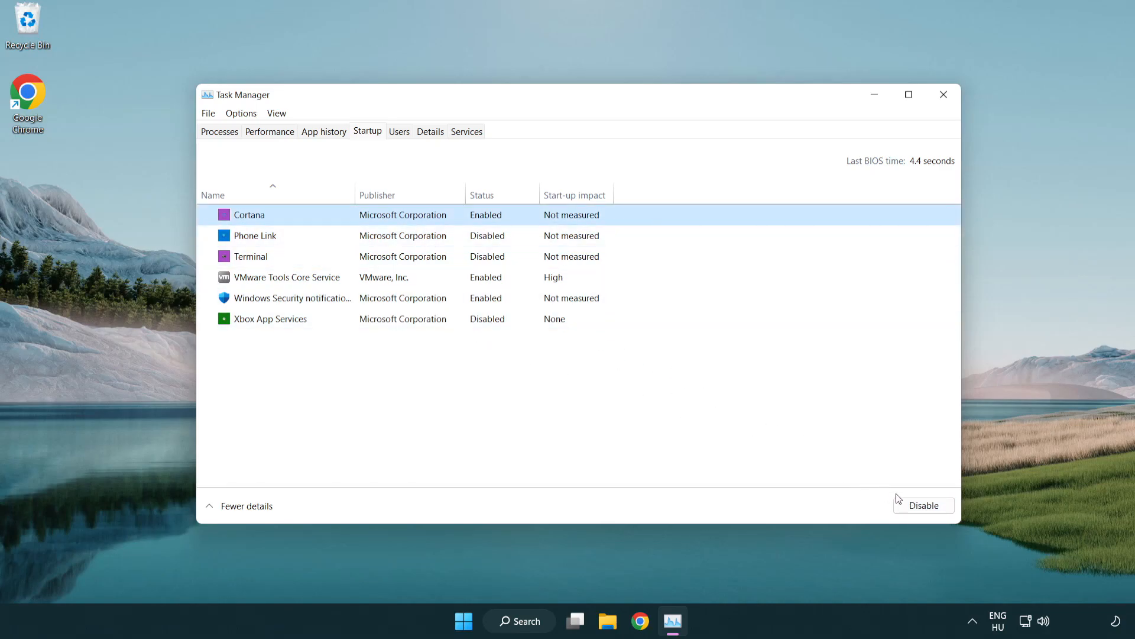
click(923, 505)
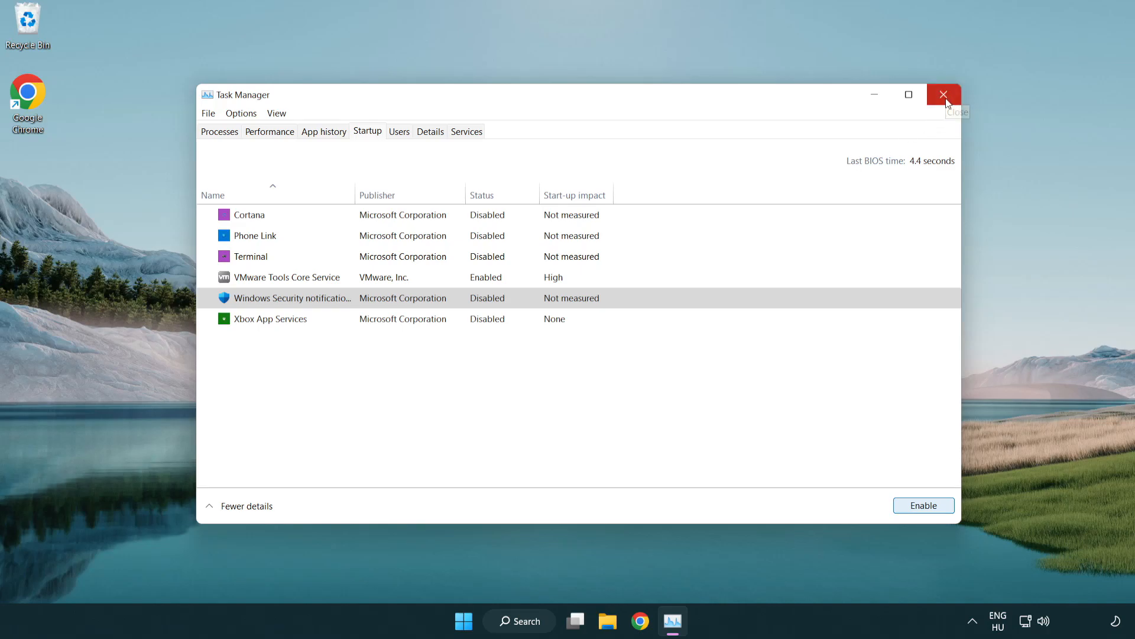
click(944, 95)
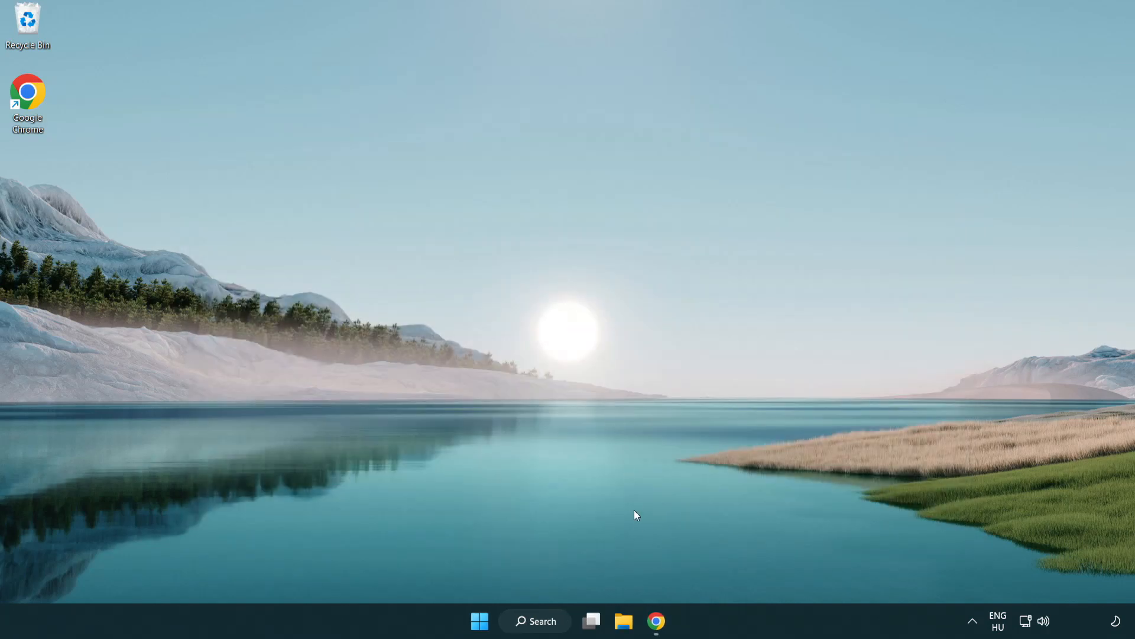
Download the DirectX End-User Runtime Web Installer and run dxwebsetup.exe from the browser
click(655, 620)
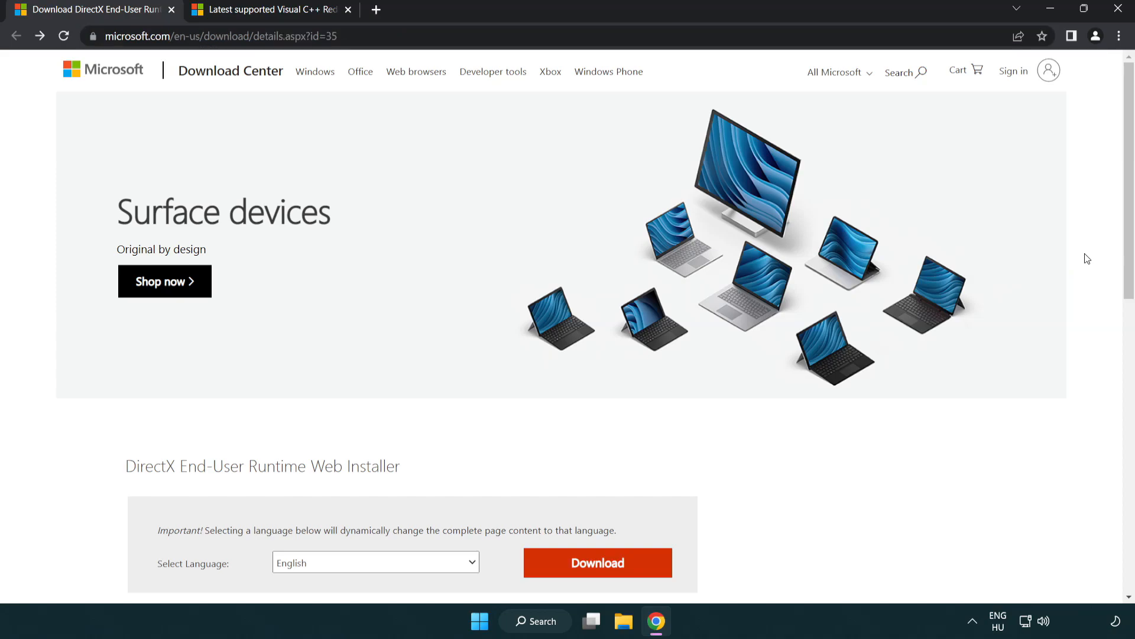
scroll(down, 3)
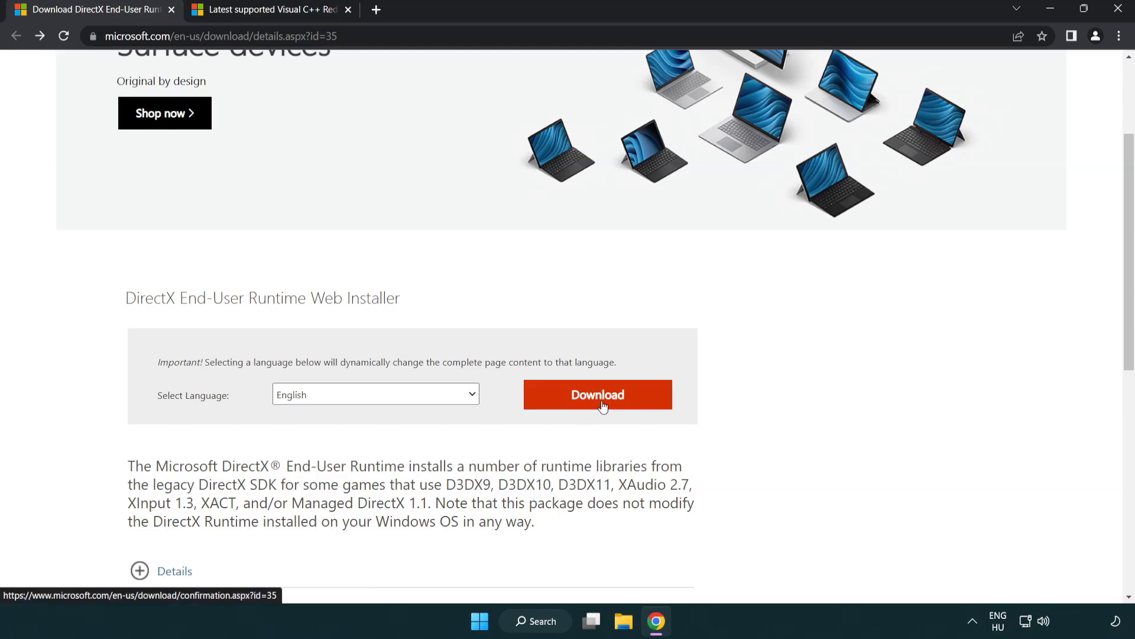
click(597, 394)
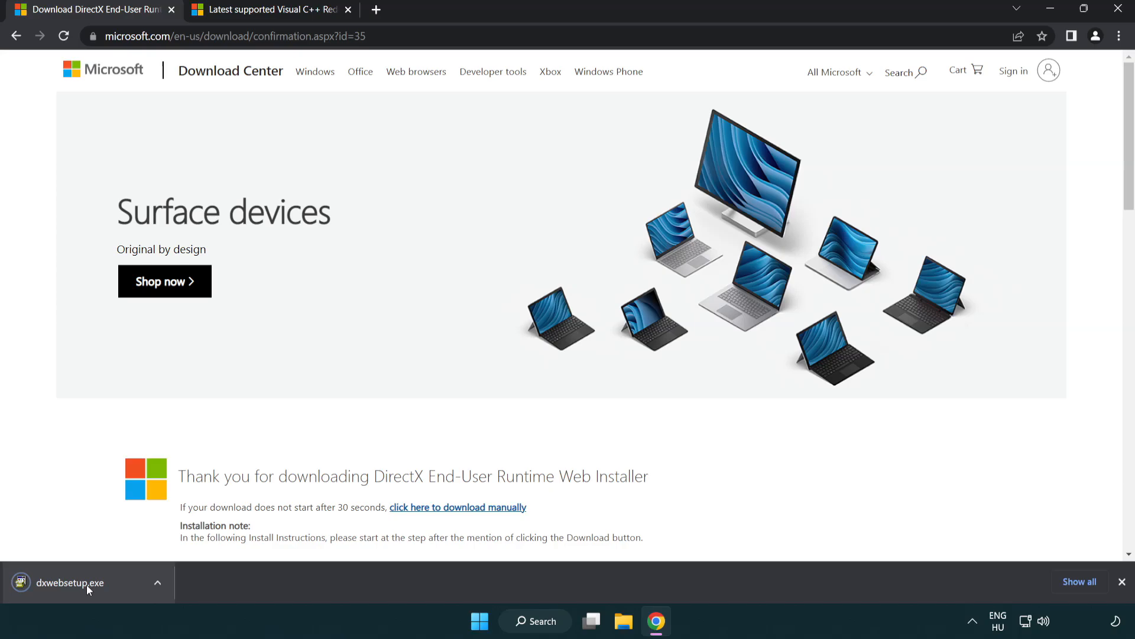
mouse_move(71, 582)
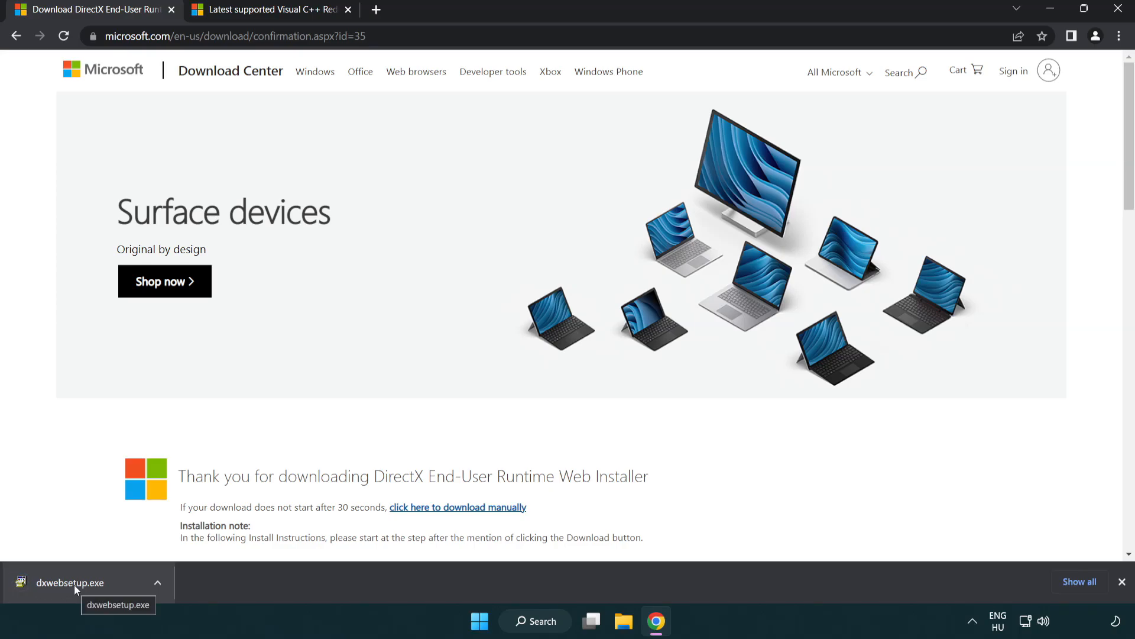
click(70, 582)
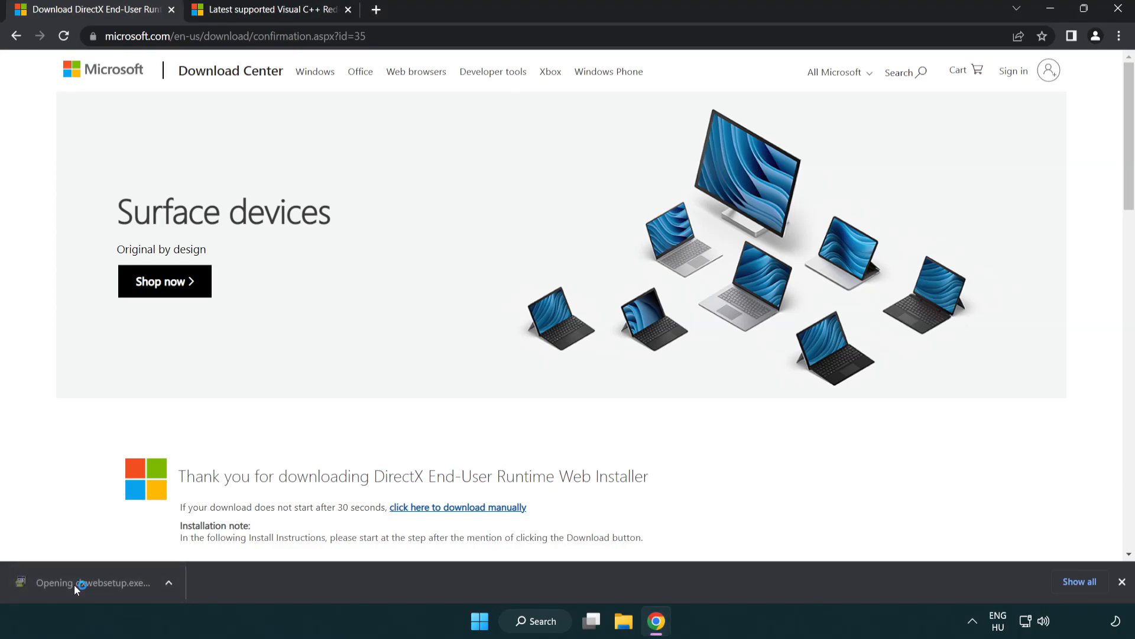
Start the DirectX setup wizard and accept its license agreement
click(90, 582)
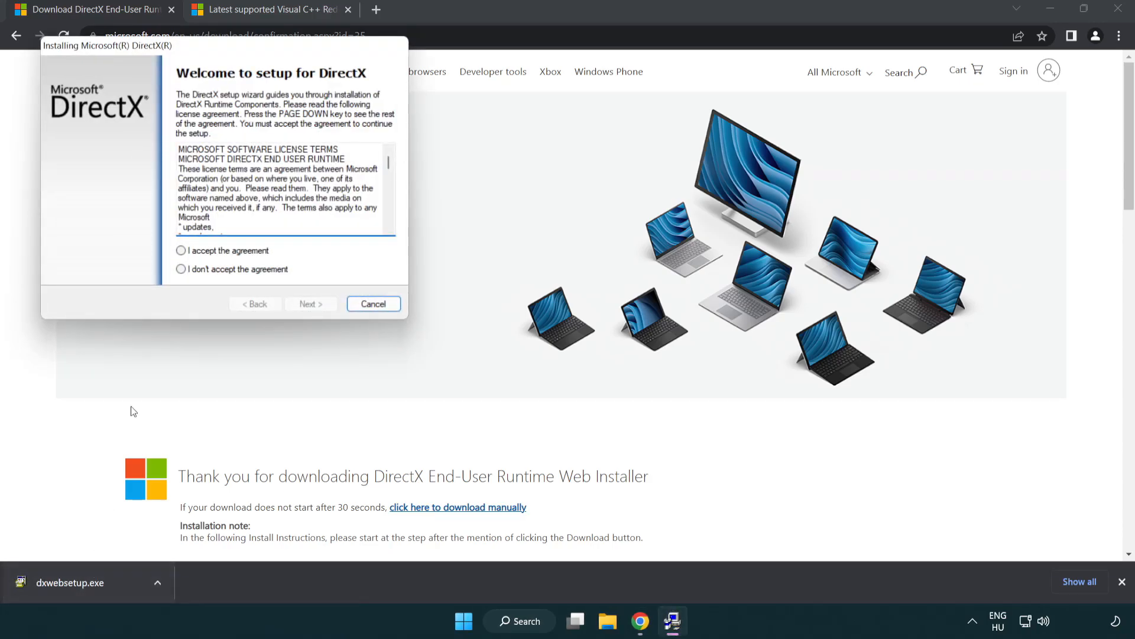
drag(106, 45, 439, 174)
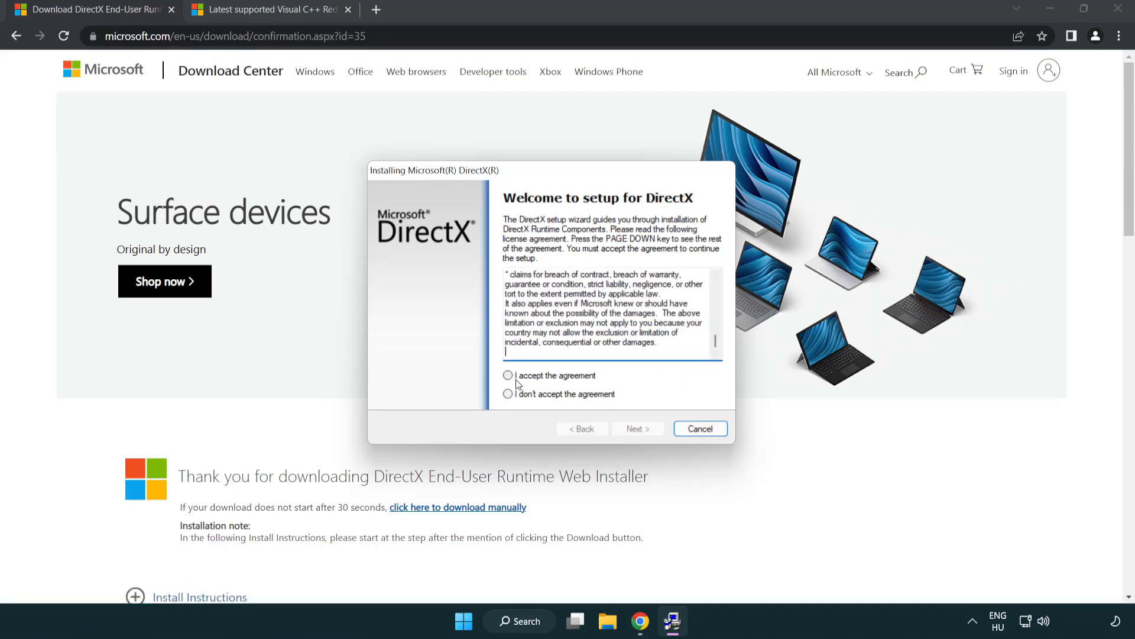
click(508, 375)
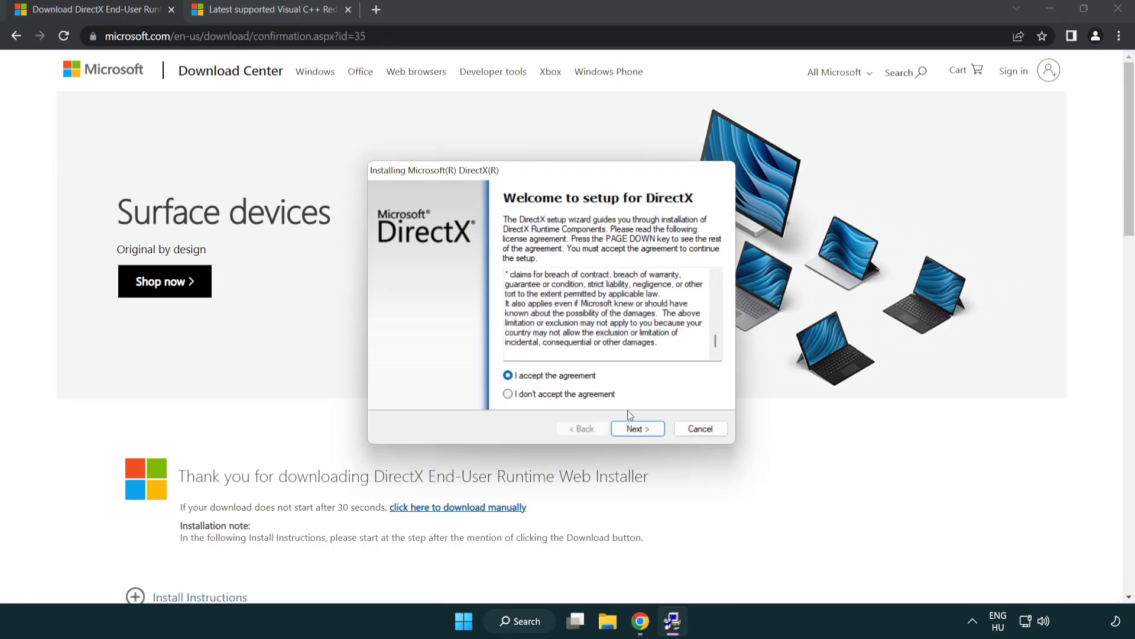
click(637, 428)
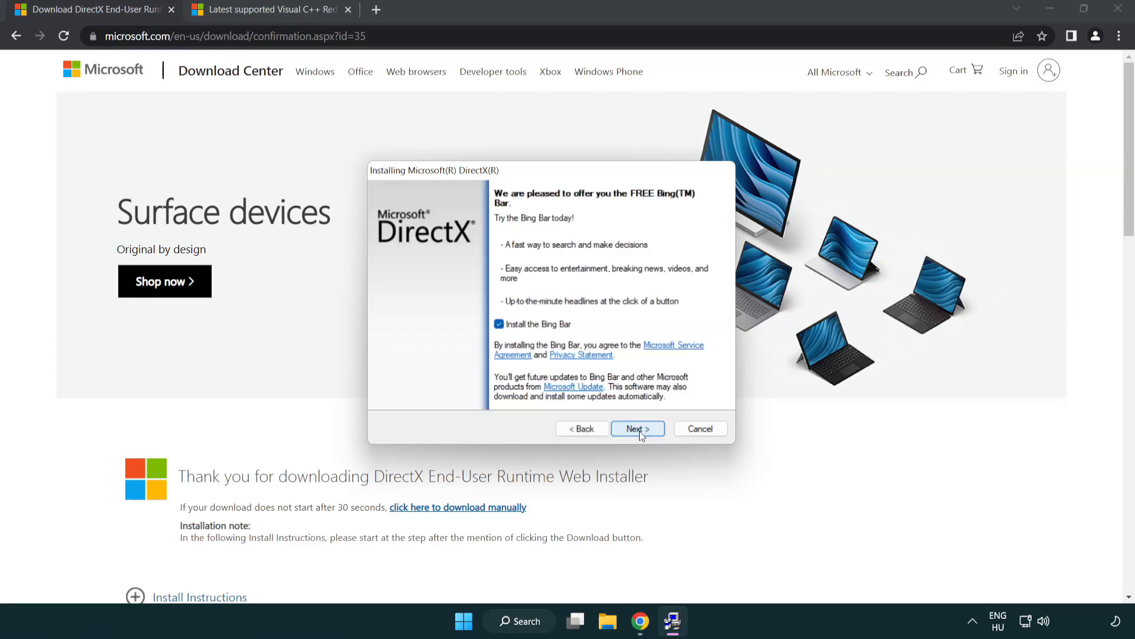
Decline the Bing Bar, finish setup reporting DirectX up to date, and close the download page
click(498, 323)
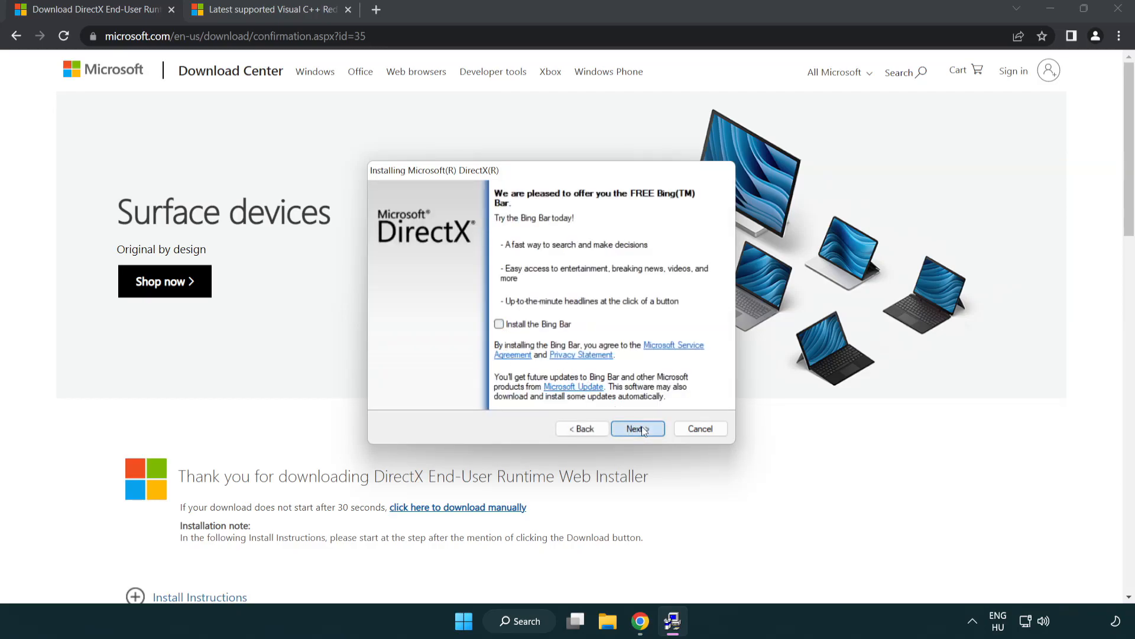
click(636, 428)
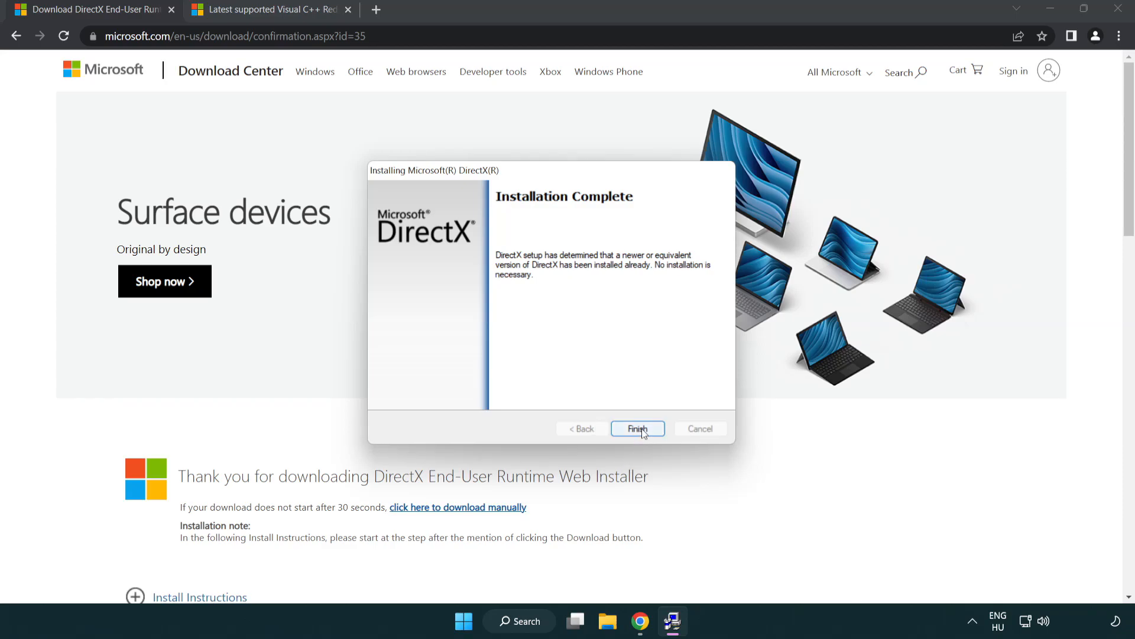
click(636, 428)
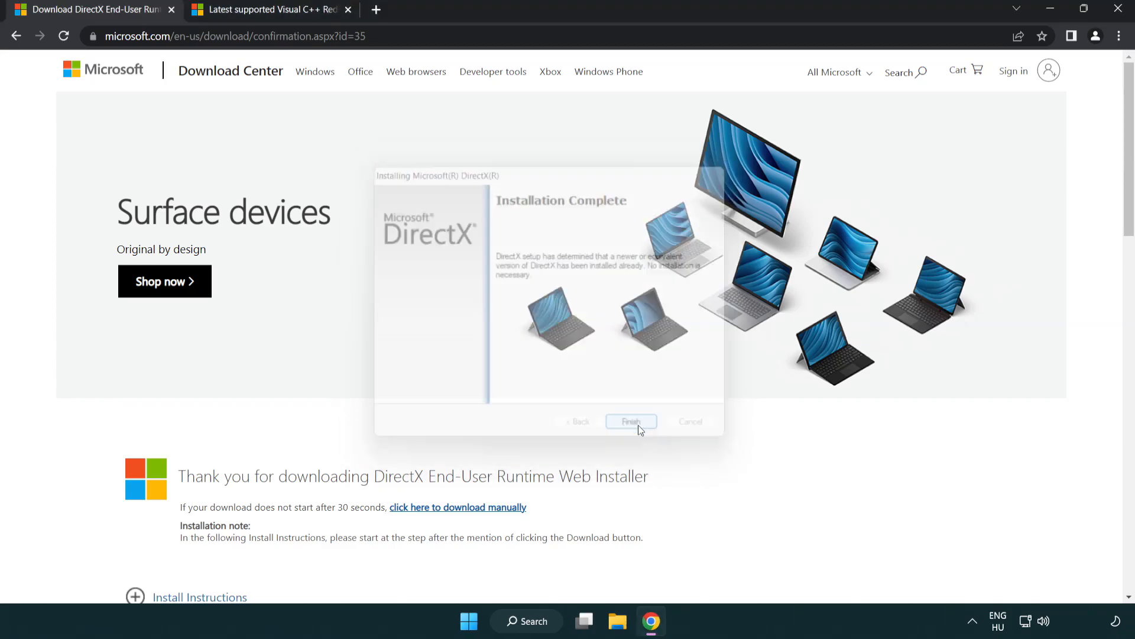
click(631, 420)
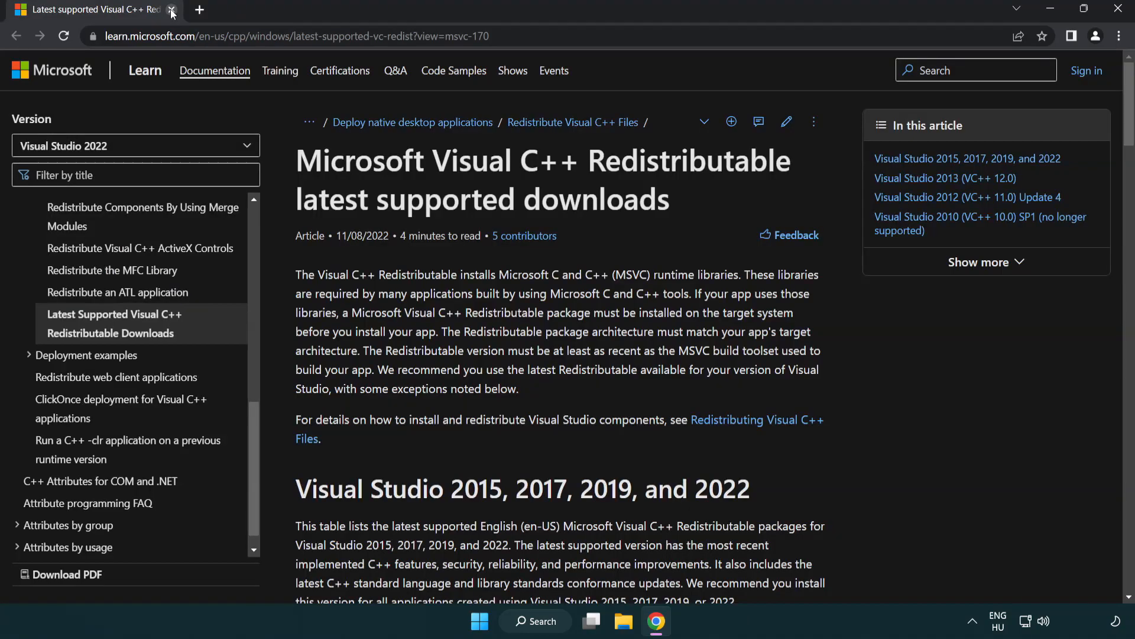
Download the x64 and ARM64 Visual C++ Redistributables and run the ARM64 installer
click(290, 37)
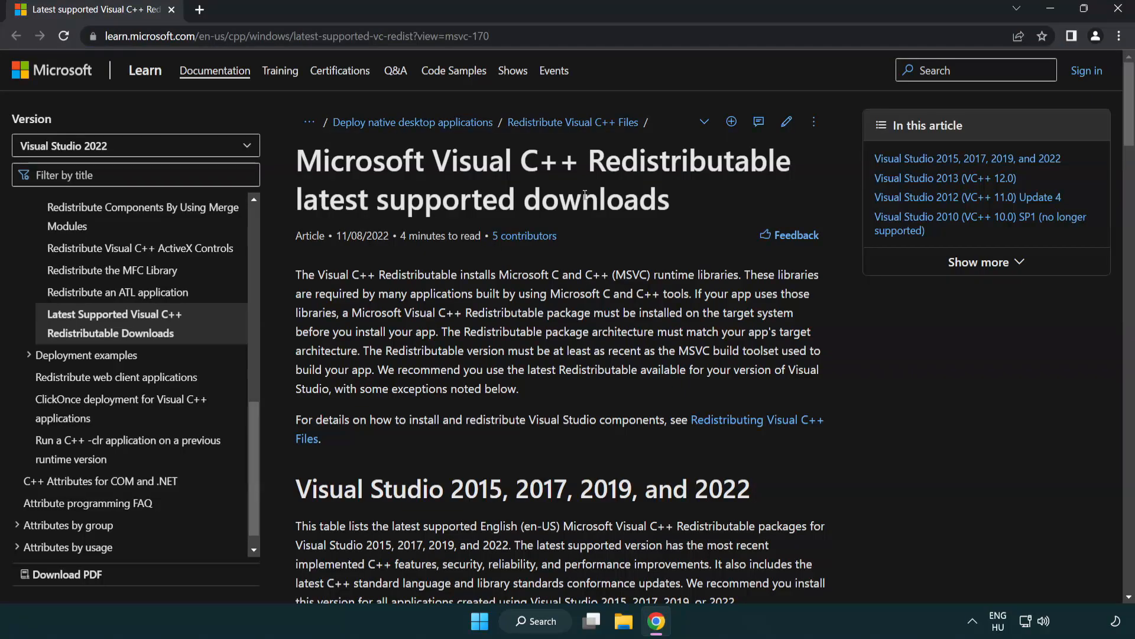
scroll(down, 3)
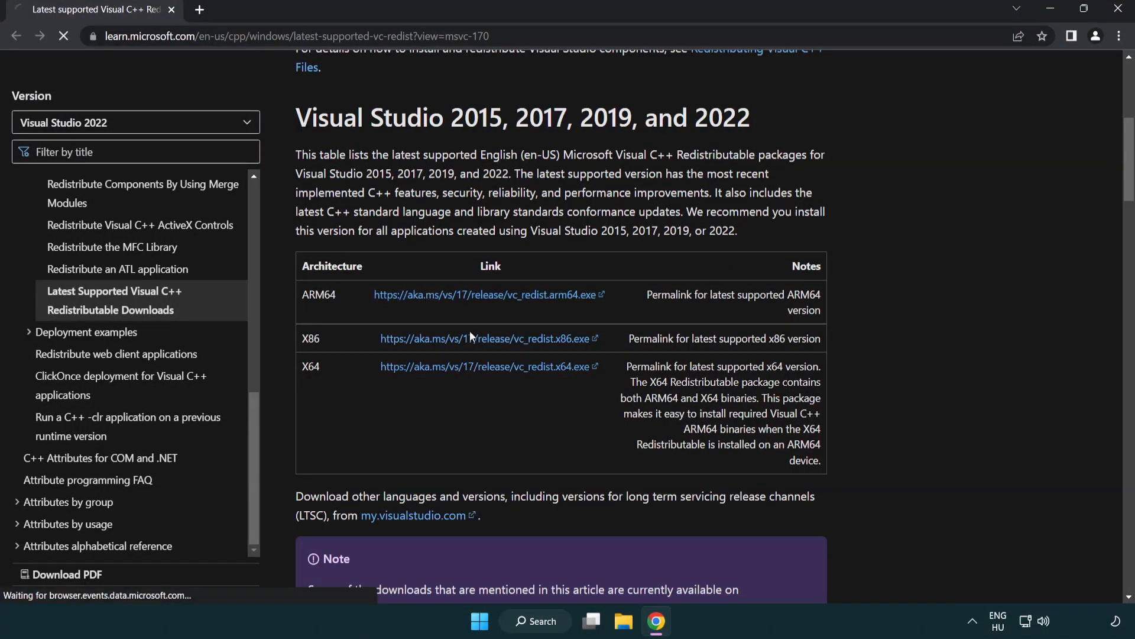
click(484, 367)
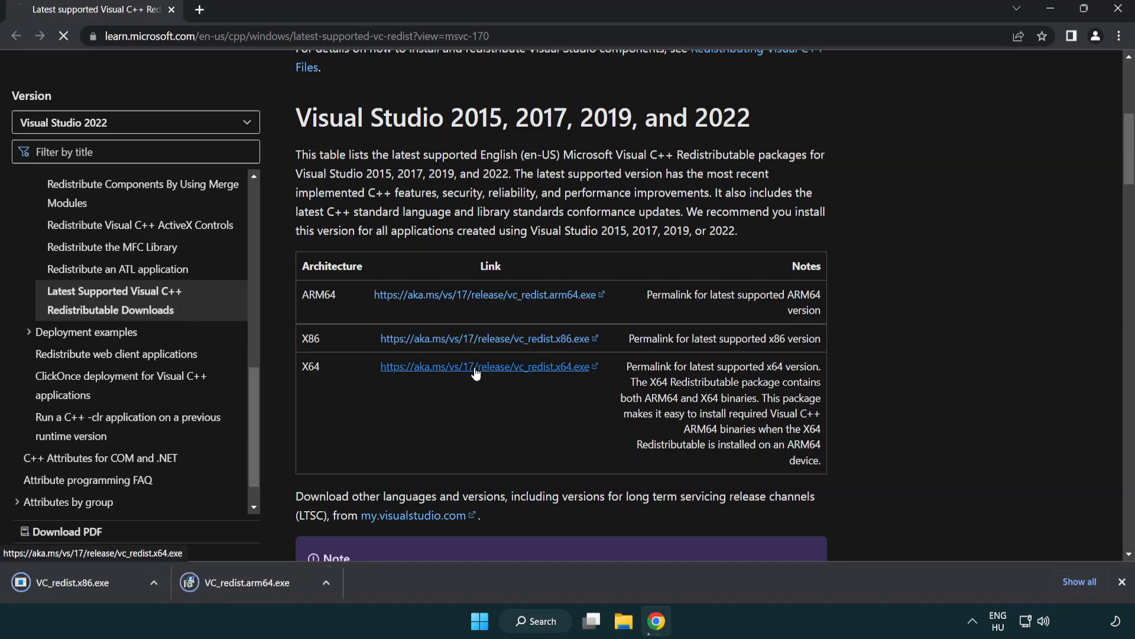
click(483, 365)
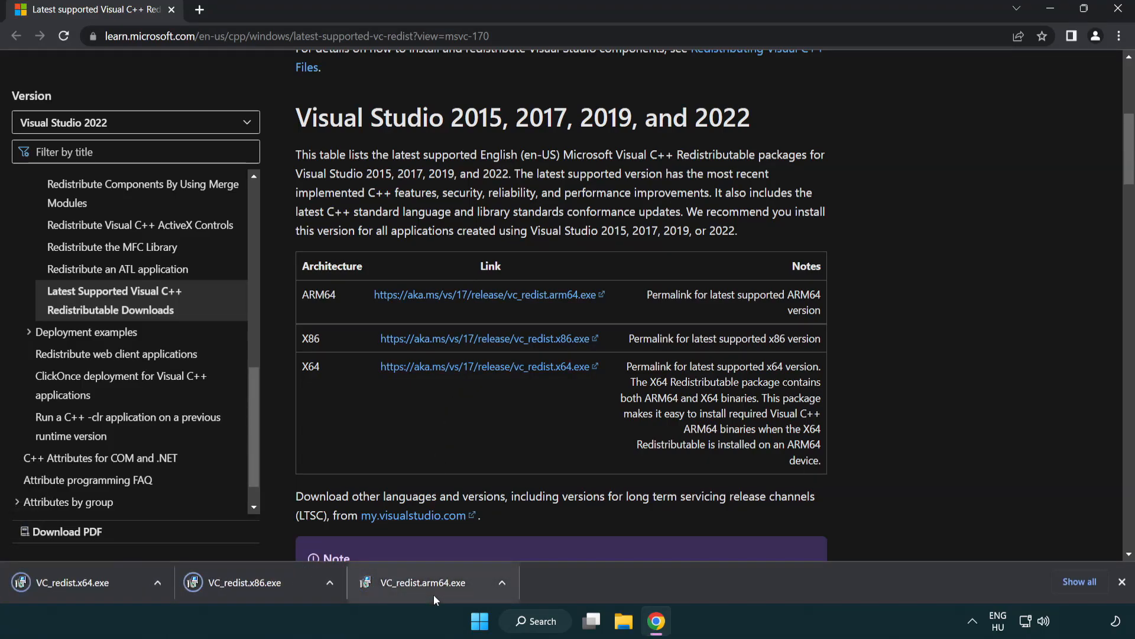
click(431, 582)
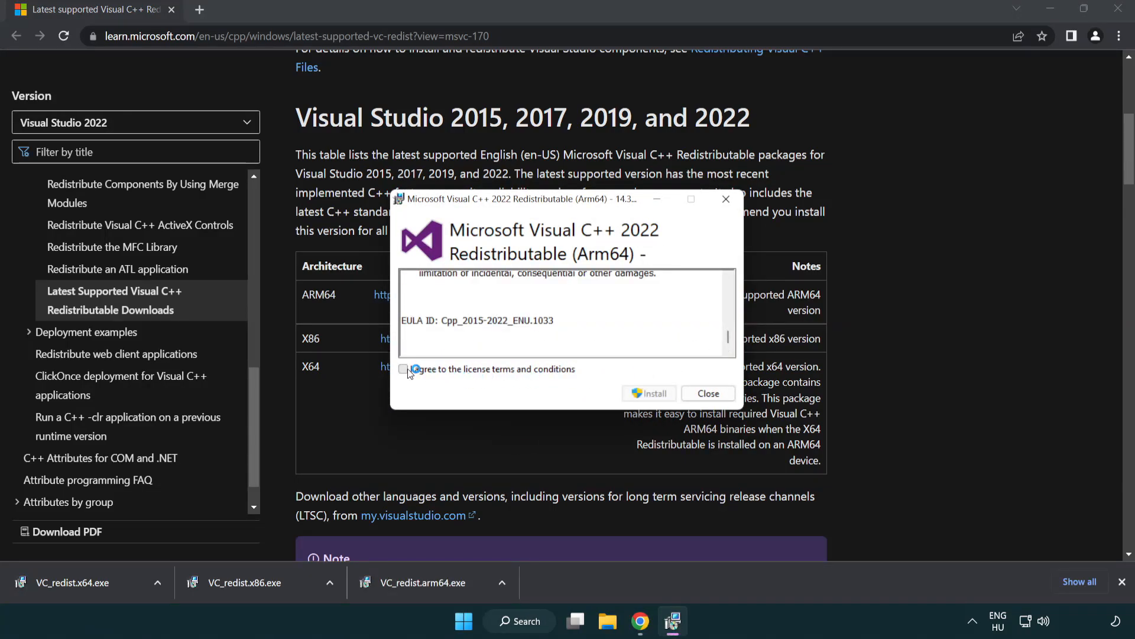
Accept the license and install the ARM64 redistributable, which fails as unsupported
click(404, 369)
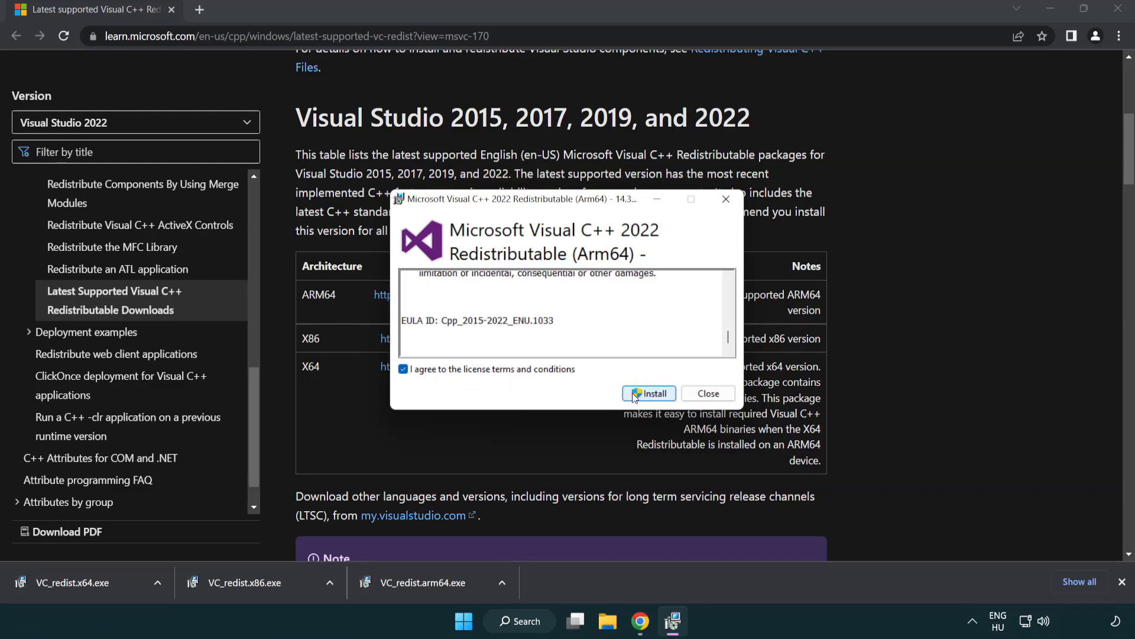
click(649, 394)
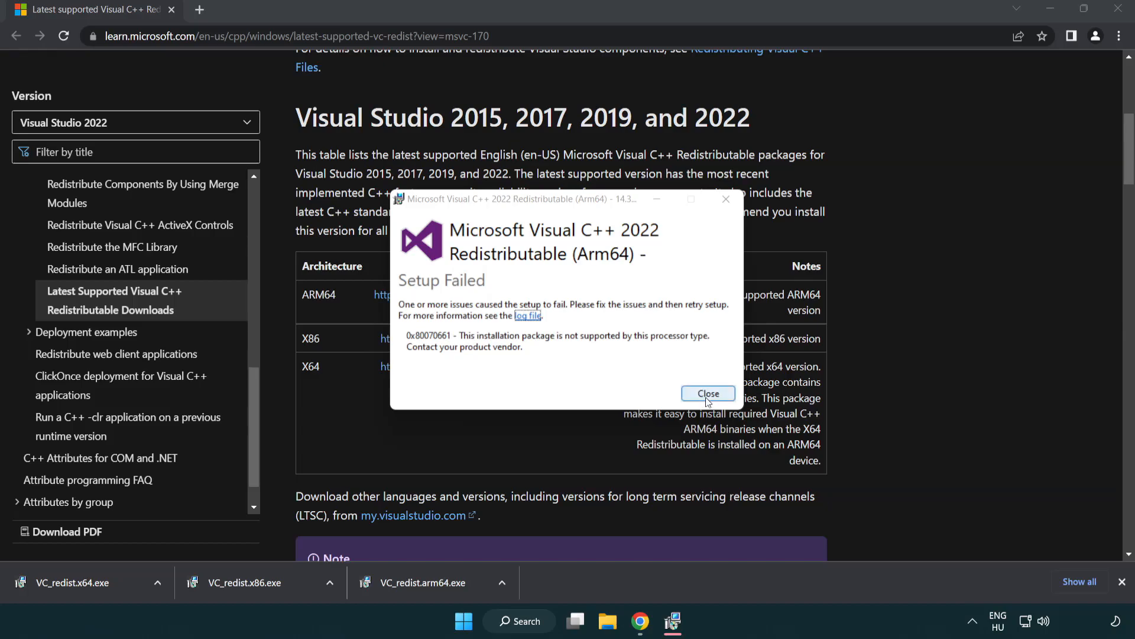
click(707, 393)
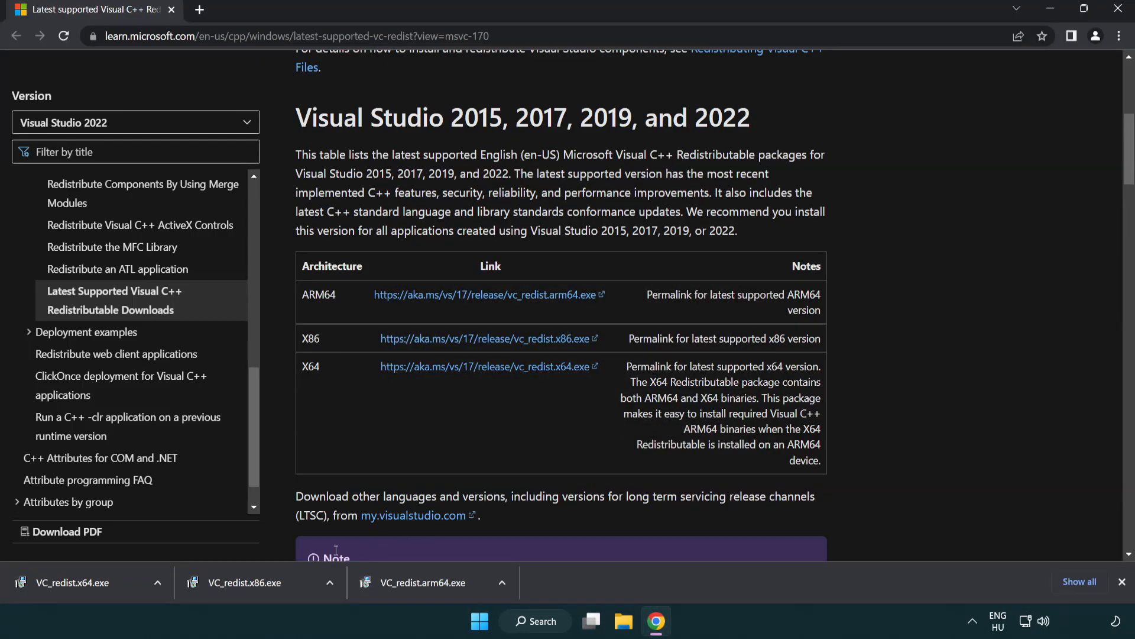
mouse_move(254, 593)
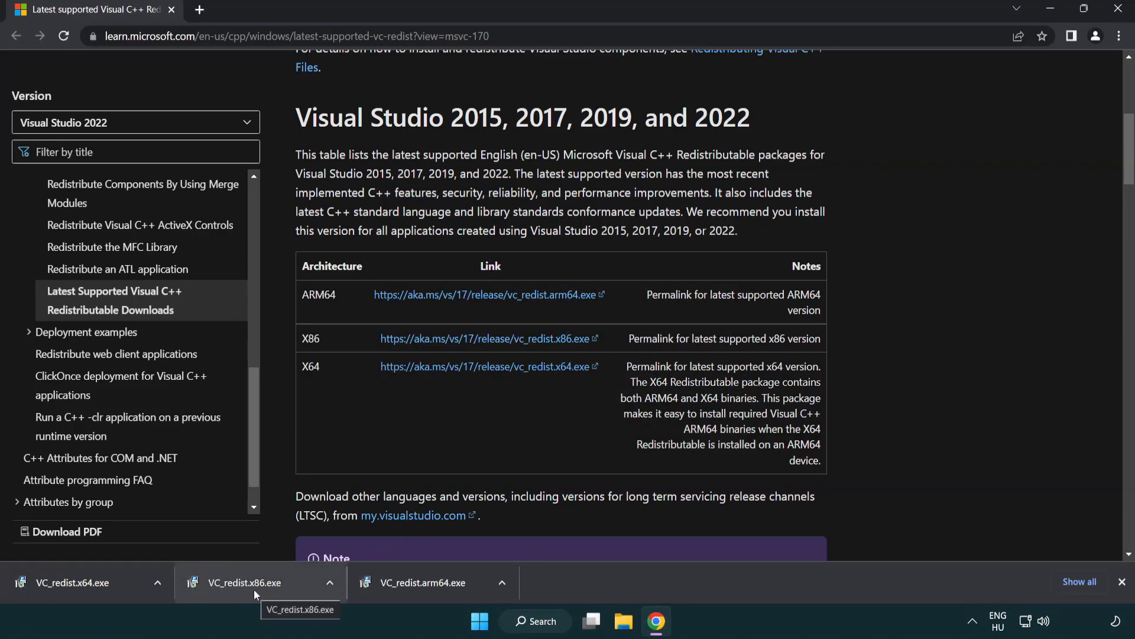
click(244, 582)
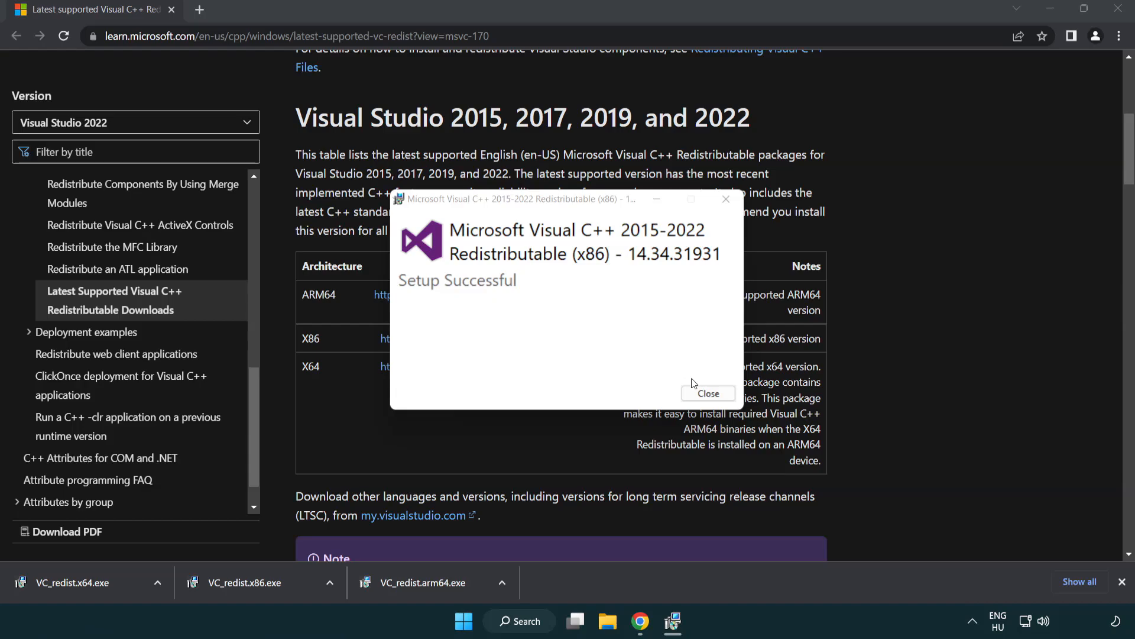
click(708, 393)
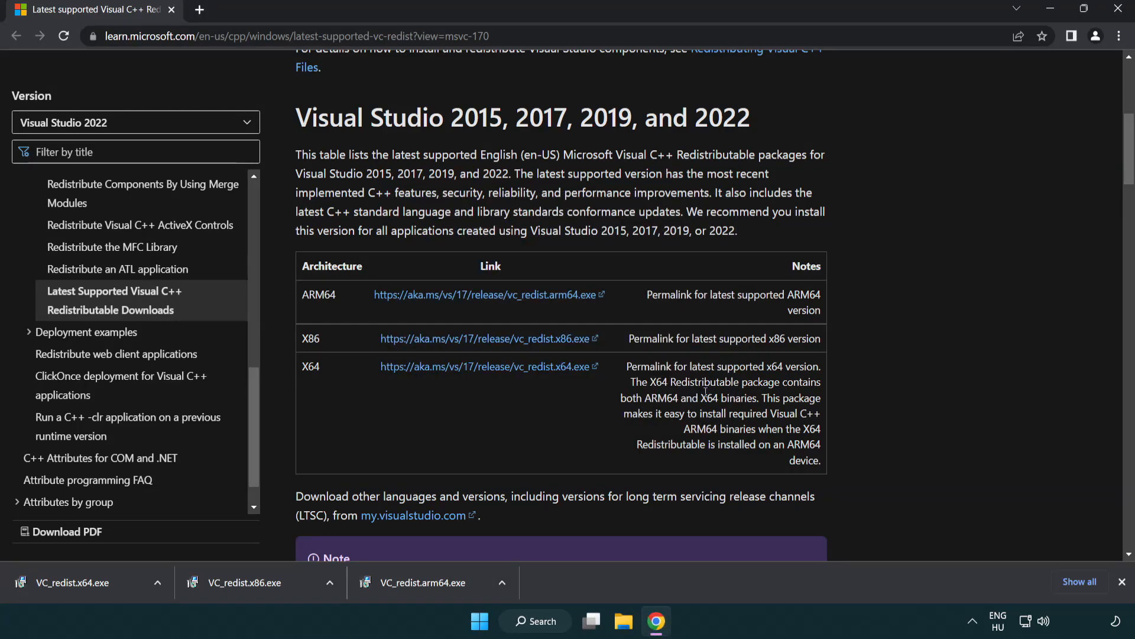
click(80, 582)
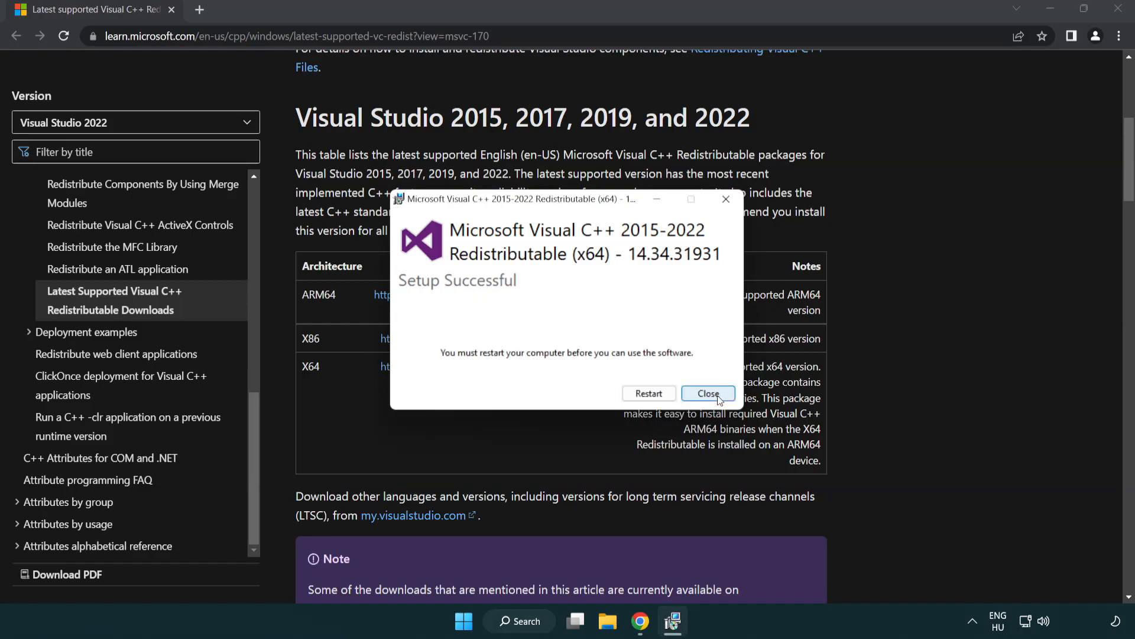
click(708, 393)
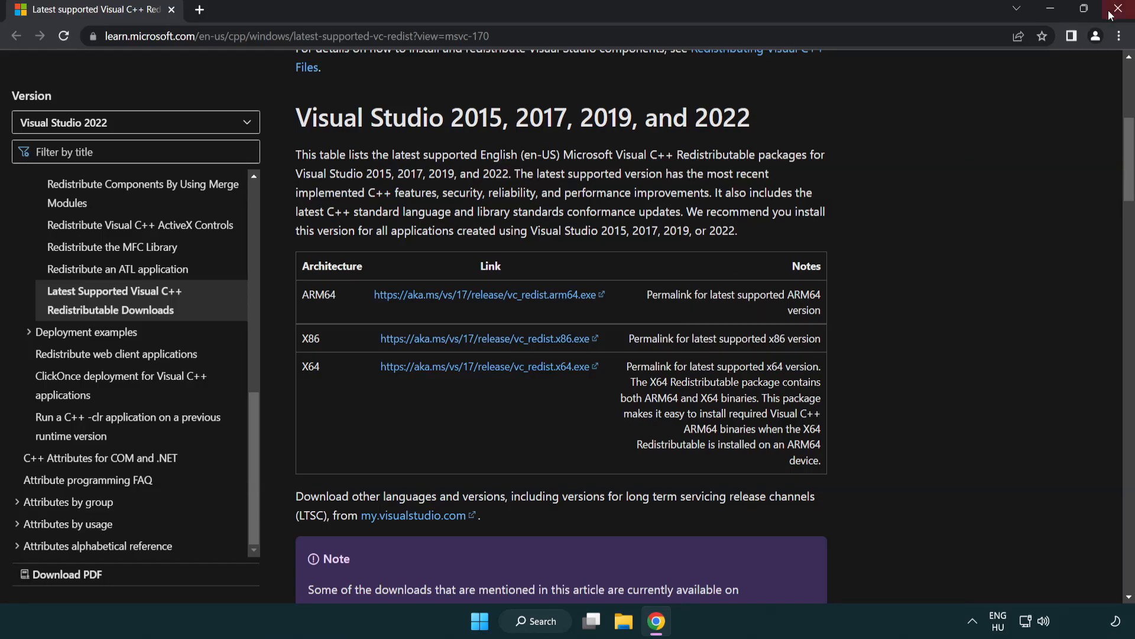
Close the browser and launch Command Prompt as administrator via search for 'cmd'
click(1122, 9)
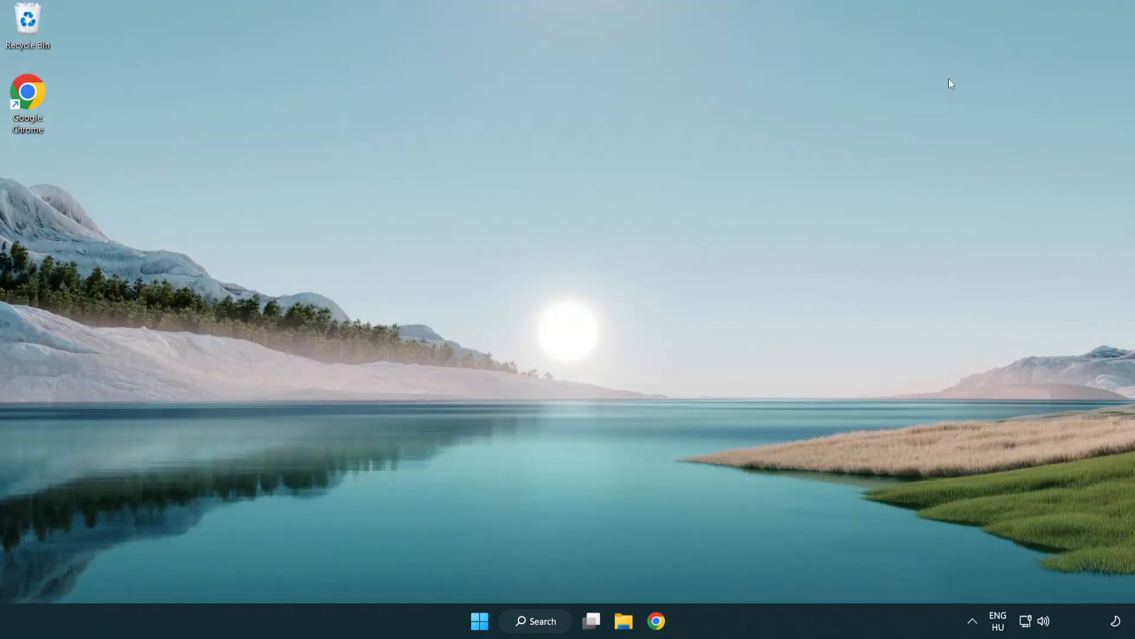
mouse_move(630, 267)
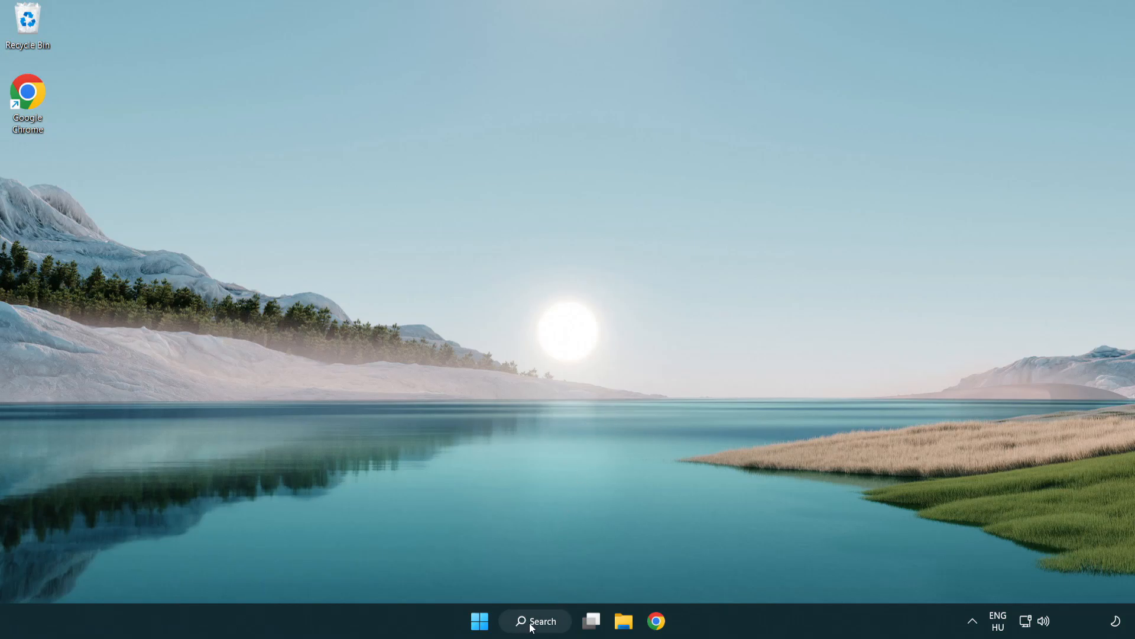
click(535, 620)
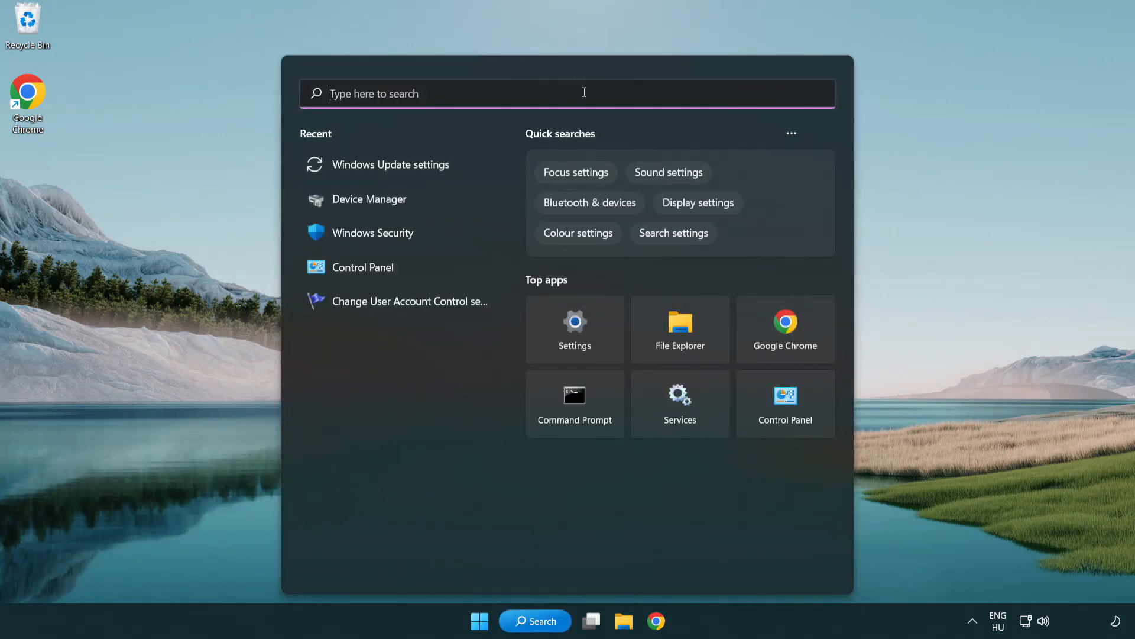
text(cmd)
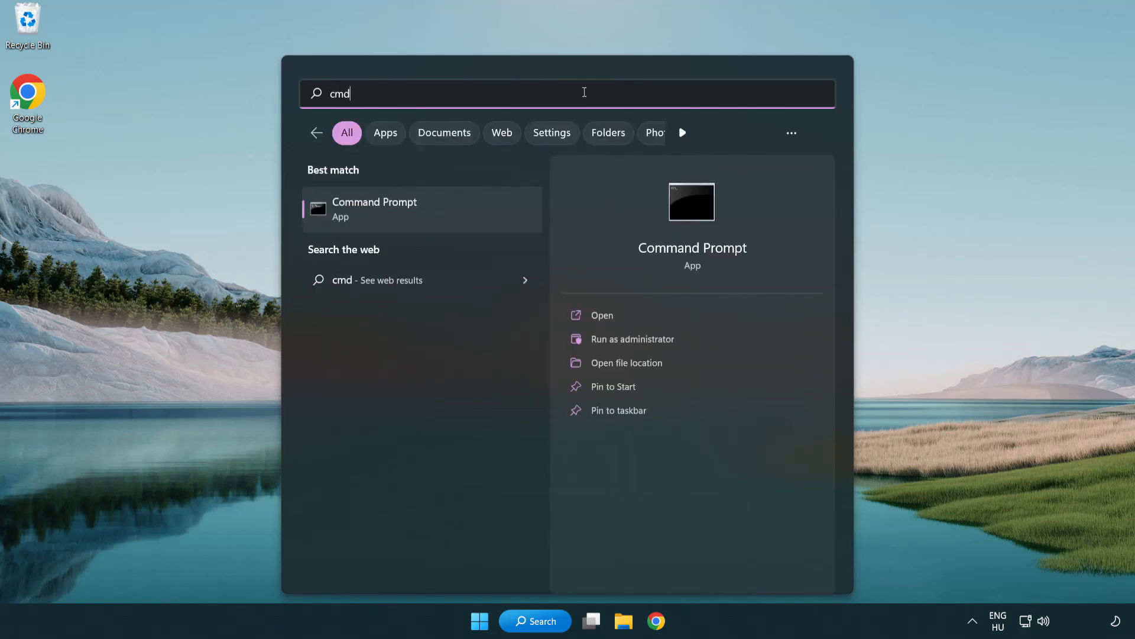
right_click(374, 208)
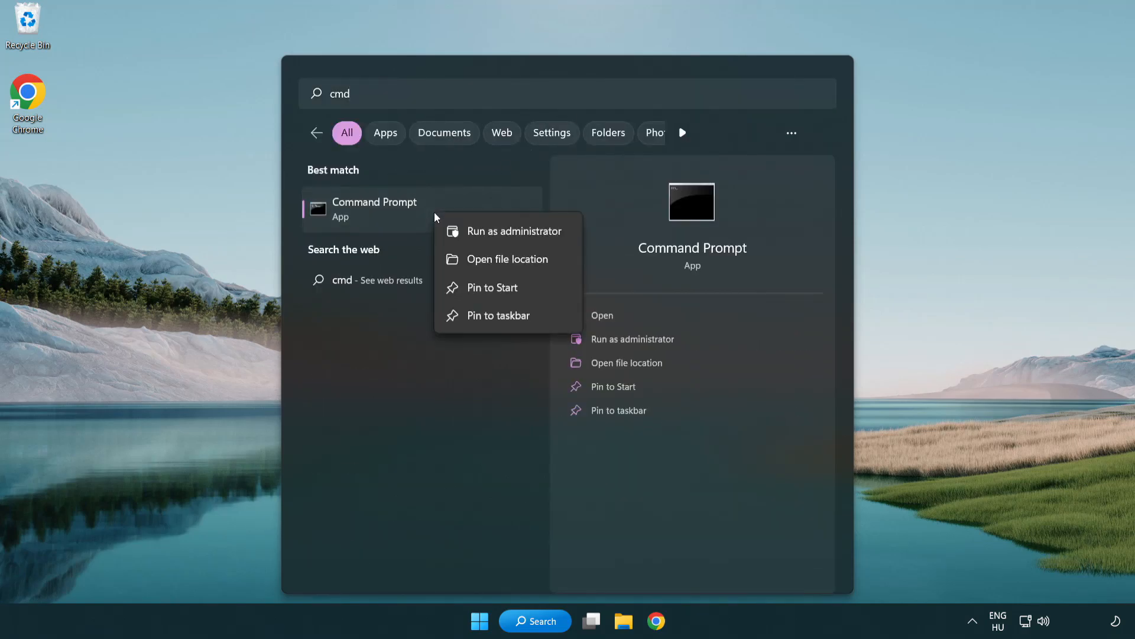
mouse_move(512, 230)
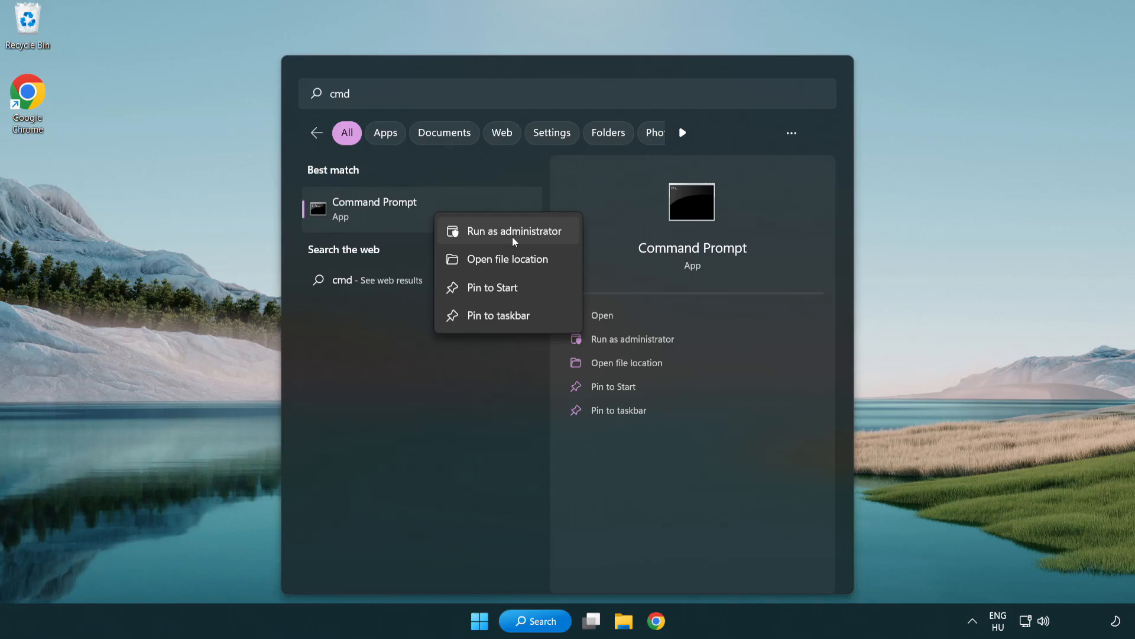
click(509, 232)
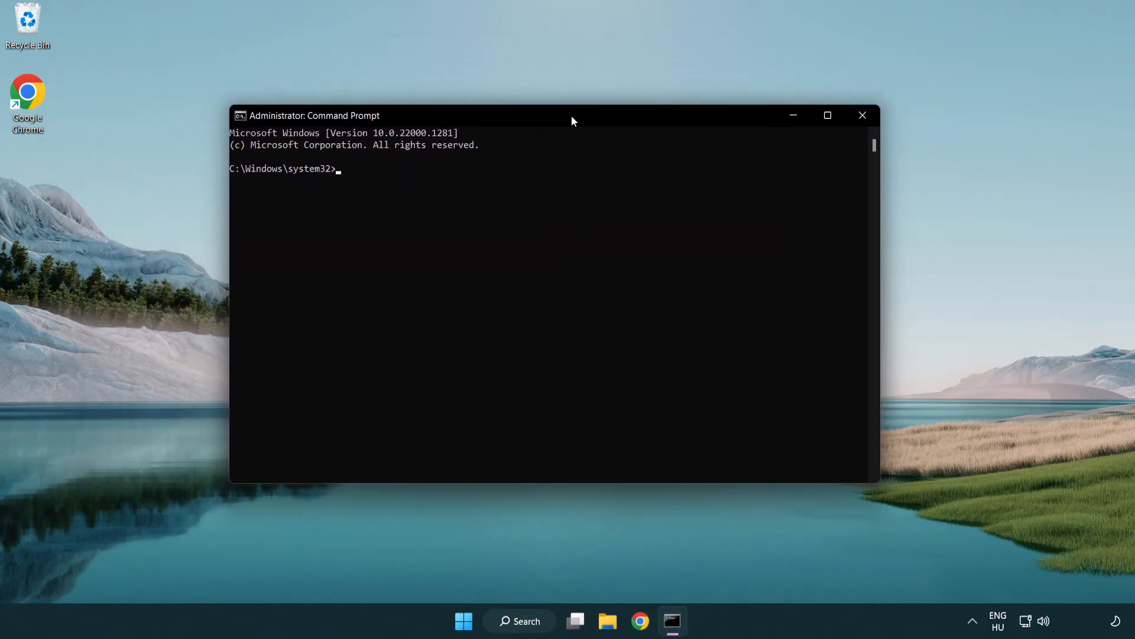
Run sfc /scannow, which completes with no integrity violations found
text(sfc /scannow)
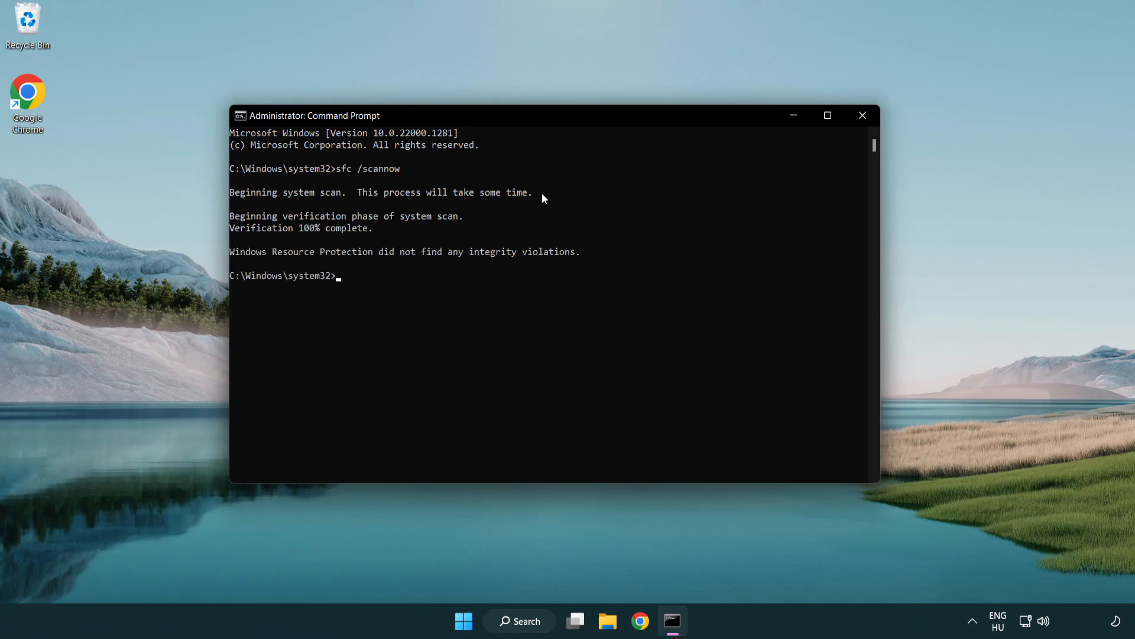
mouse_move(862, 116)
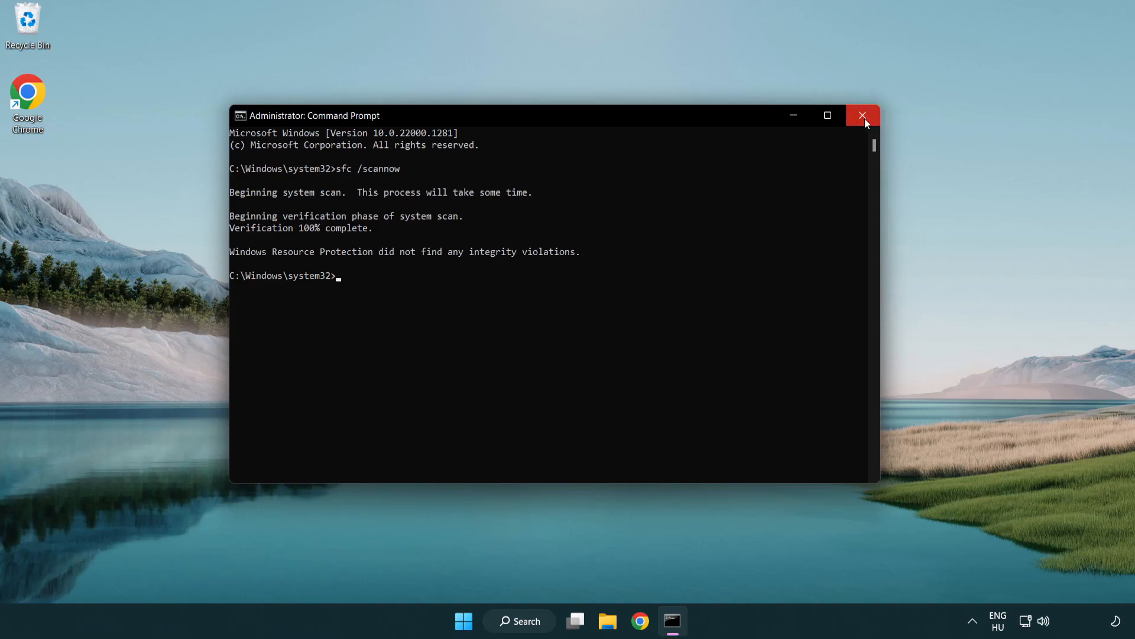
mouse_move(862, 116)
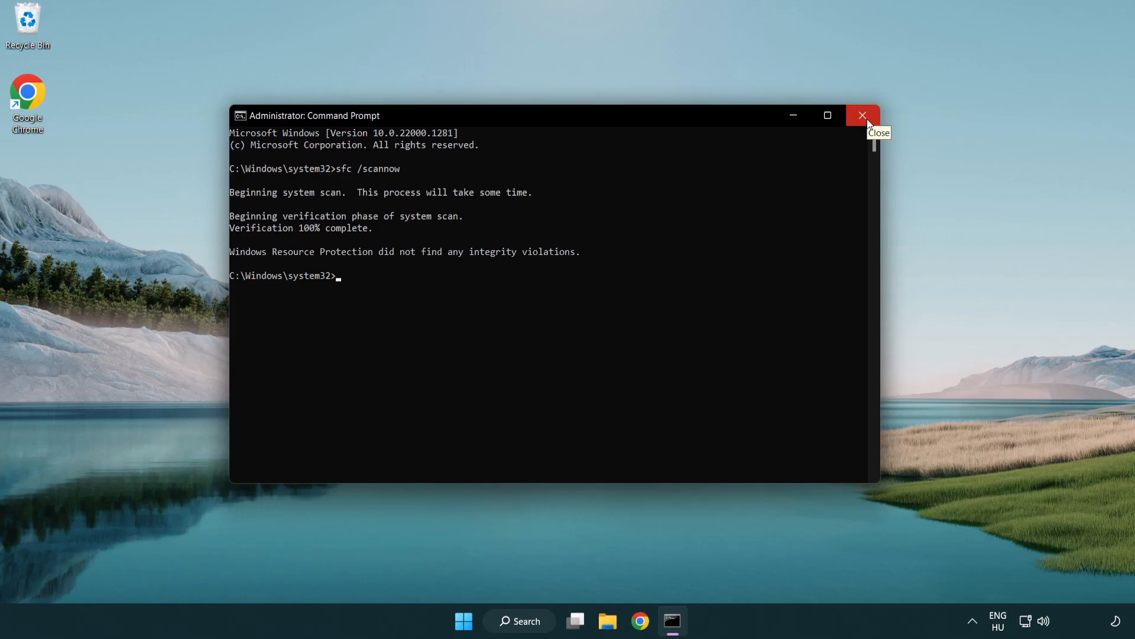
Close Command Prompt and bring up the Start menu power options for a restart
click(479, 621)
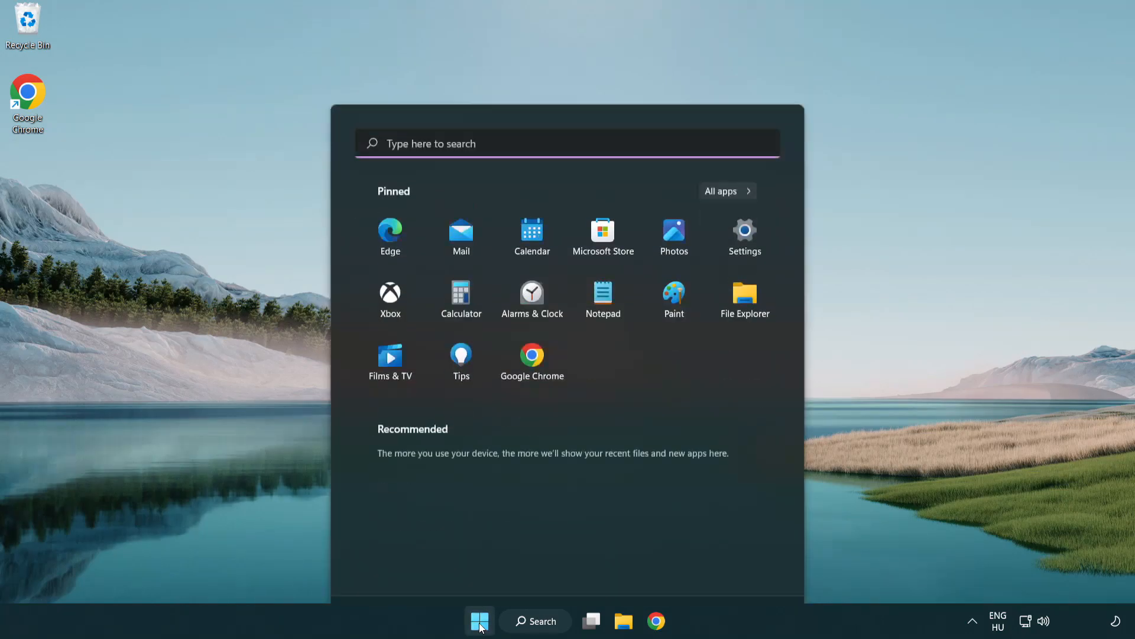
click(751, 570)
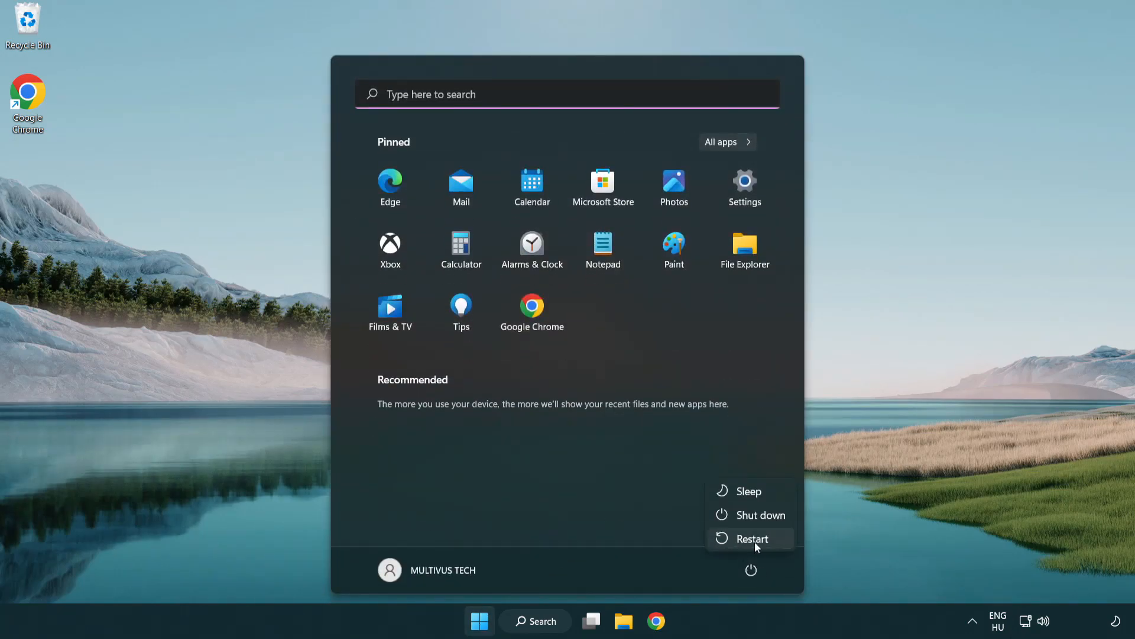
mouse_move(753, 539)
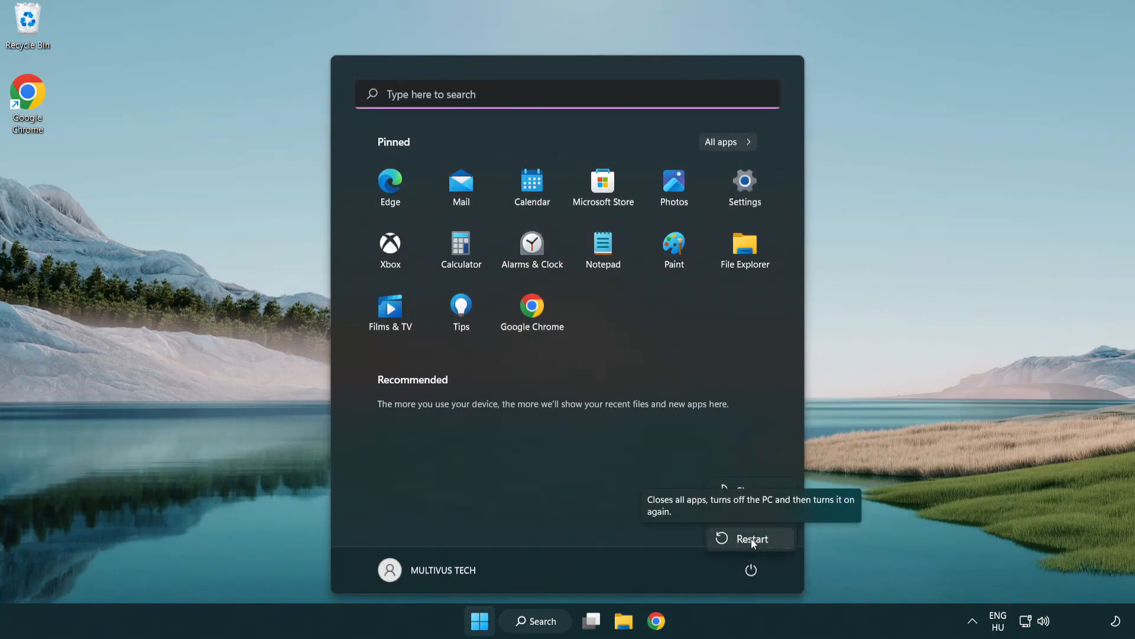